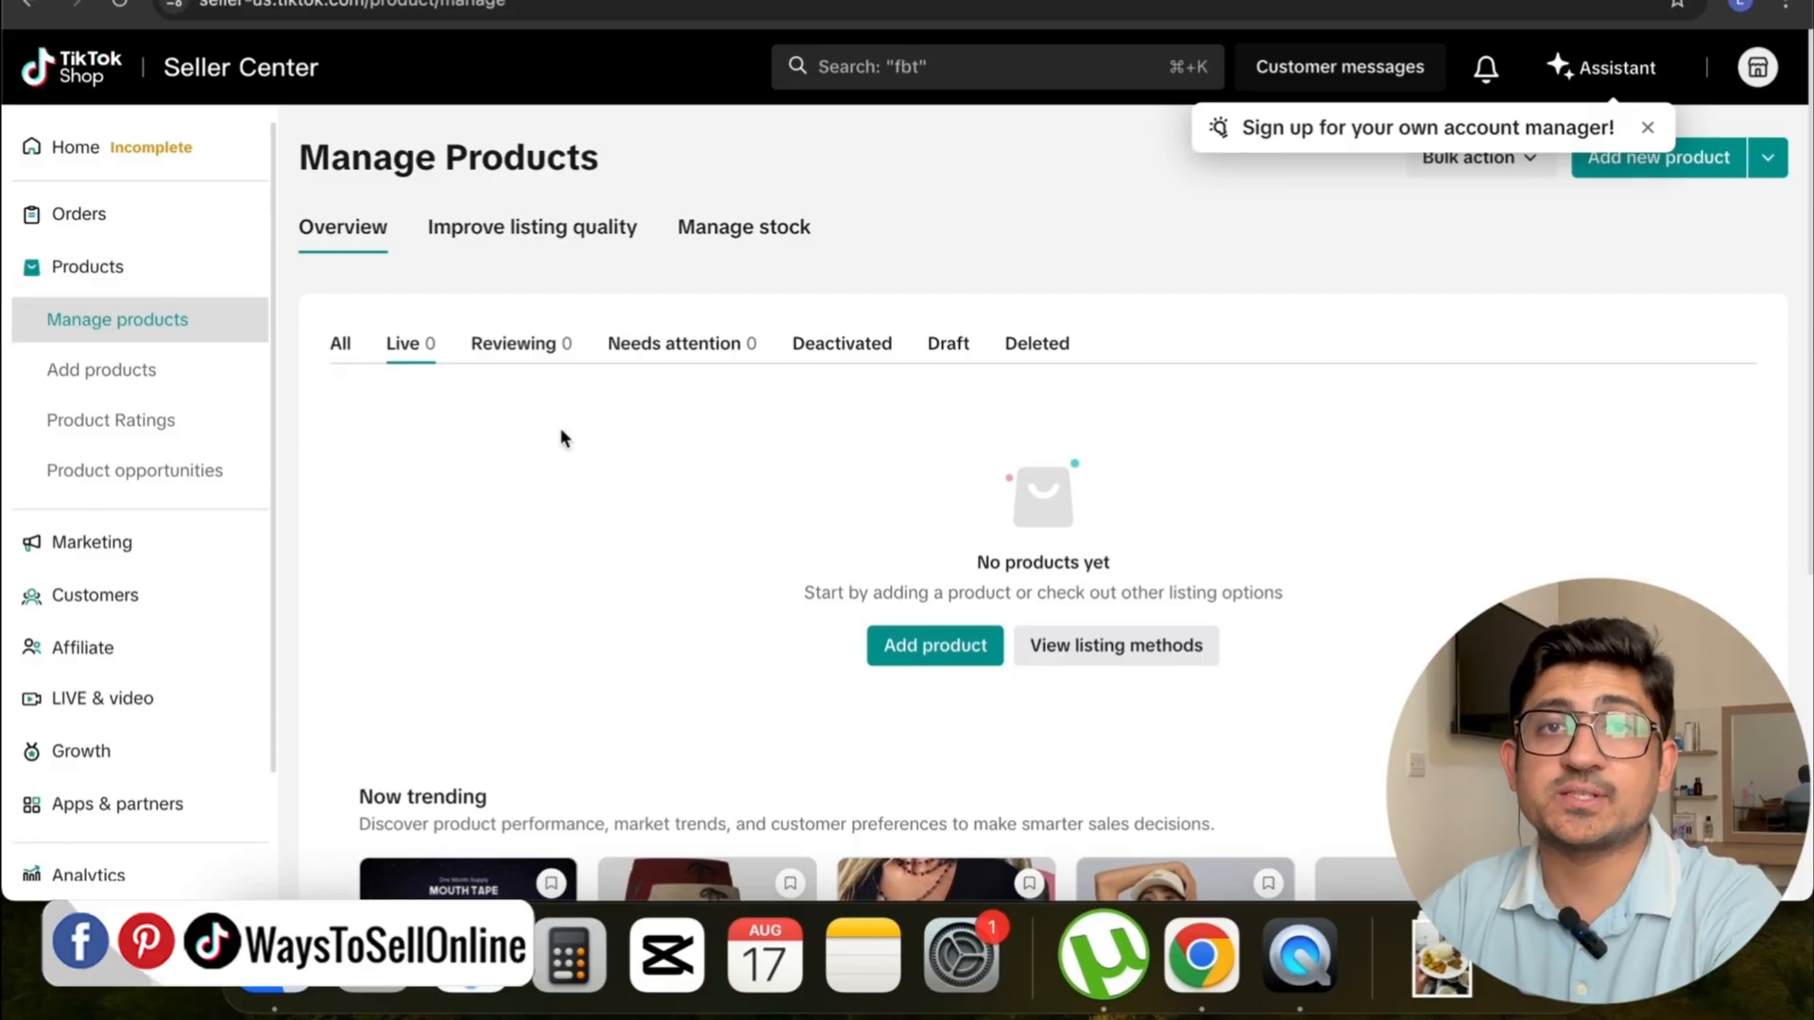
mouse_move(86, 267)
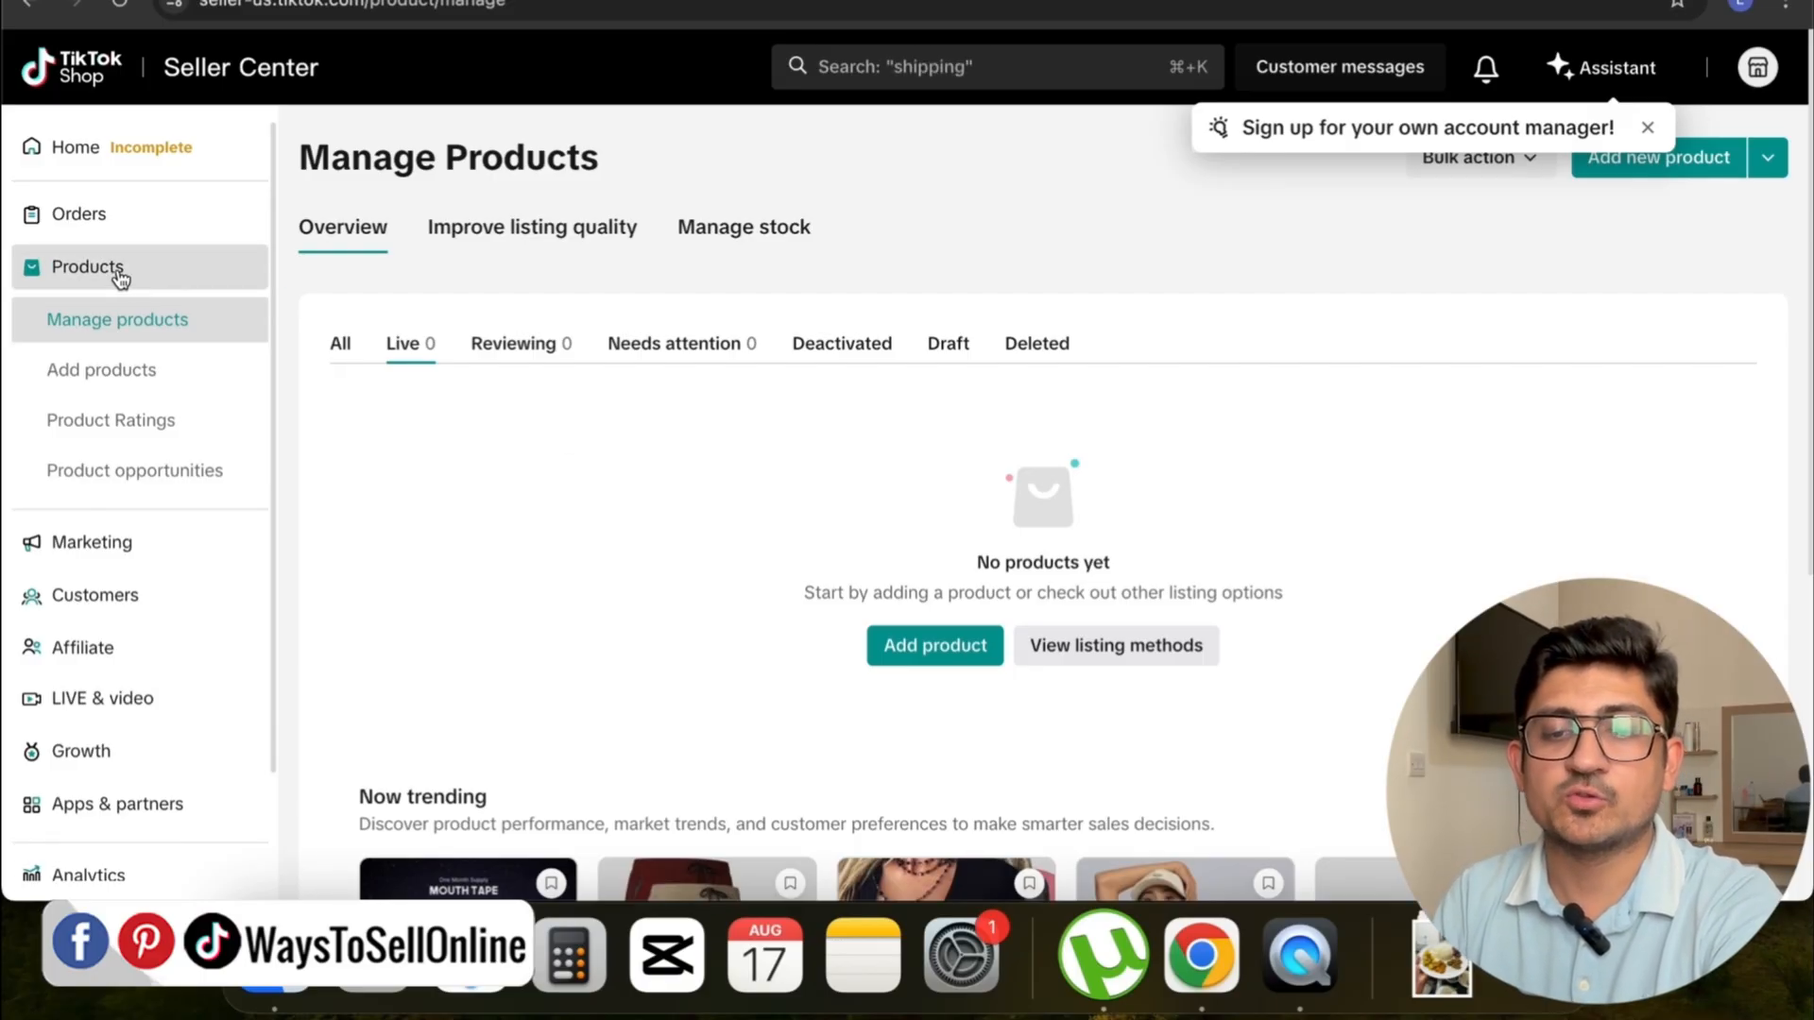
mouse_move(147, 388)
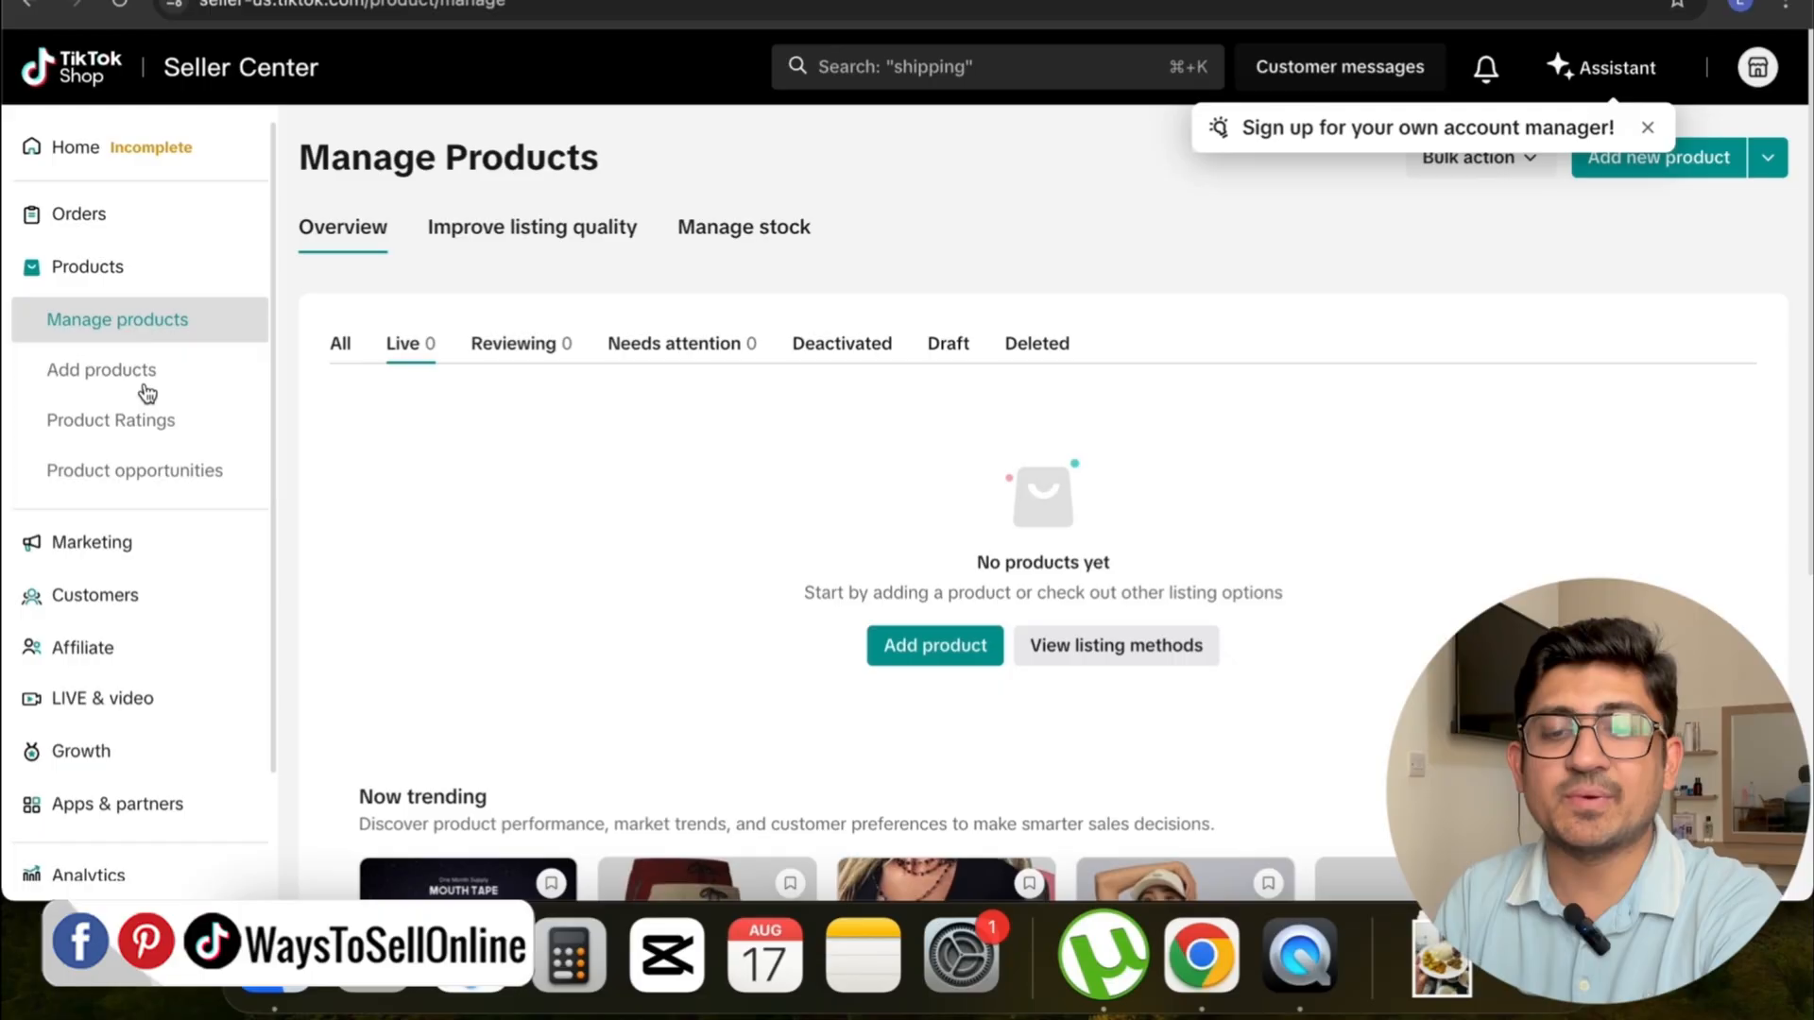
mouse_move(103, 370)
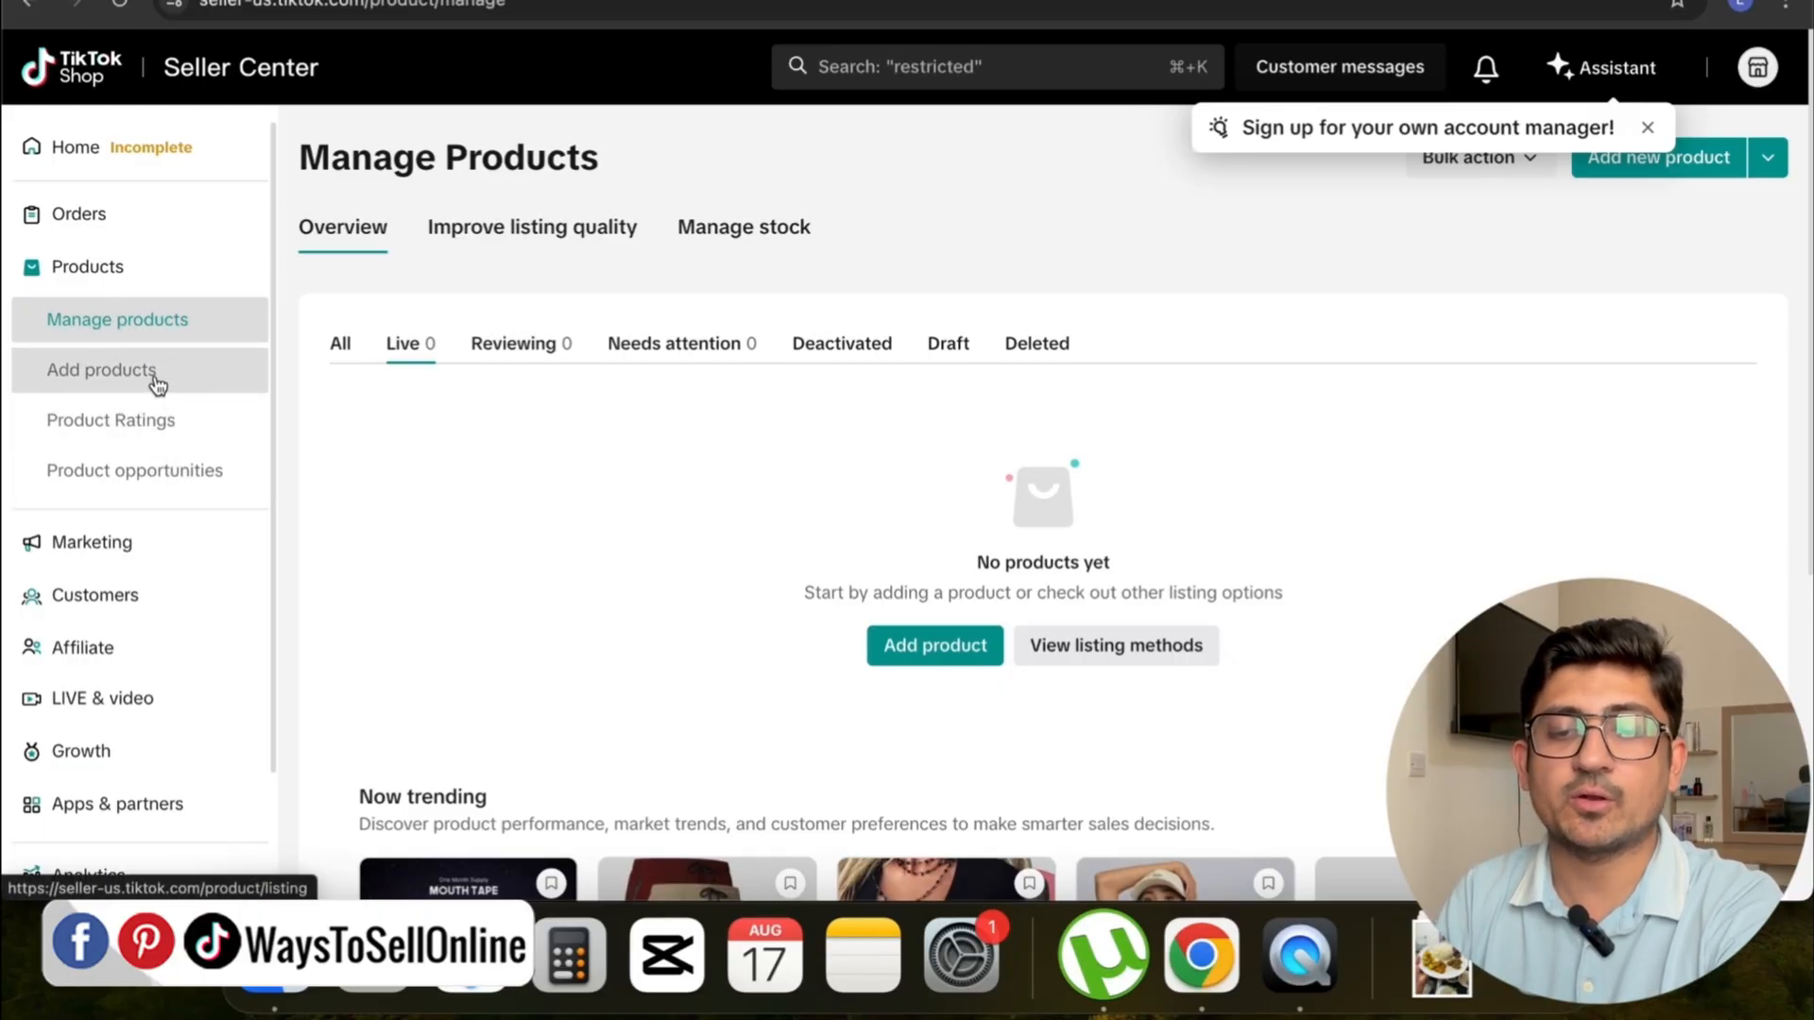
From Products > Add products, start a blank individual product listing
click(102, 369)
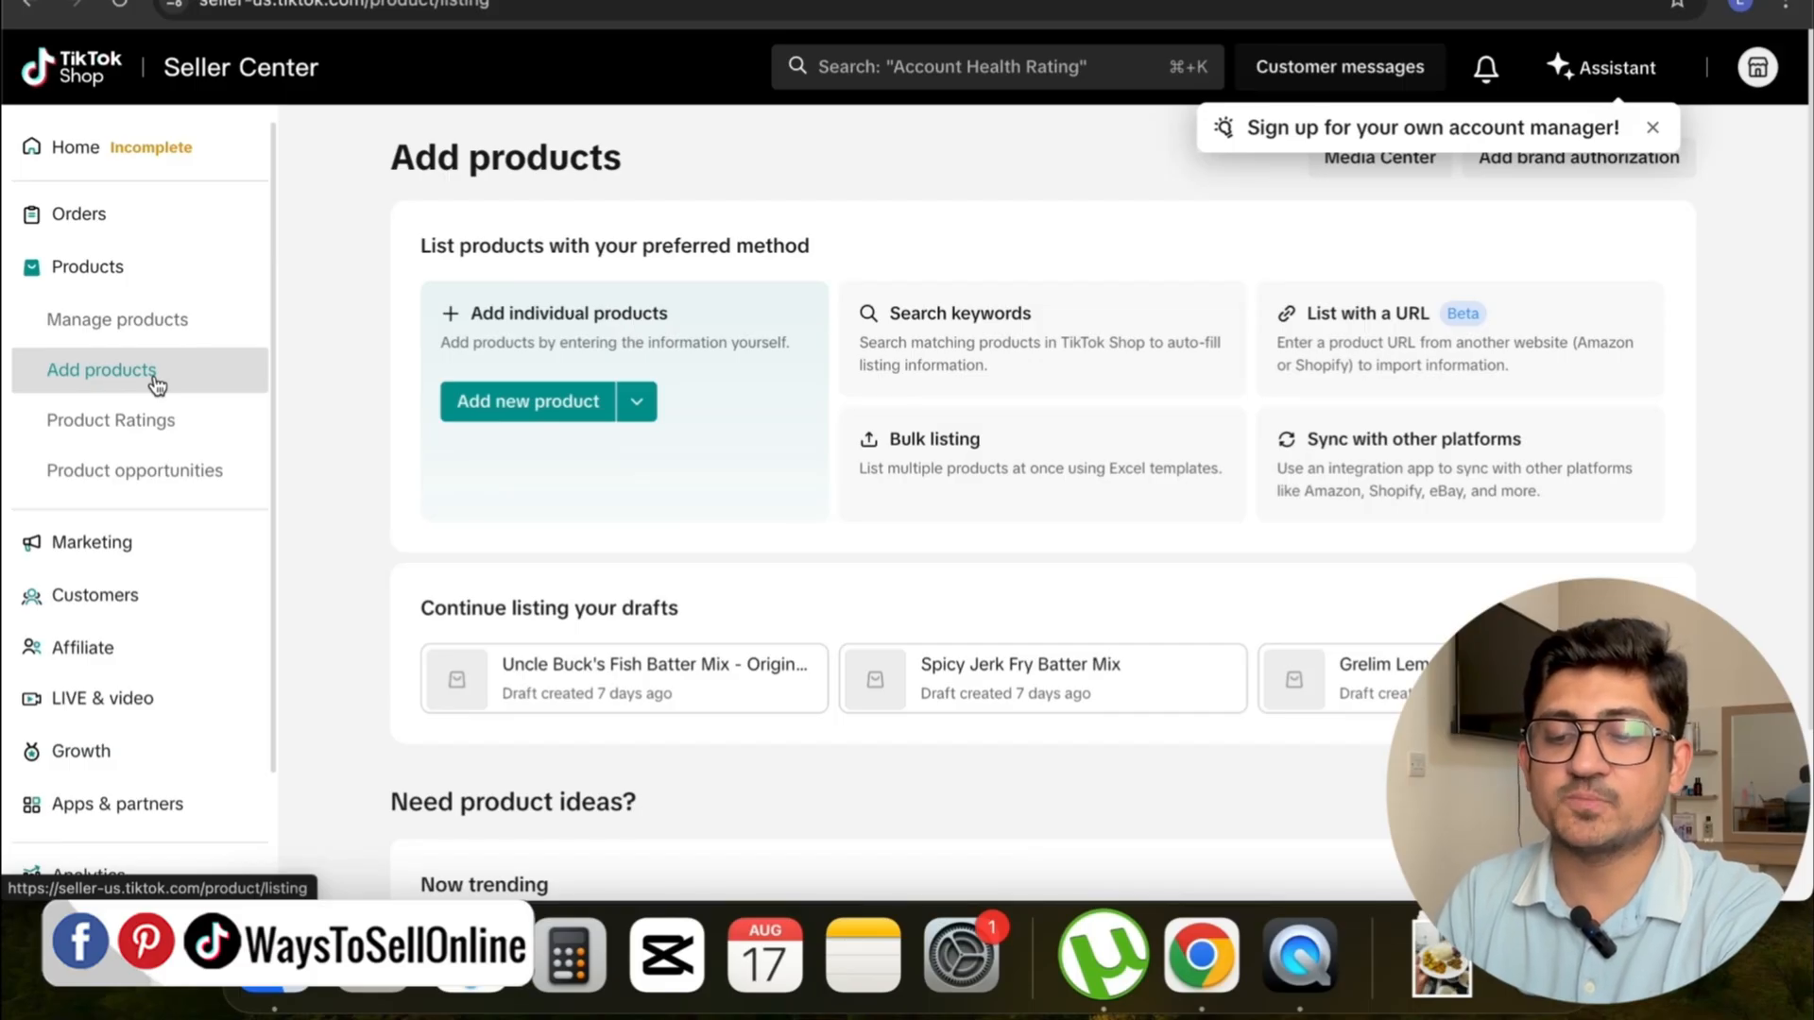
click(526, 401)
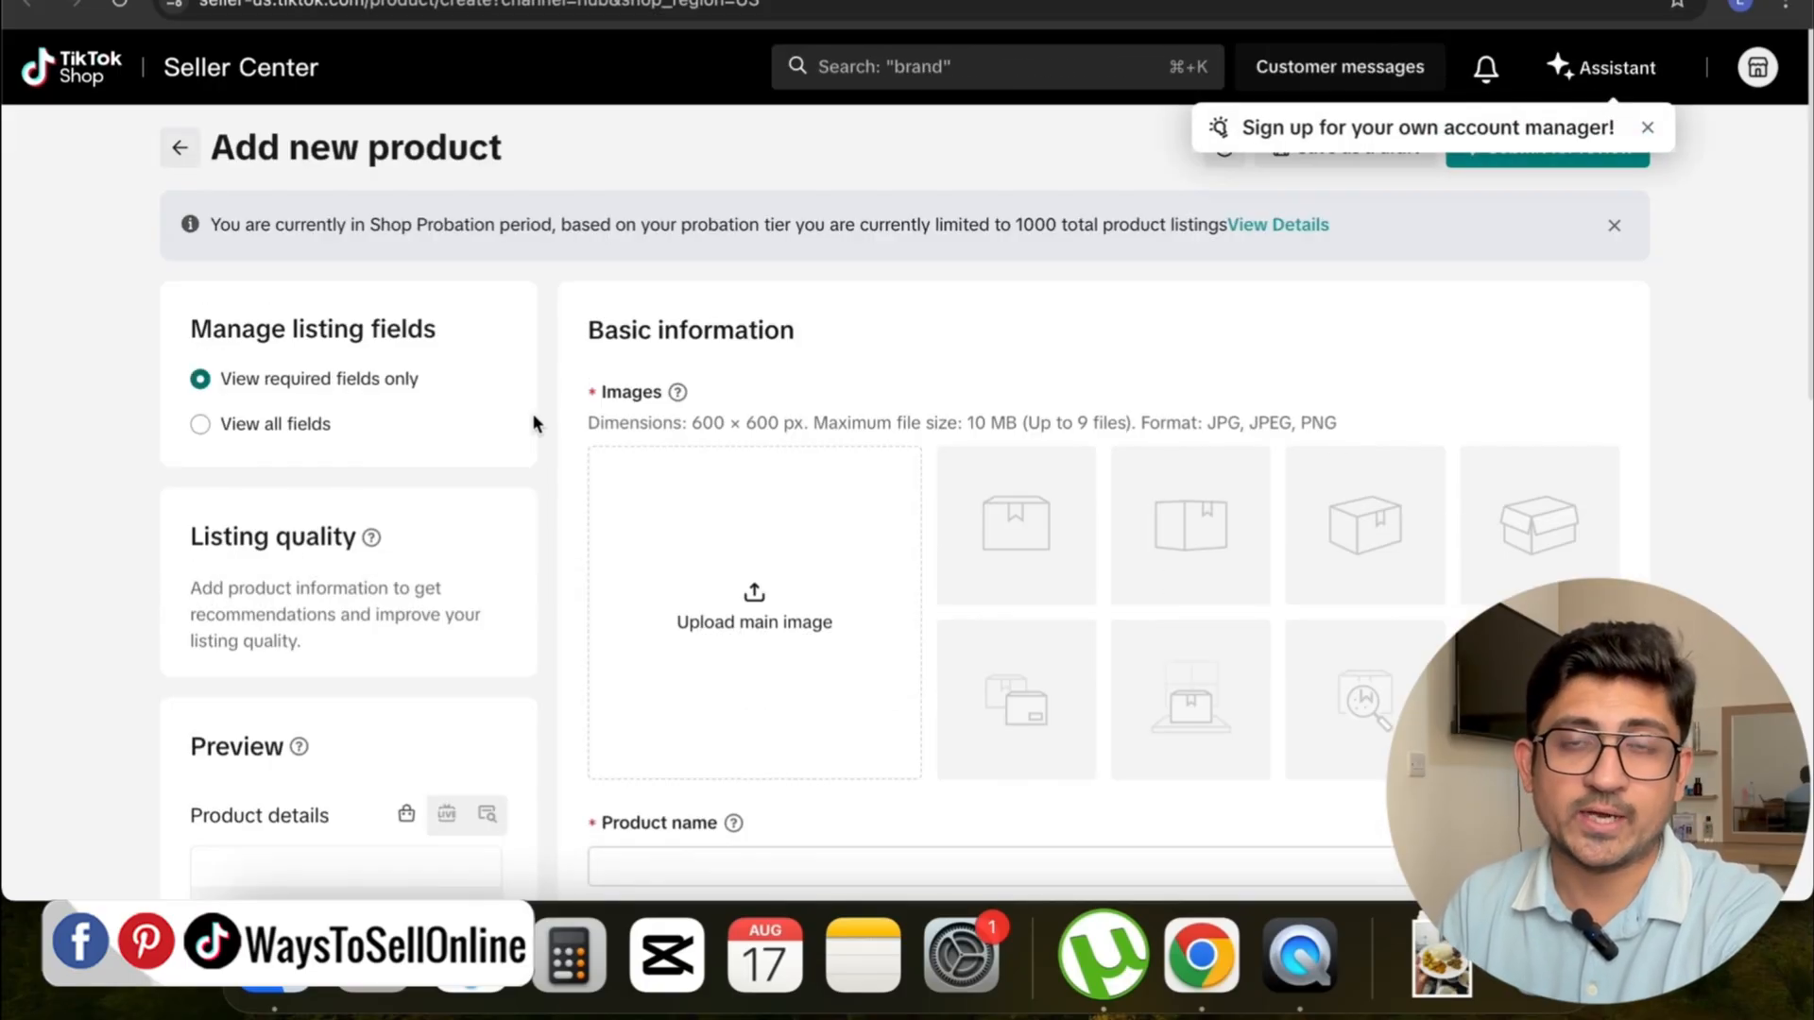
Name the product 'kitchen utensils' and choose the suggested Specialty Kitchen Utensils category
scroll(down, 3)
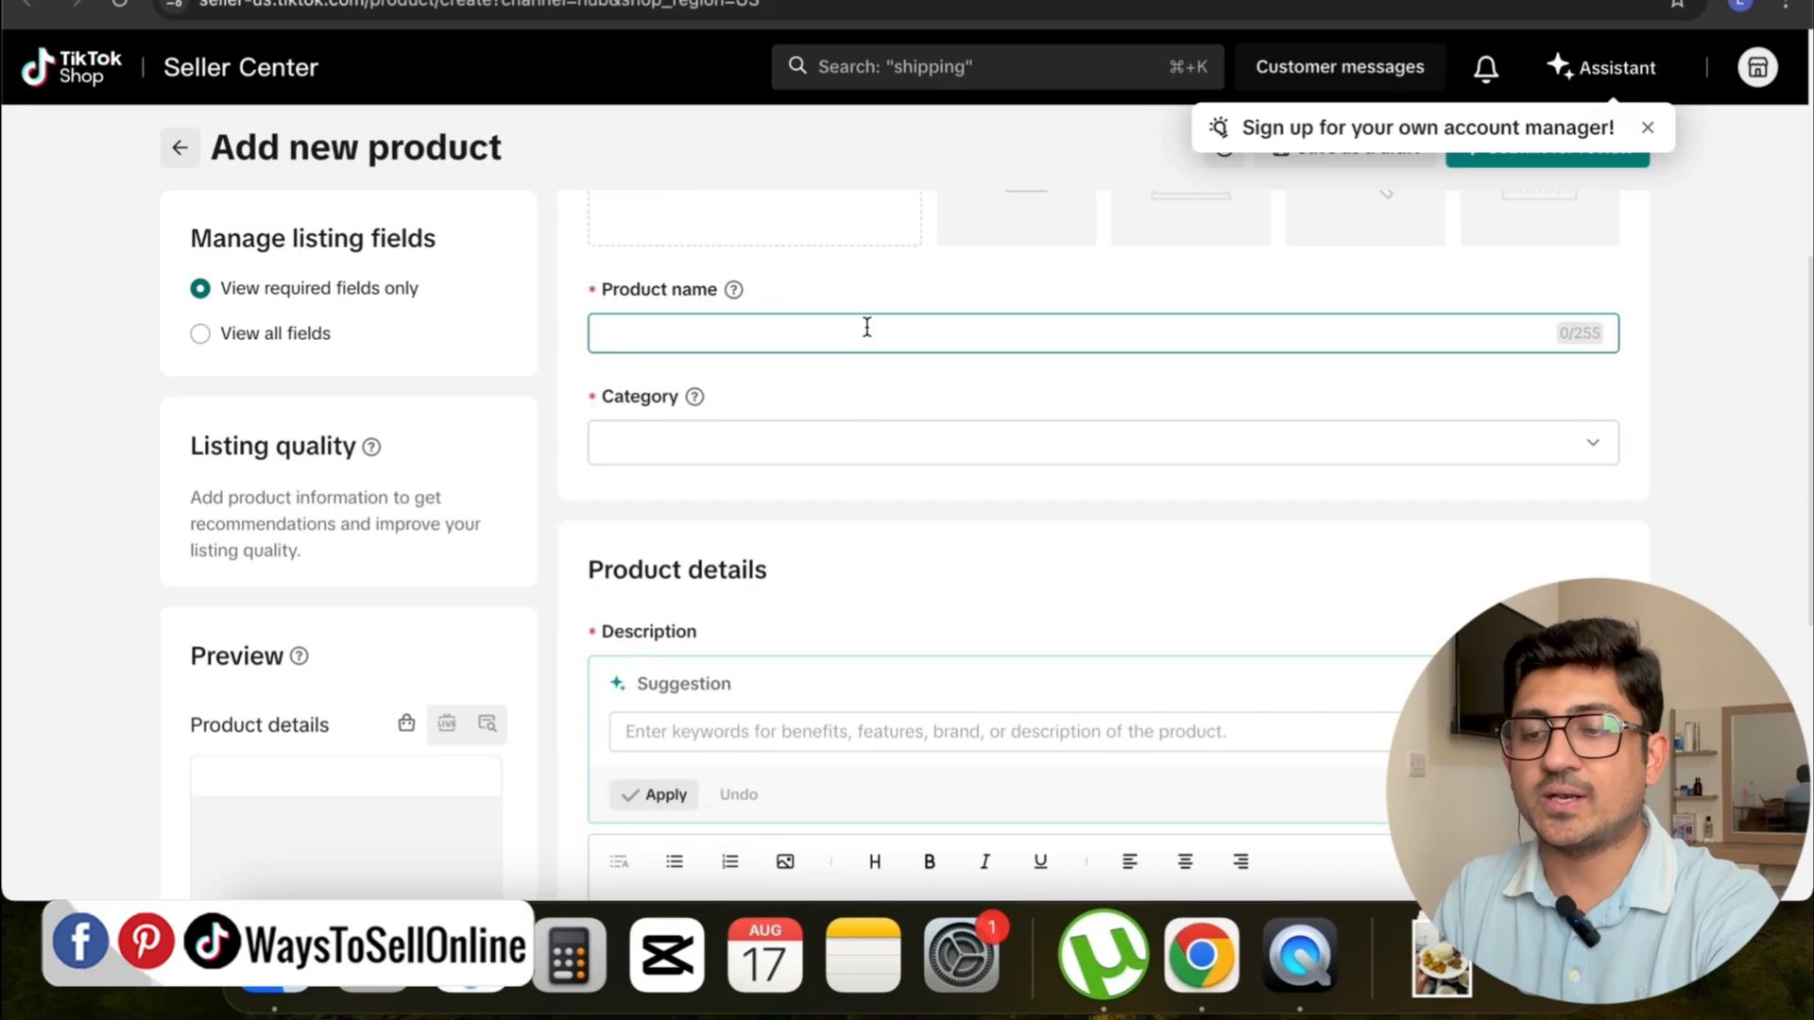
text(kitchen u)
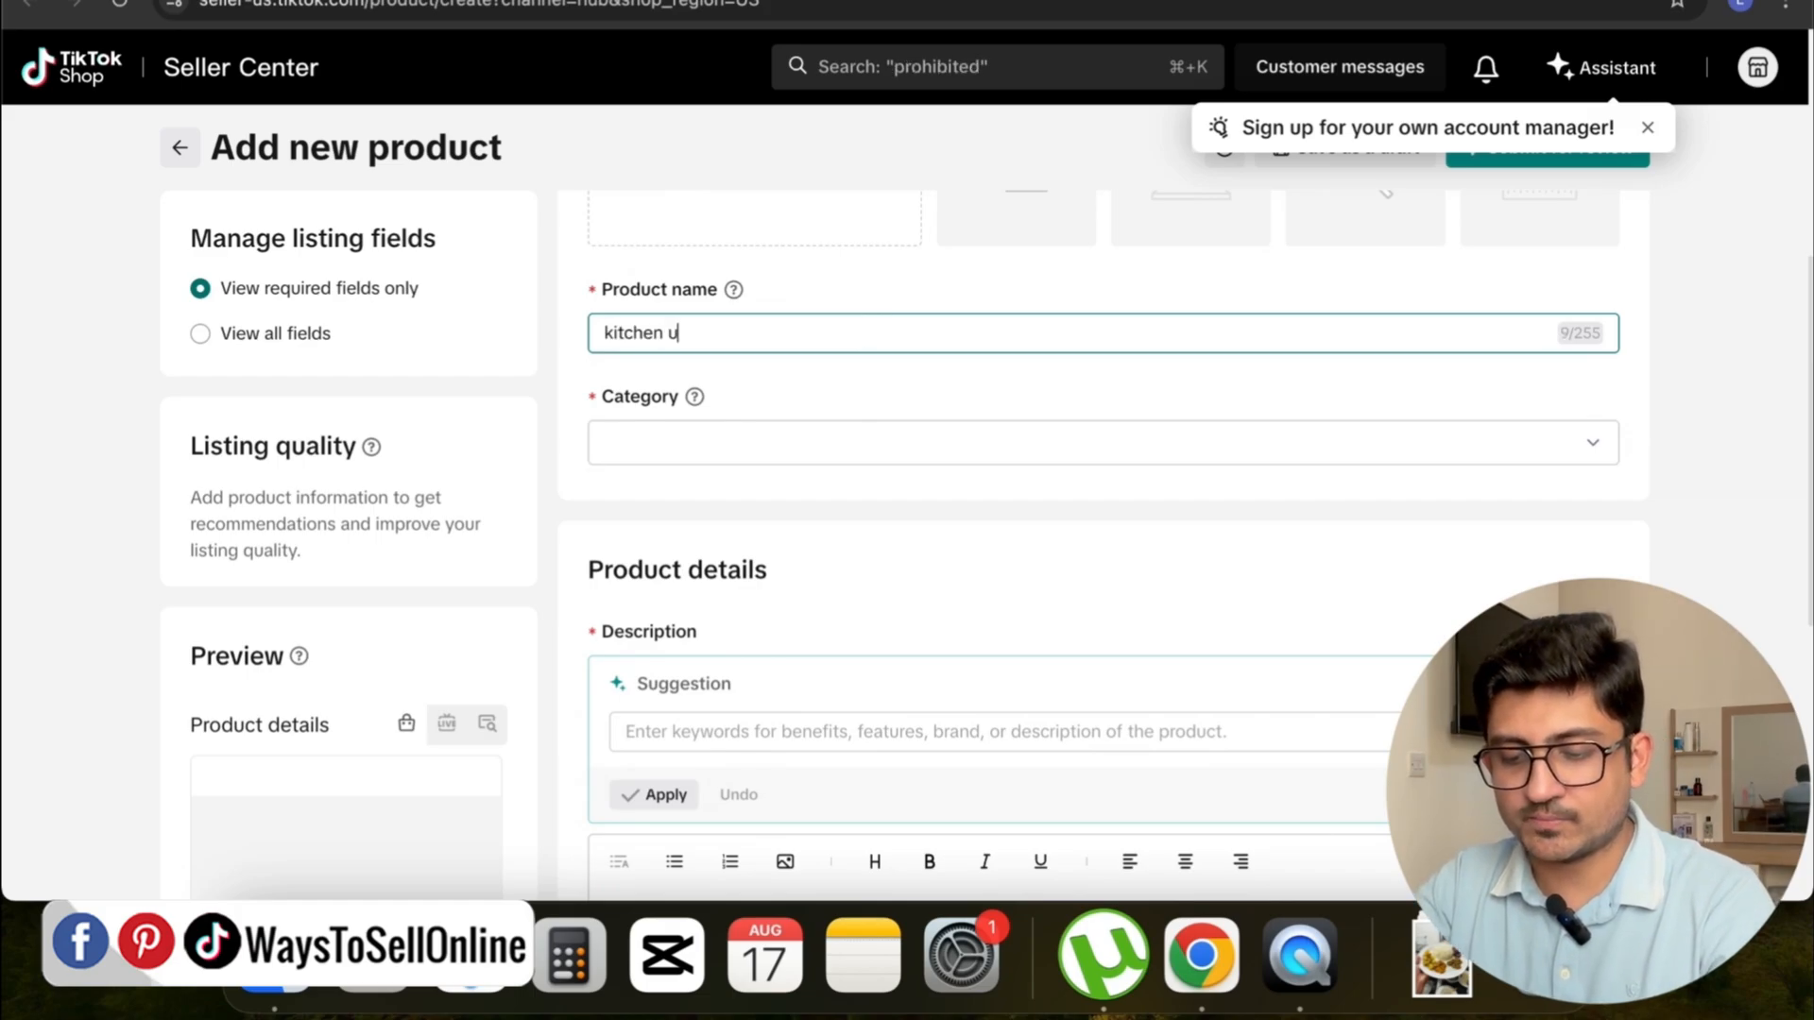
text(tensils)
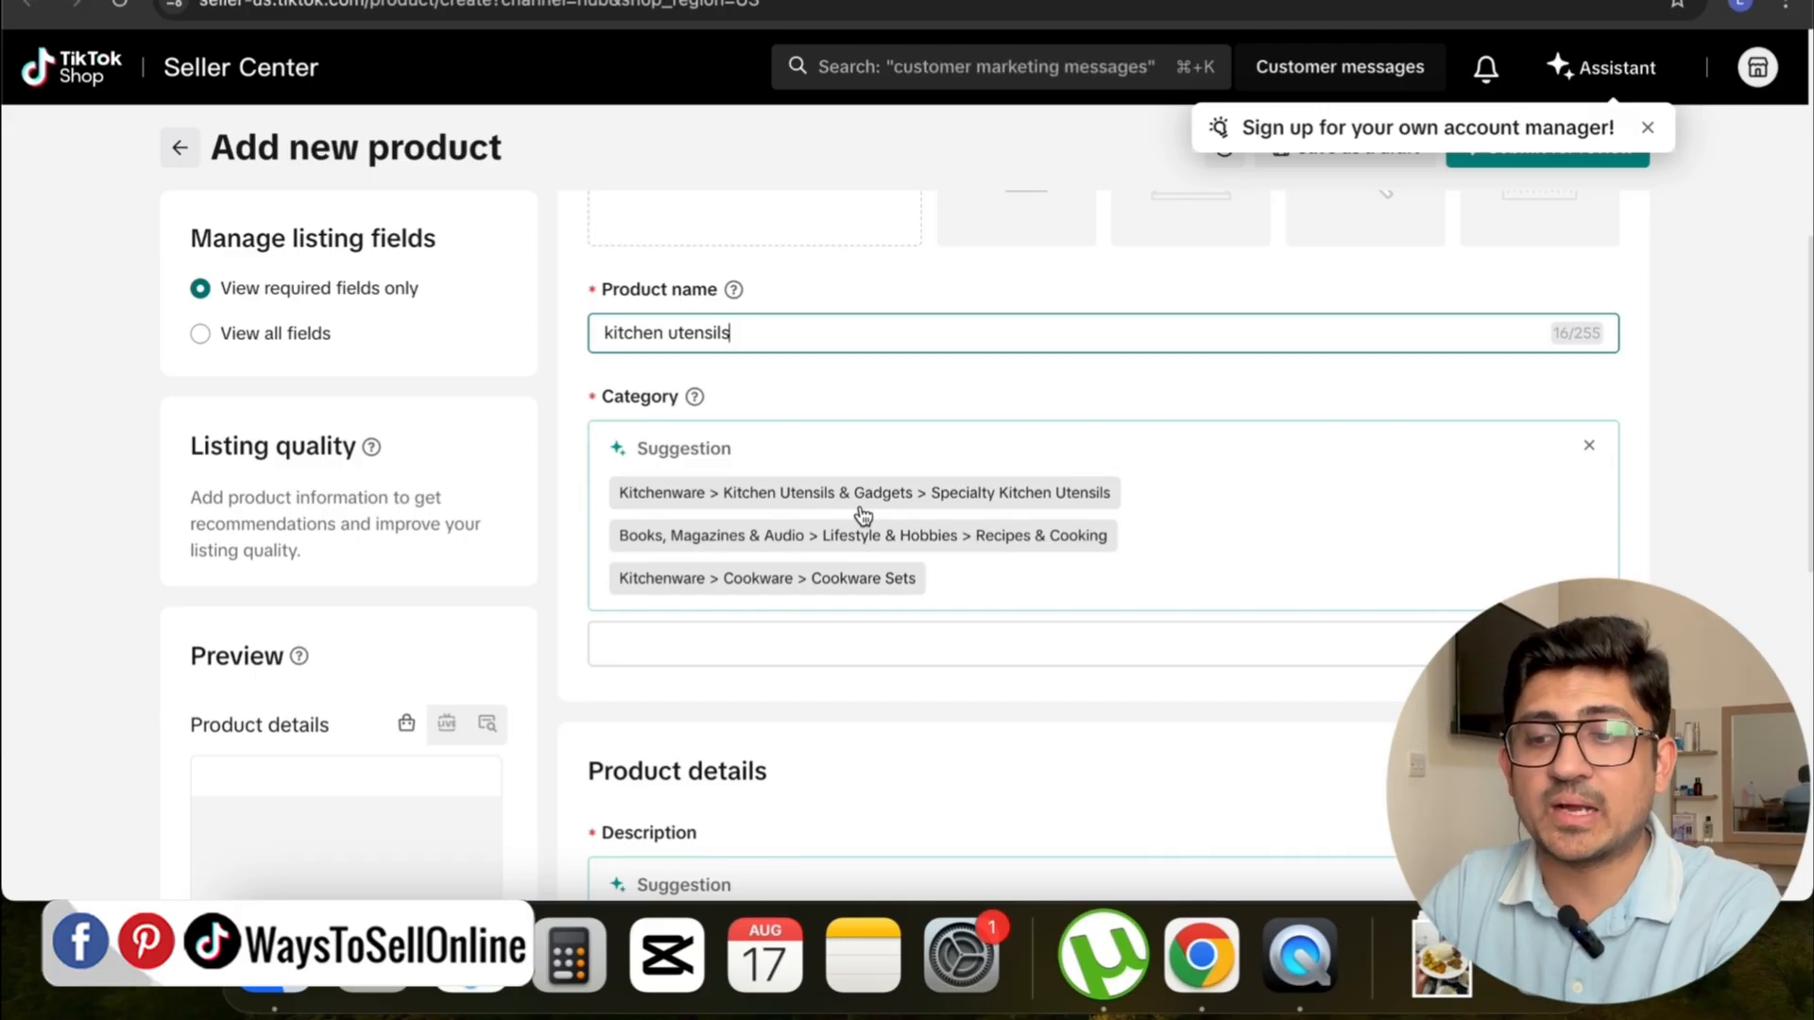
click(861, 491)
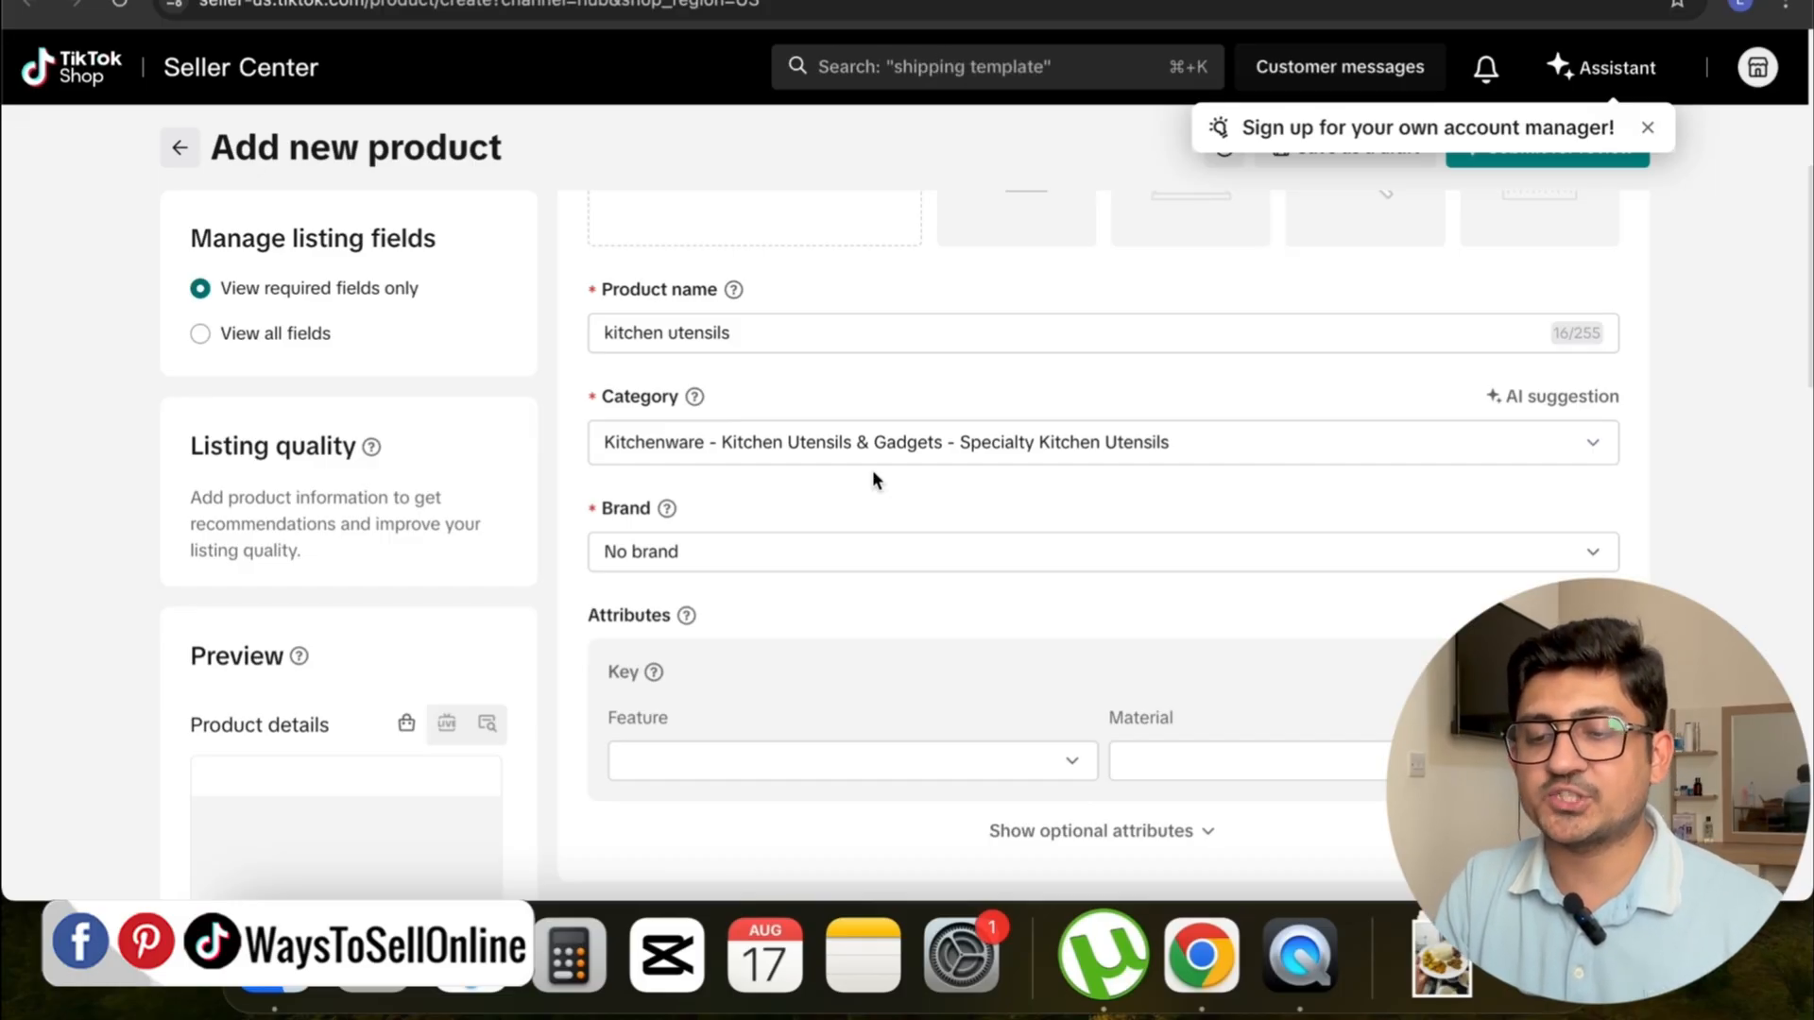
Scroll past Attributes and Product details to the Sales information section
scroll(down, 3)
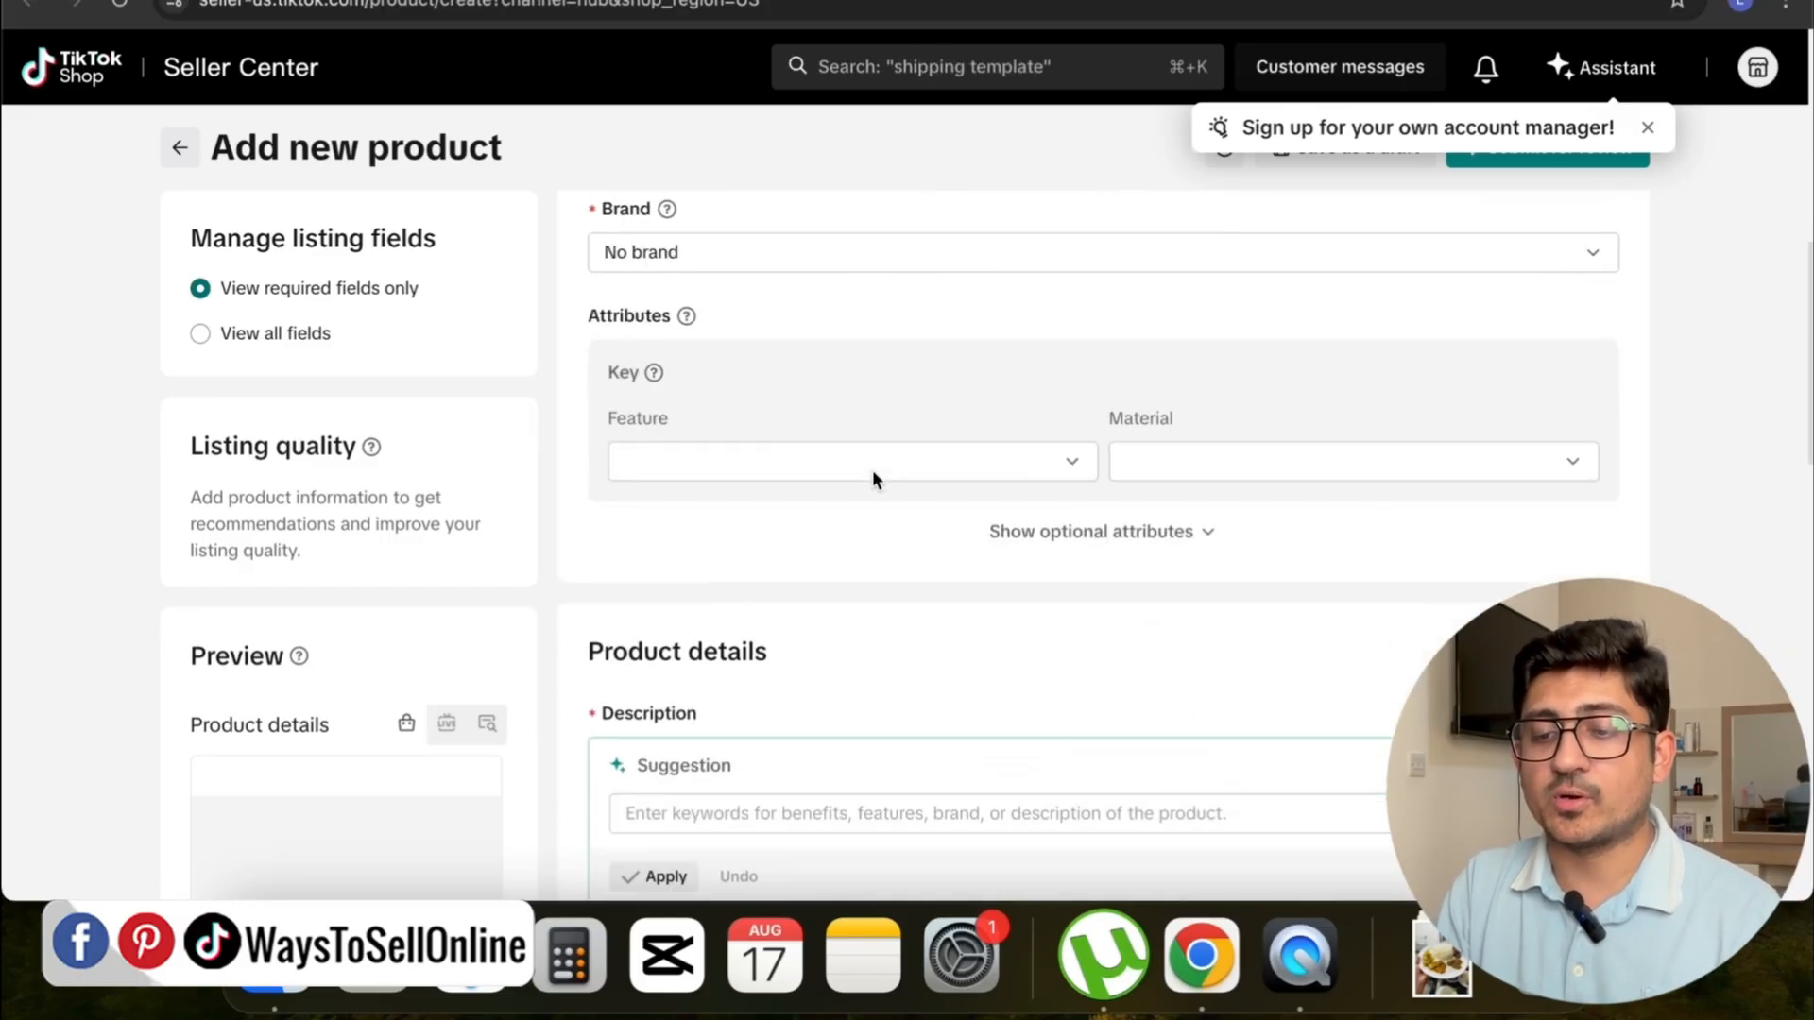
scroll(down, 3)
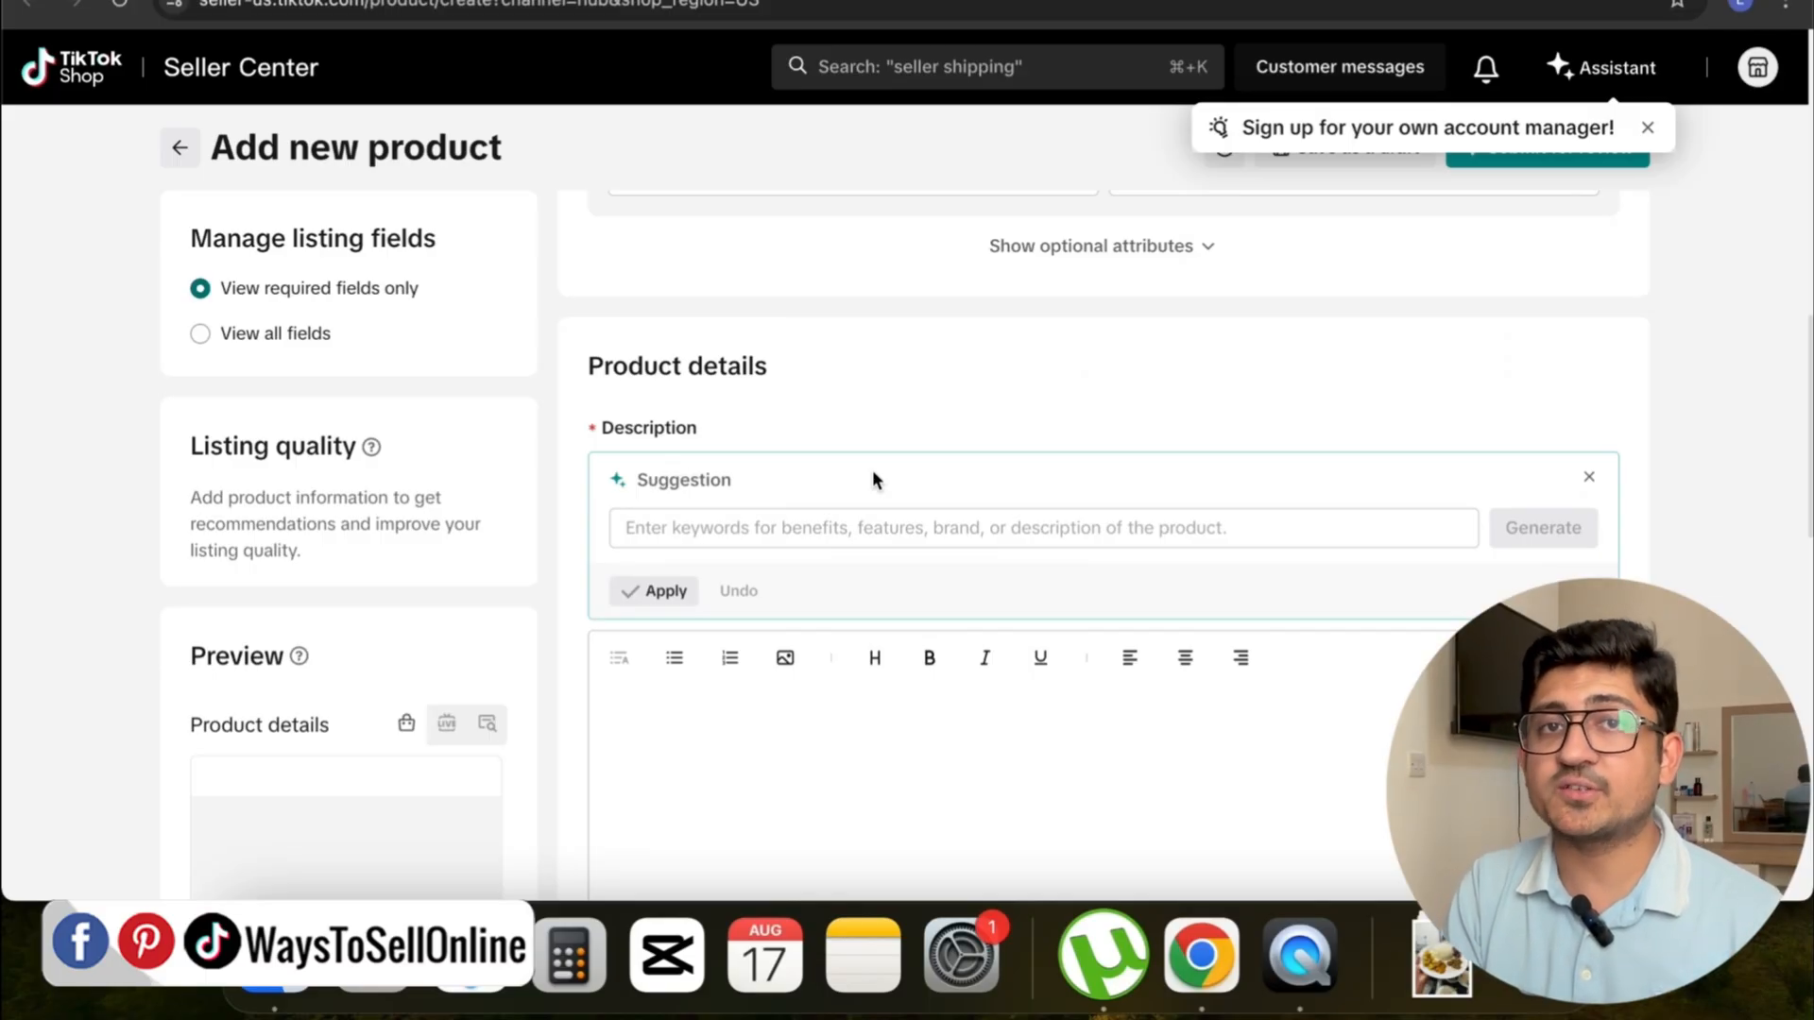
scroll(down, 3)
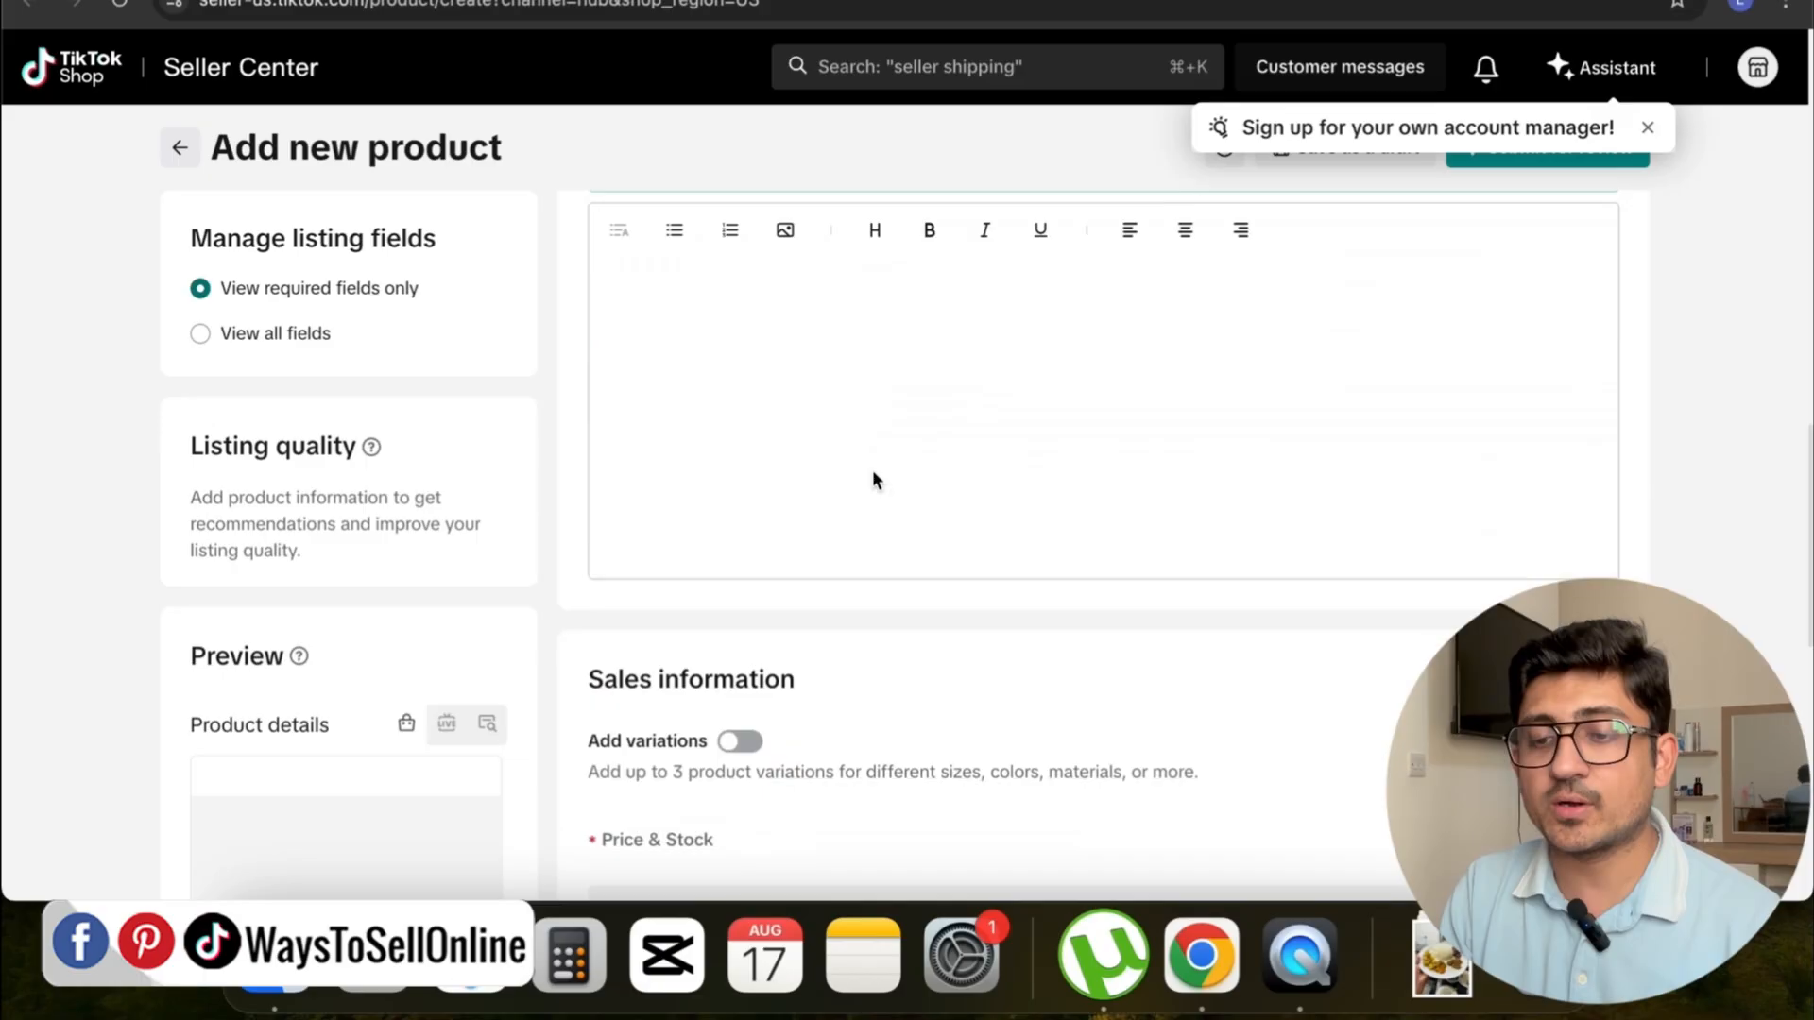
scroll(down, 3)
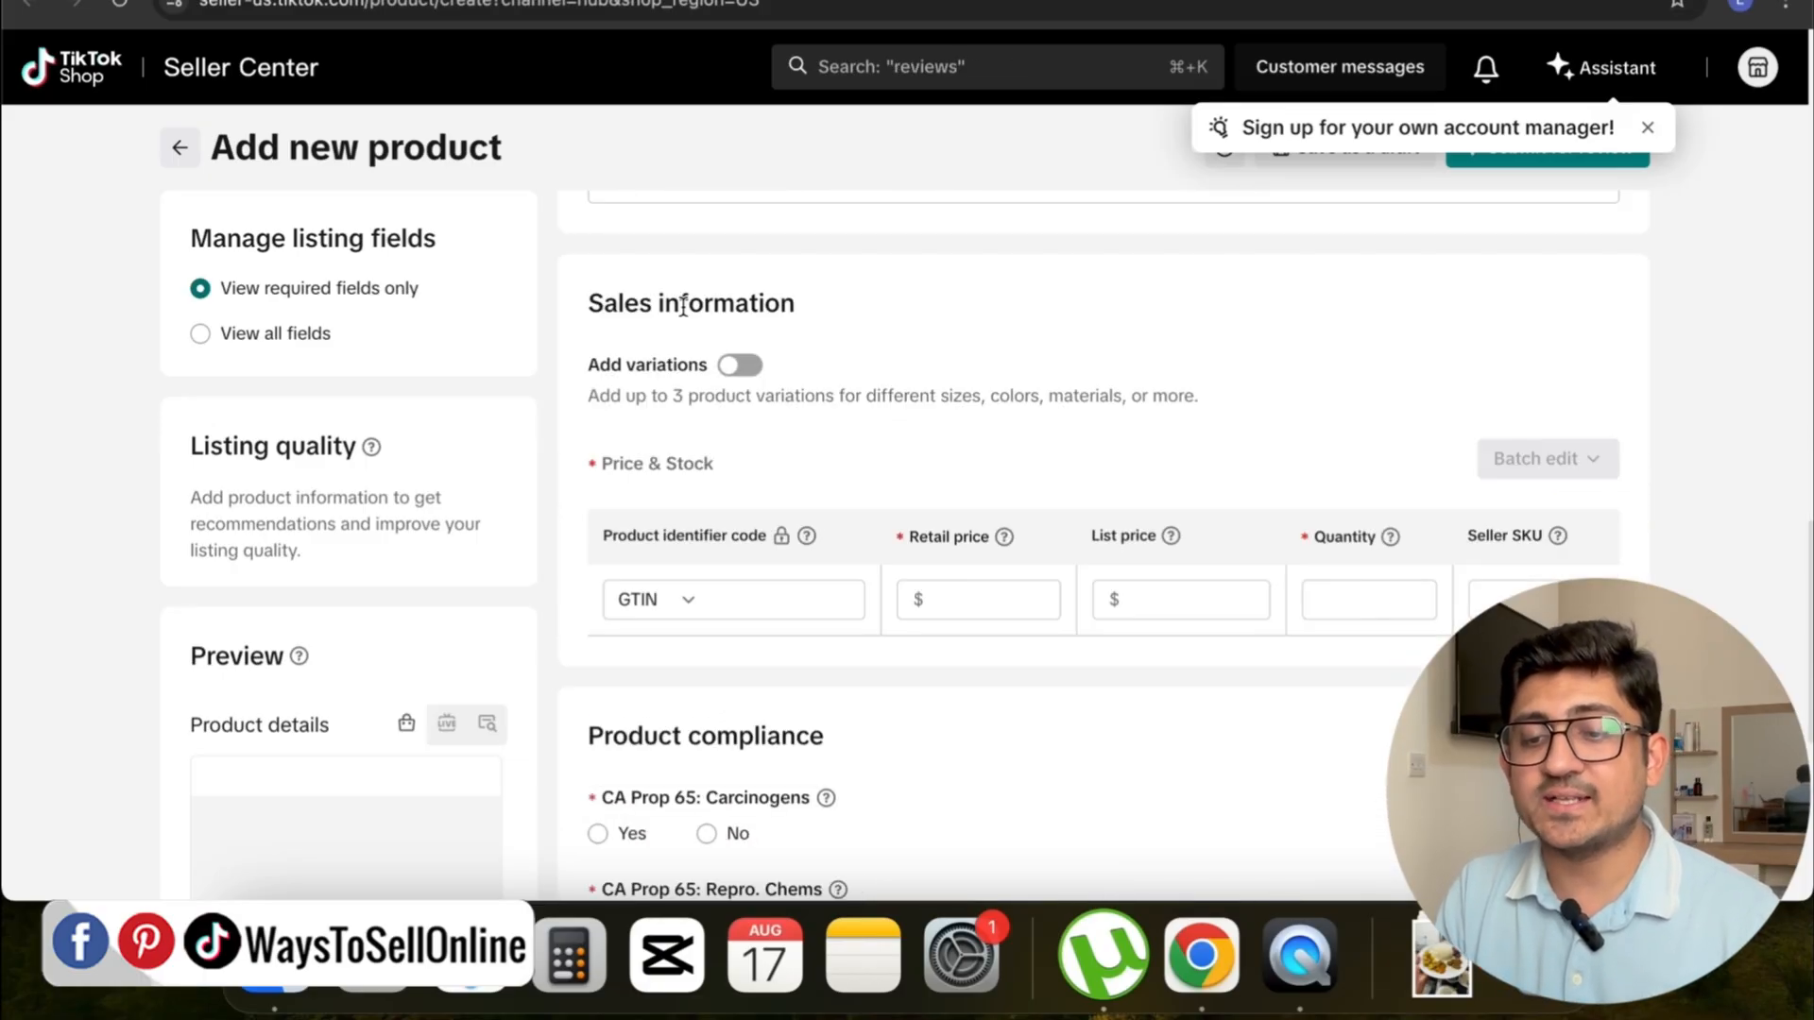
click(732, 599)
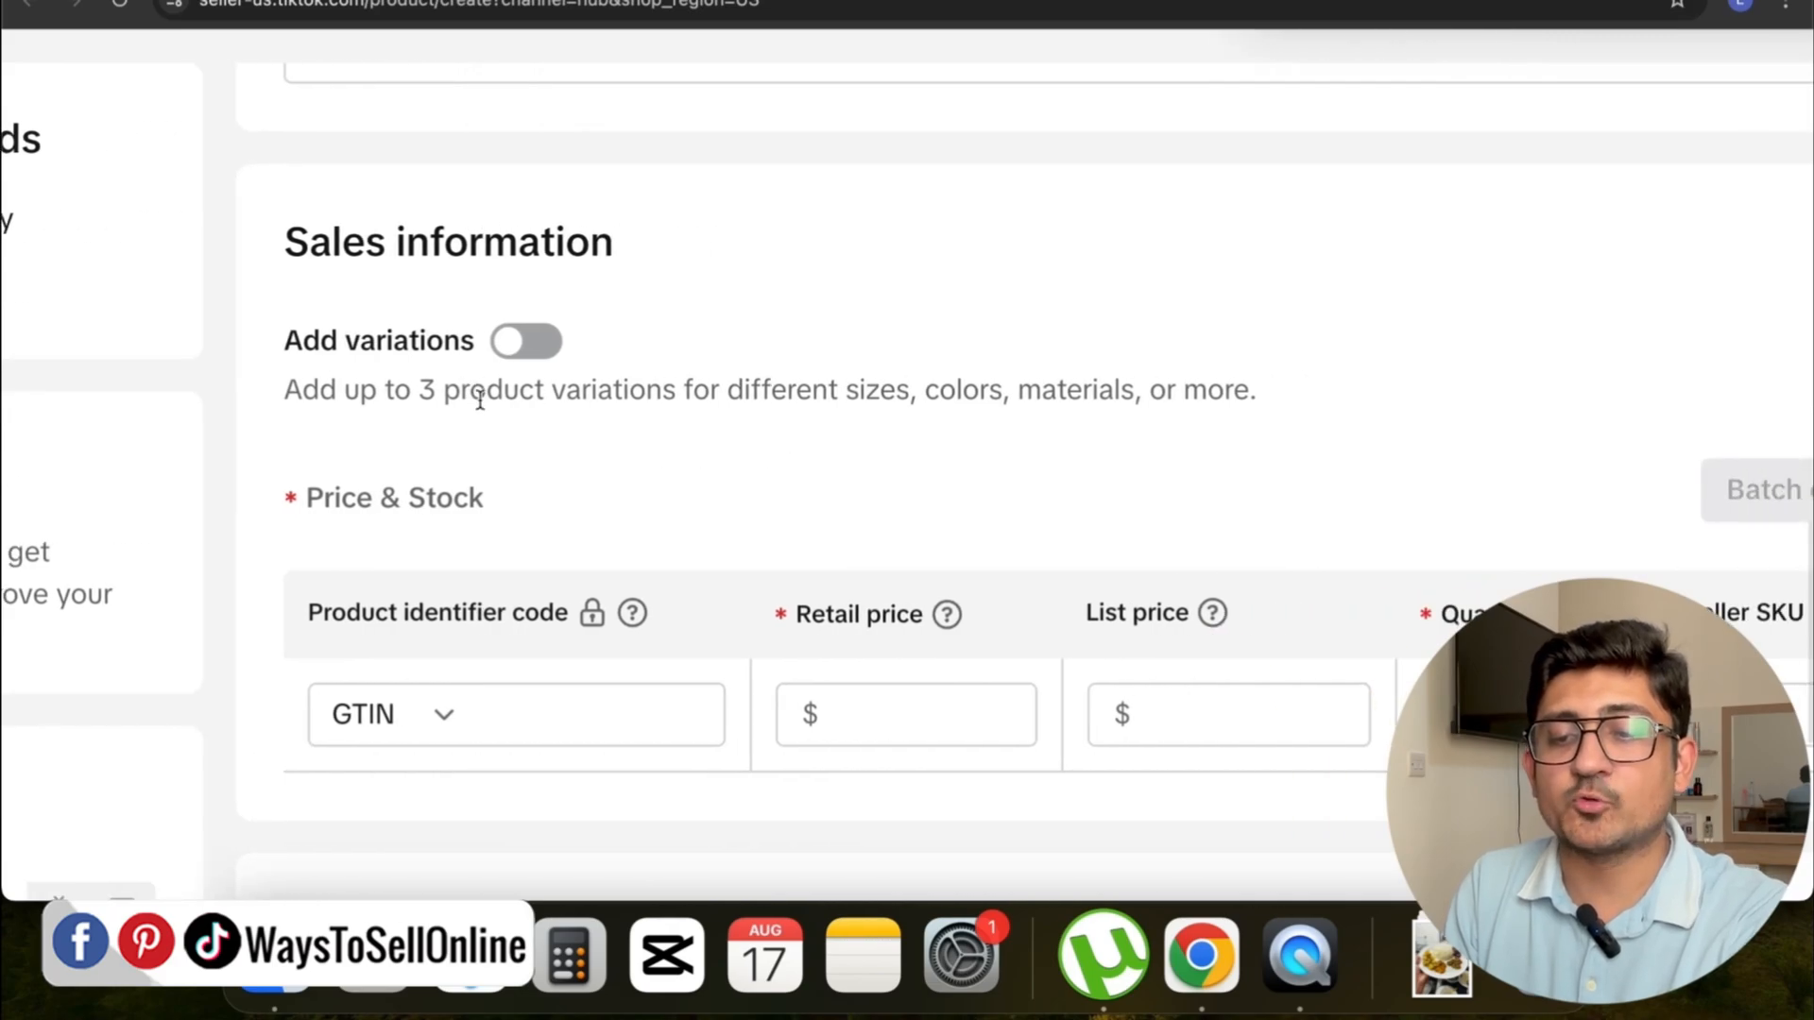
mouse_move(850, 434)
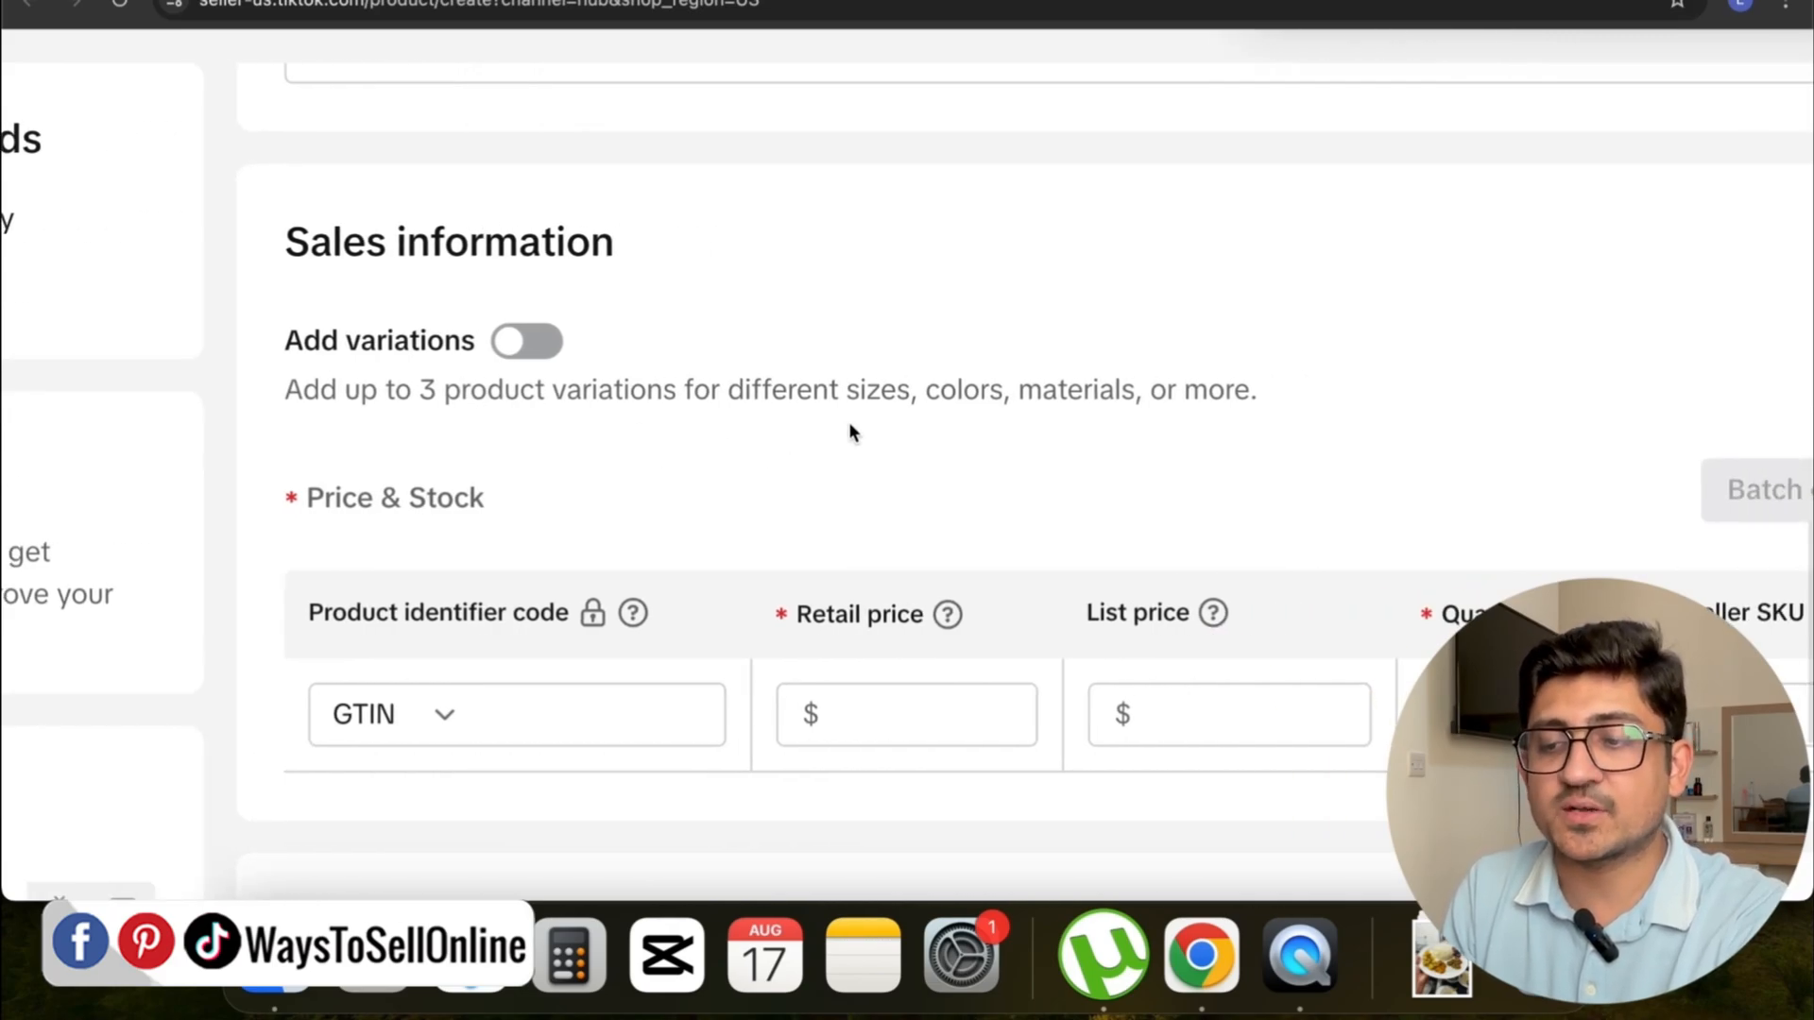
mouse_move(584, 336)
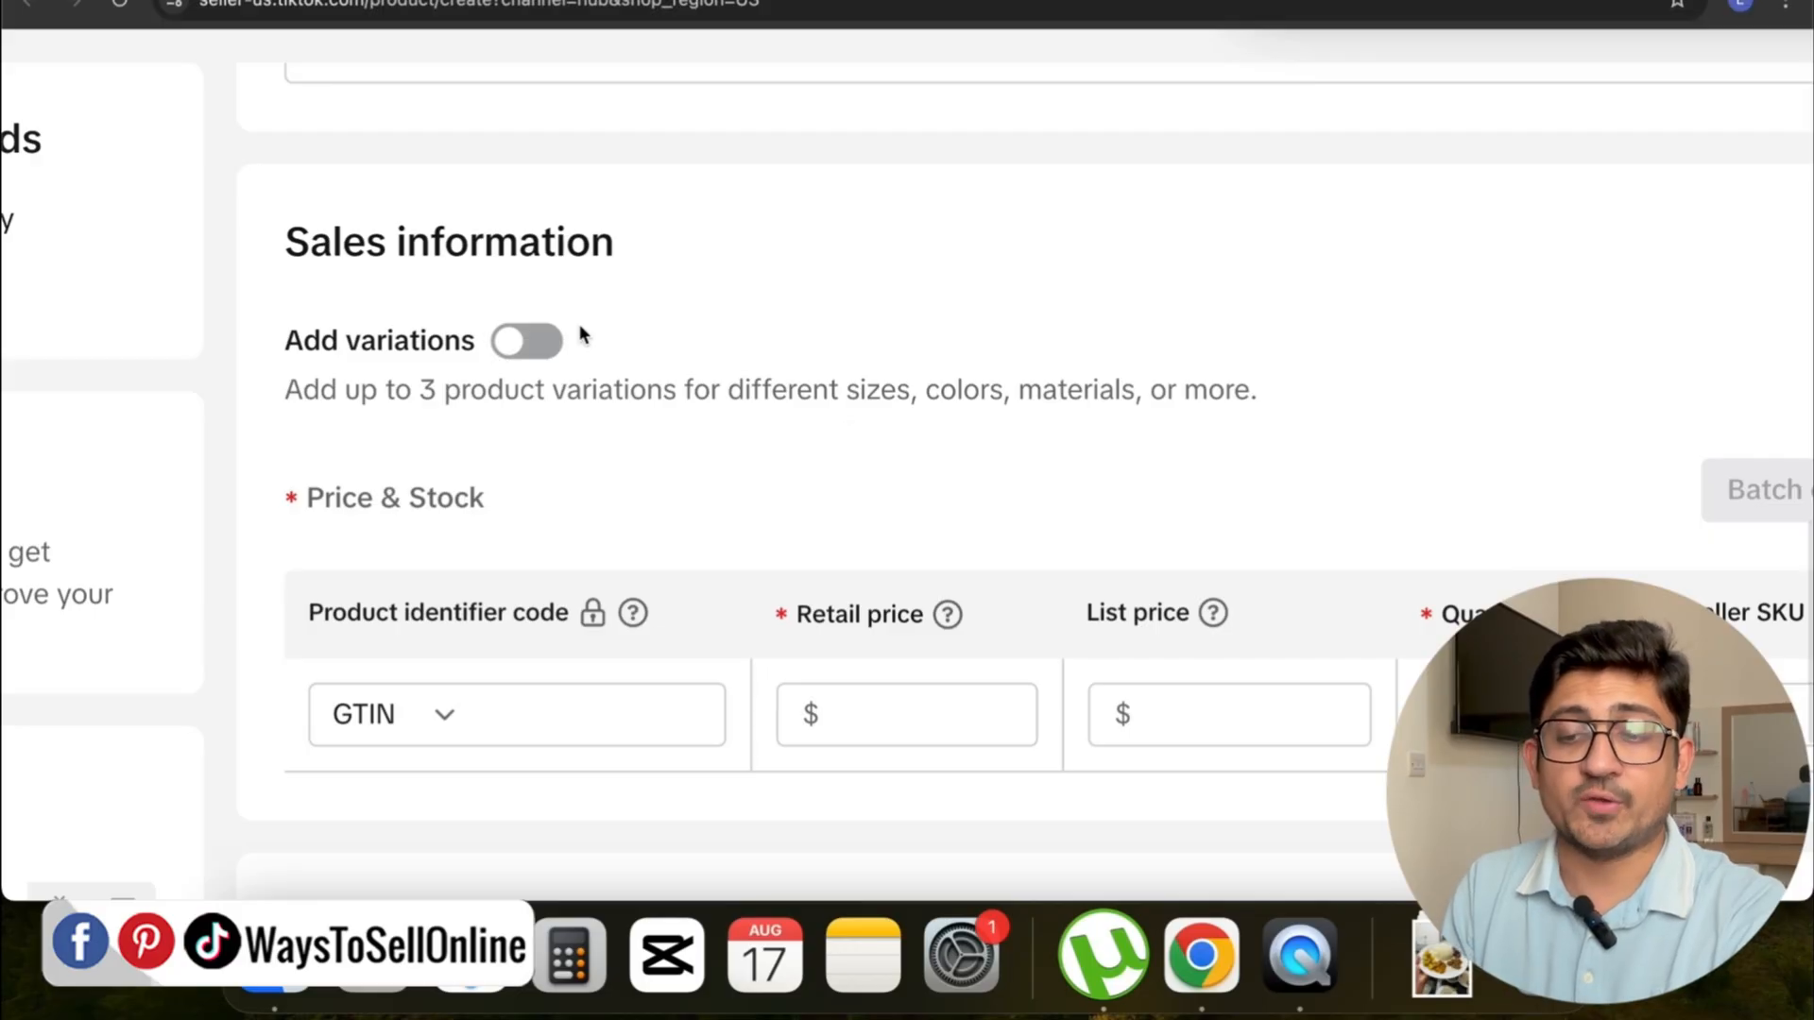
Enable variations, name the first one 'color', and enter Red, Blue and Yellow options
click(527, 340)
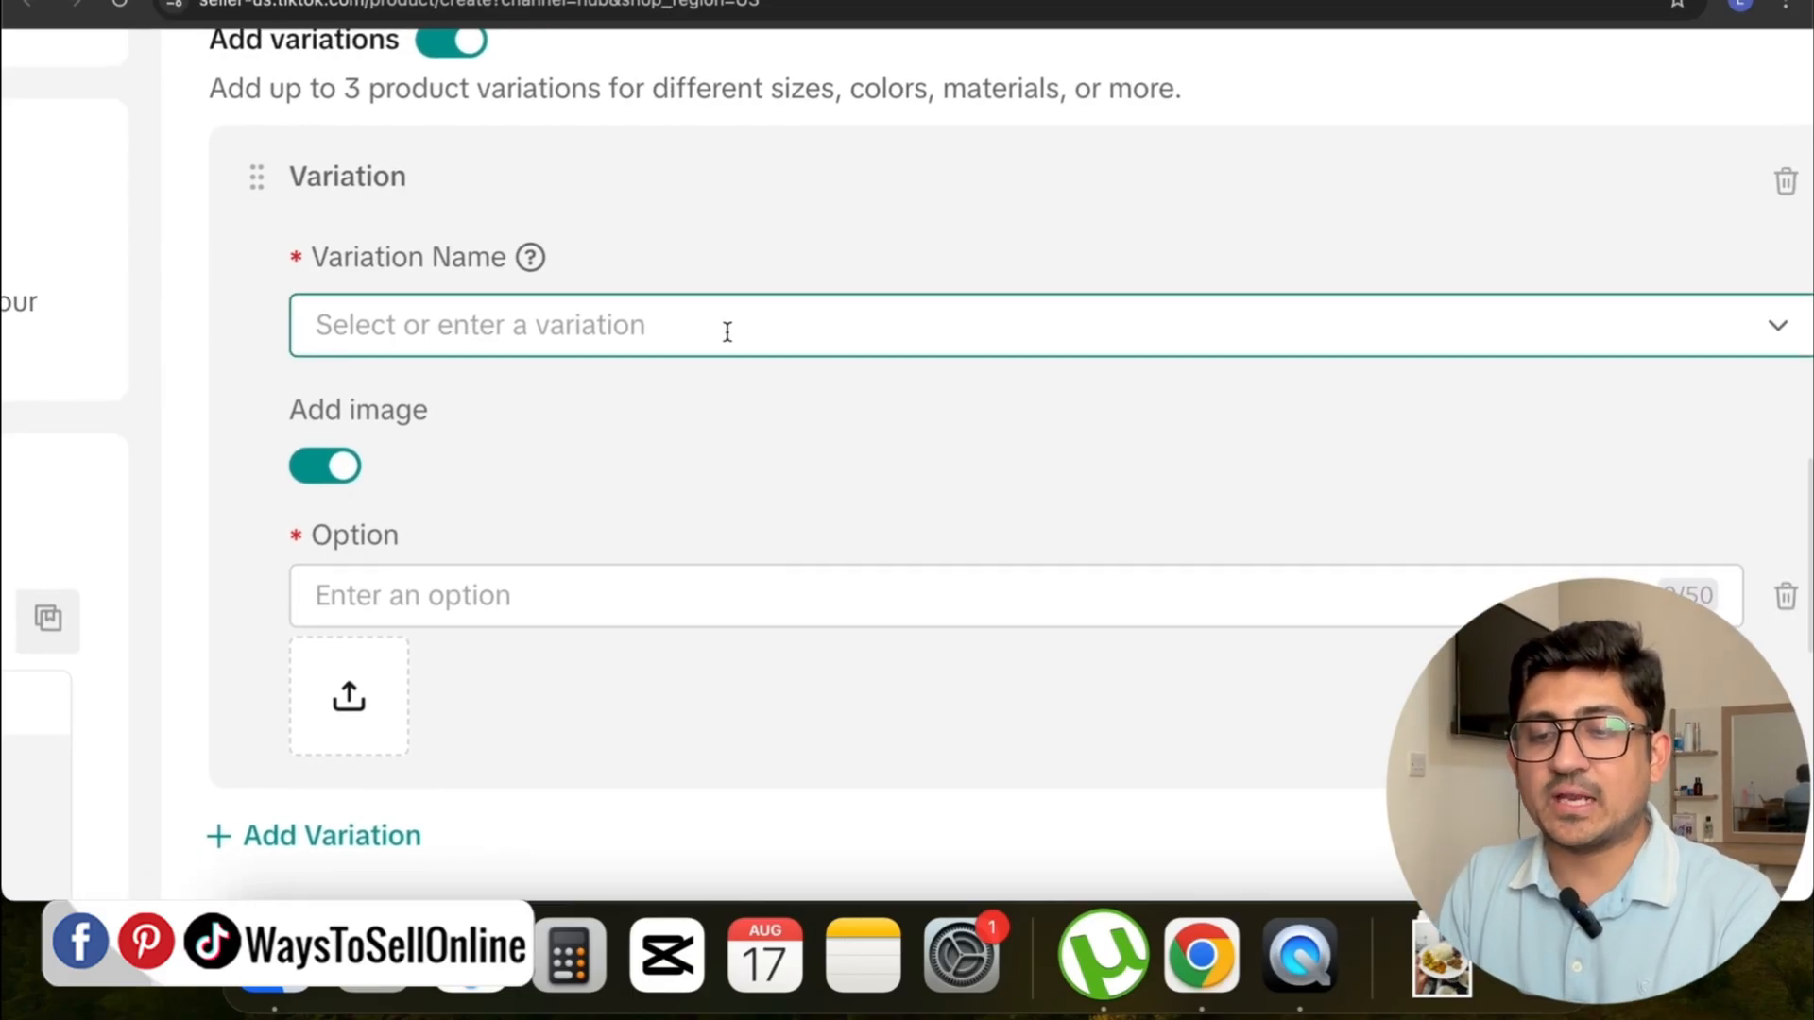
text(color)
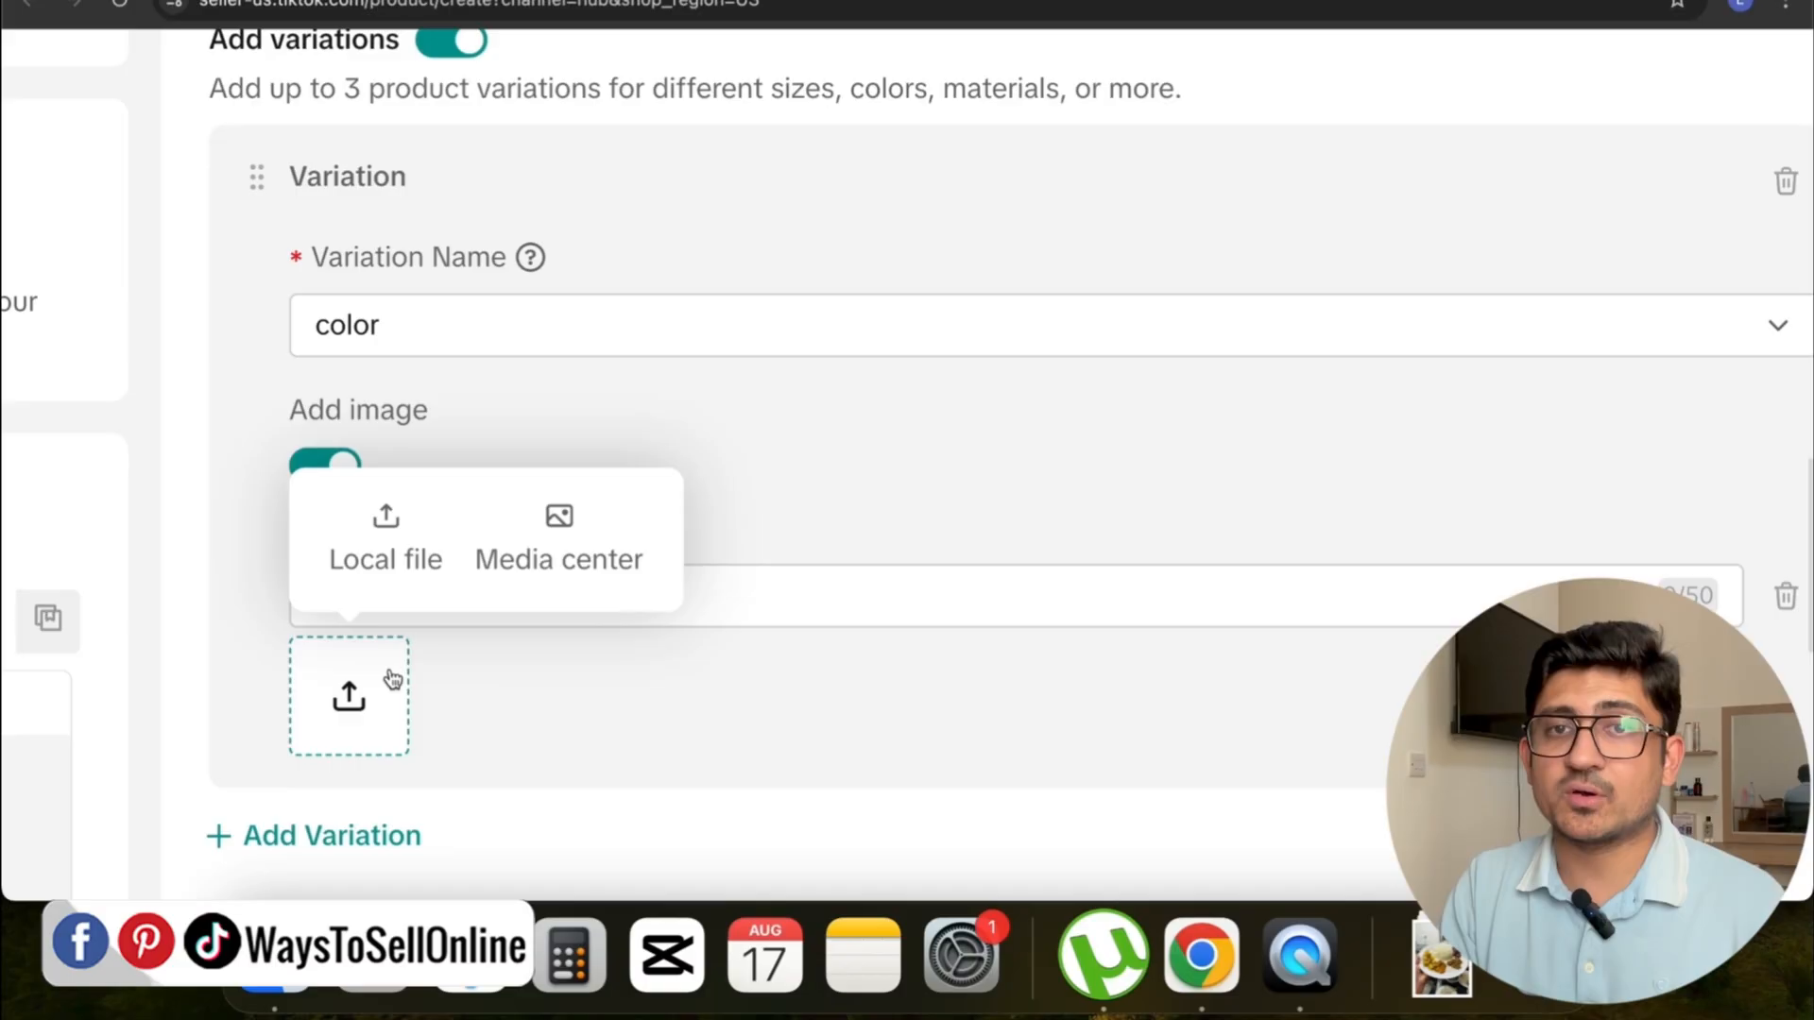
text(R)
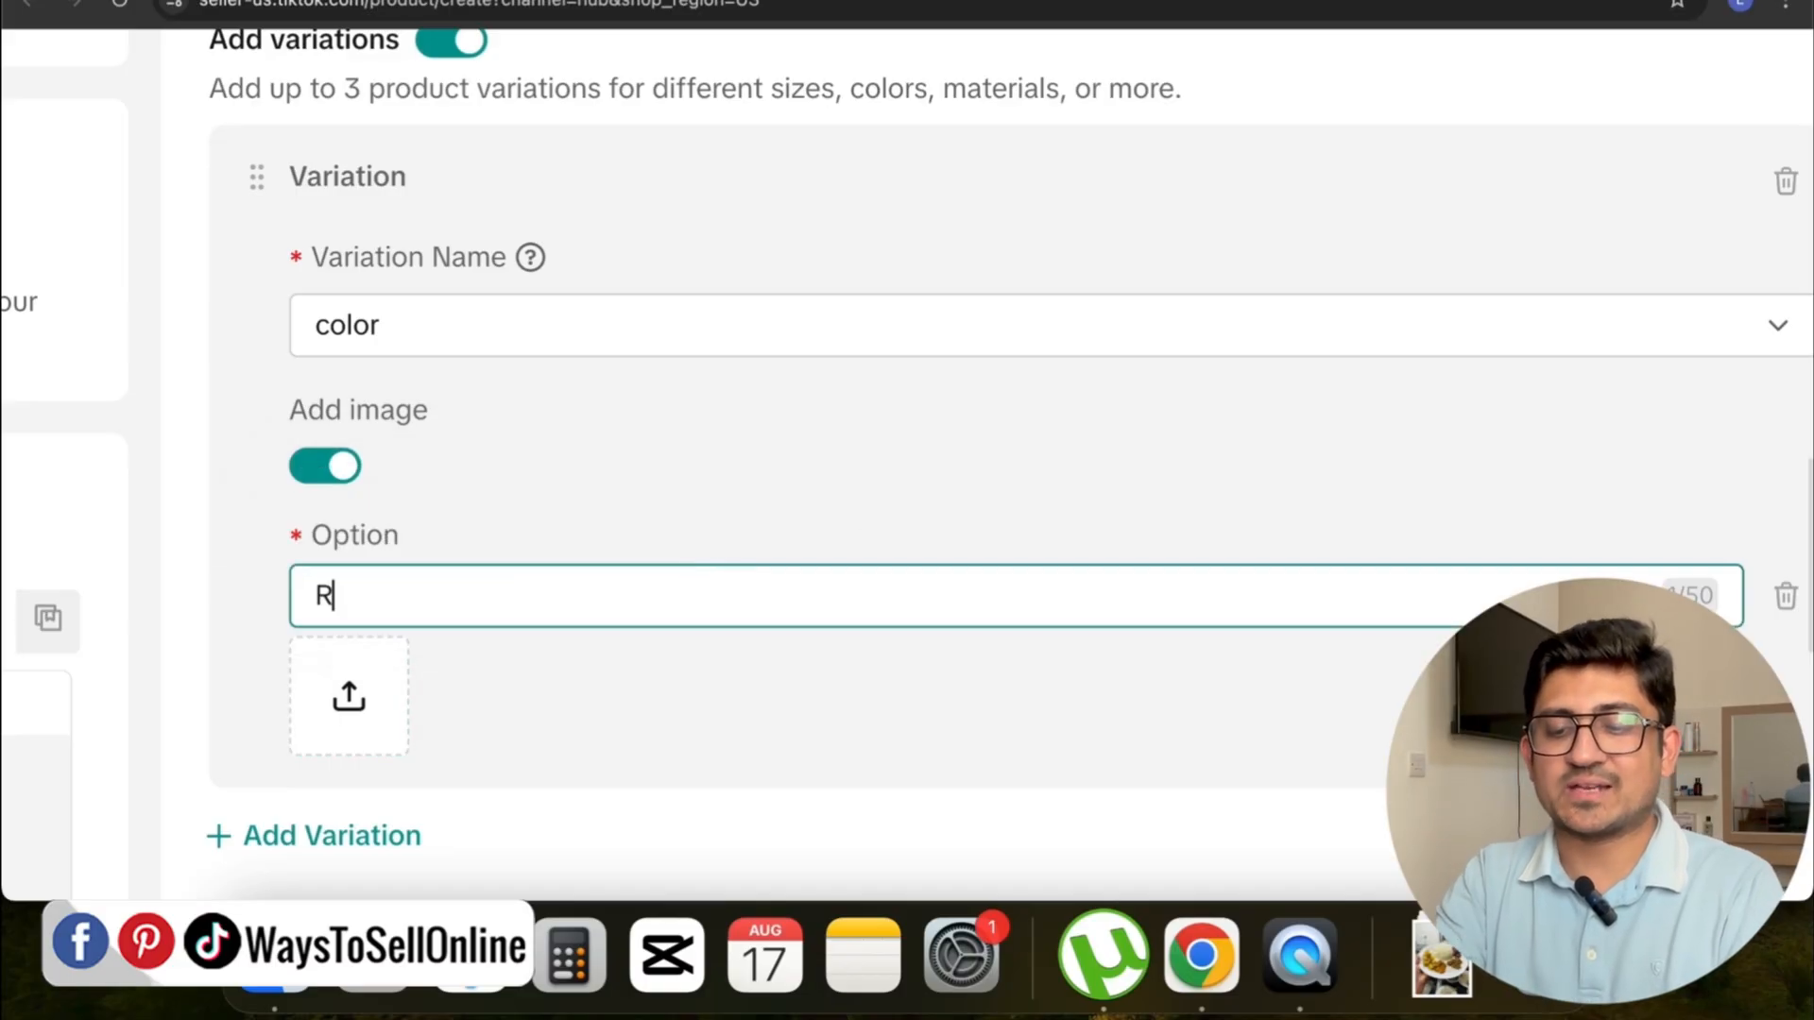
text(ed)
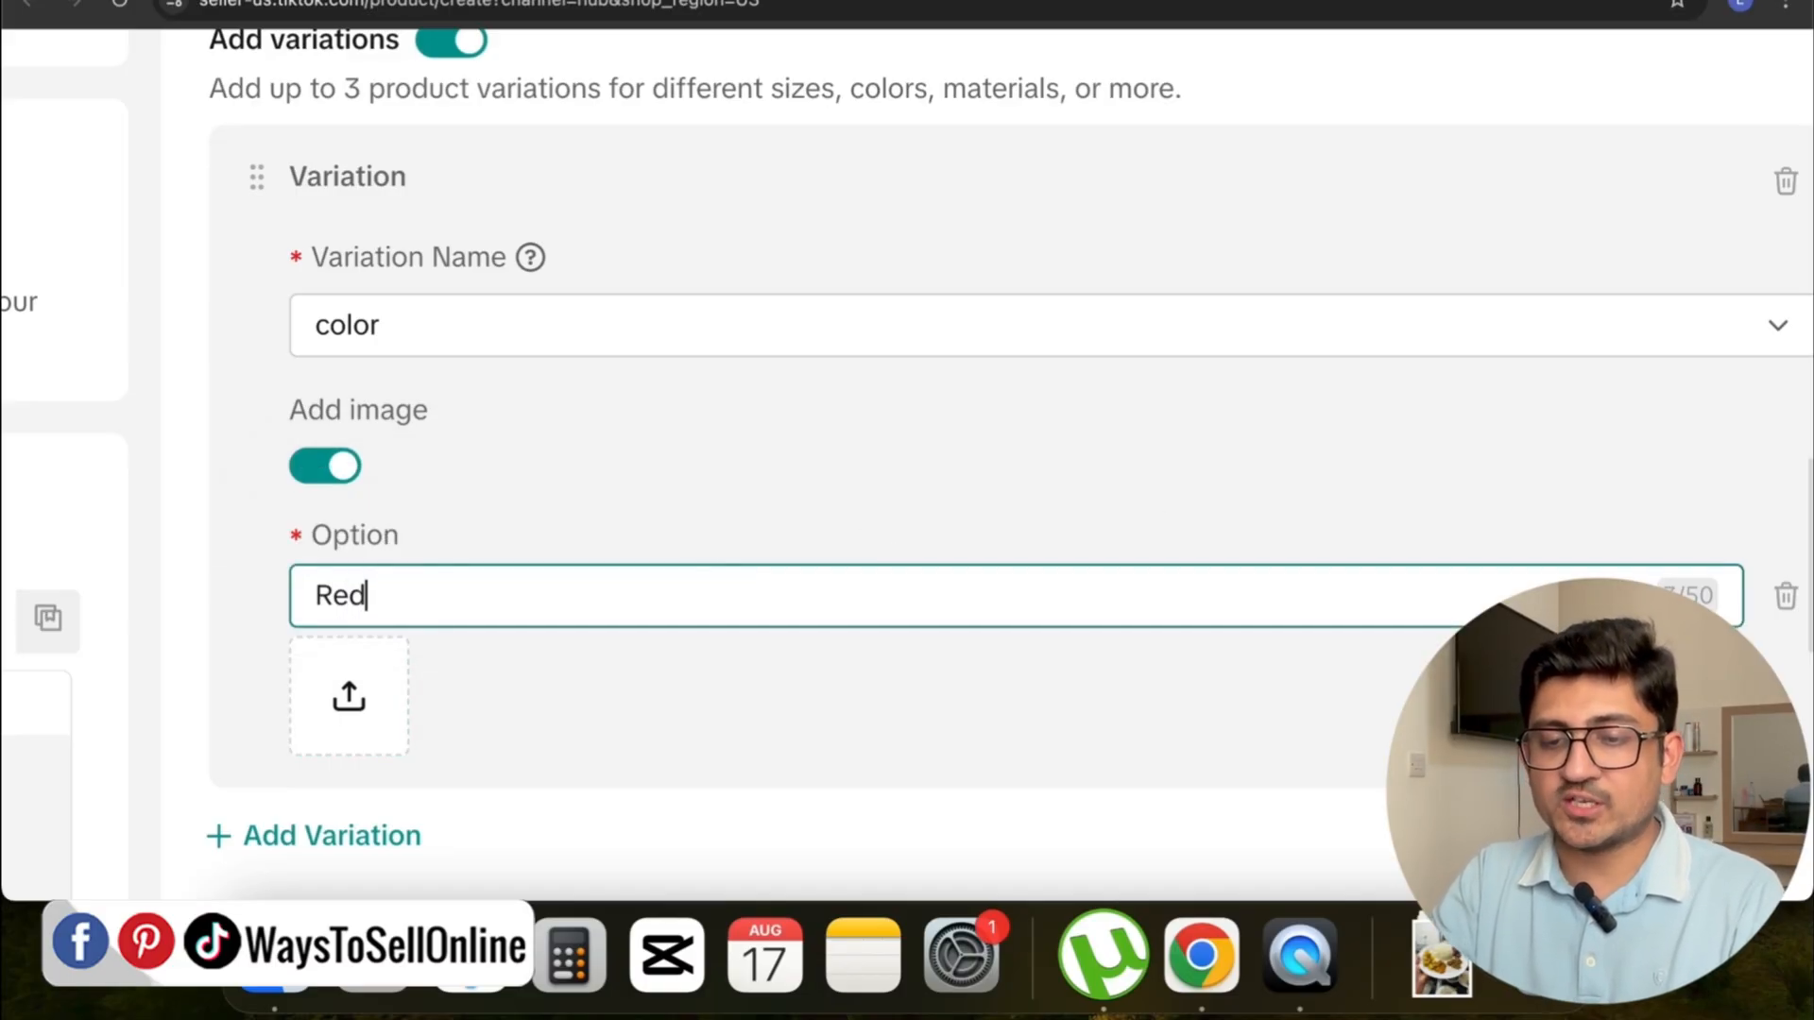
scroll(down, 3)
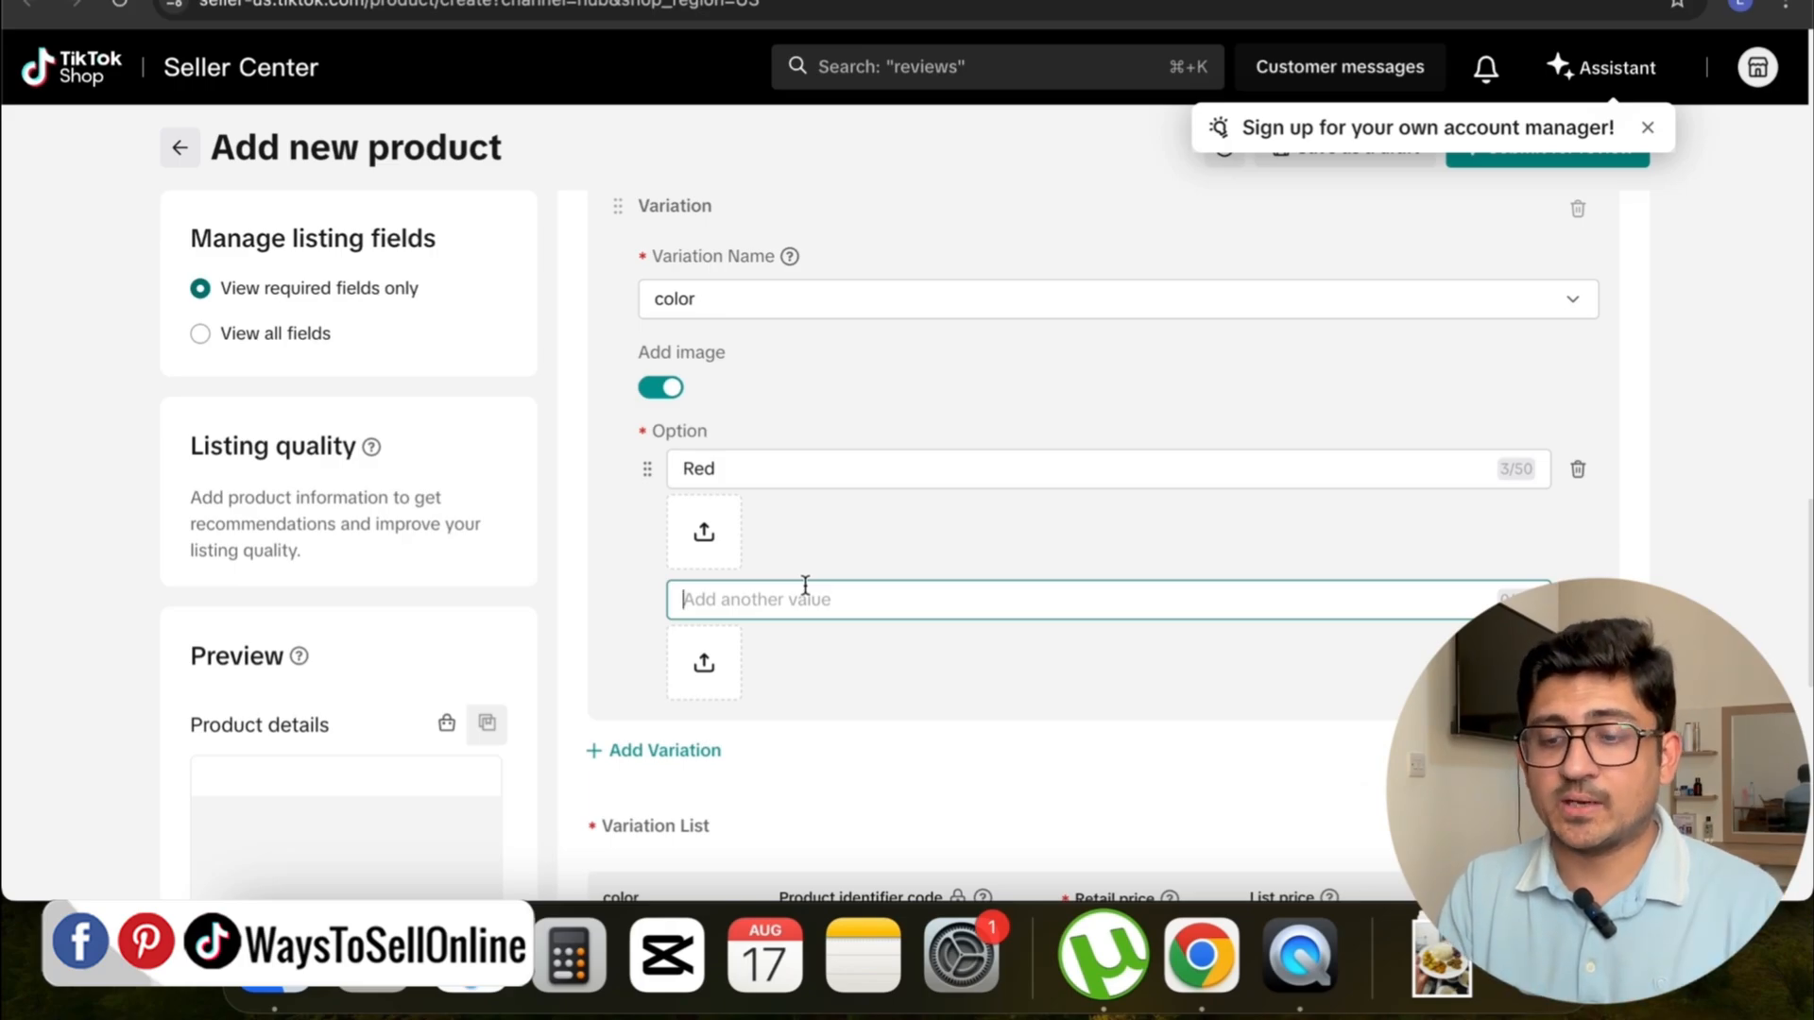
text(Blue)
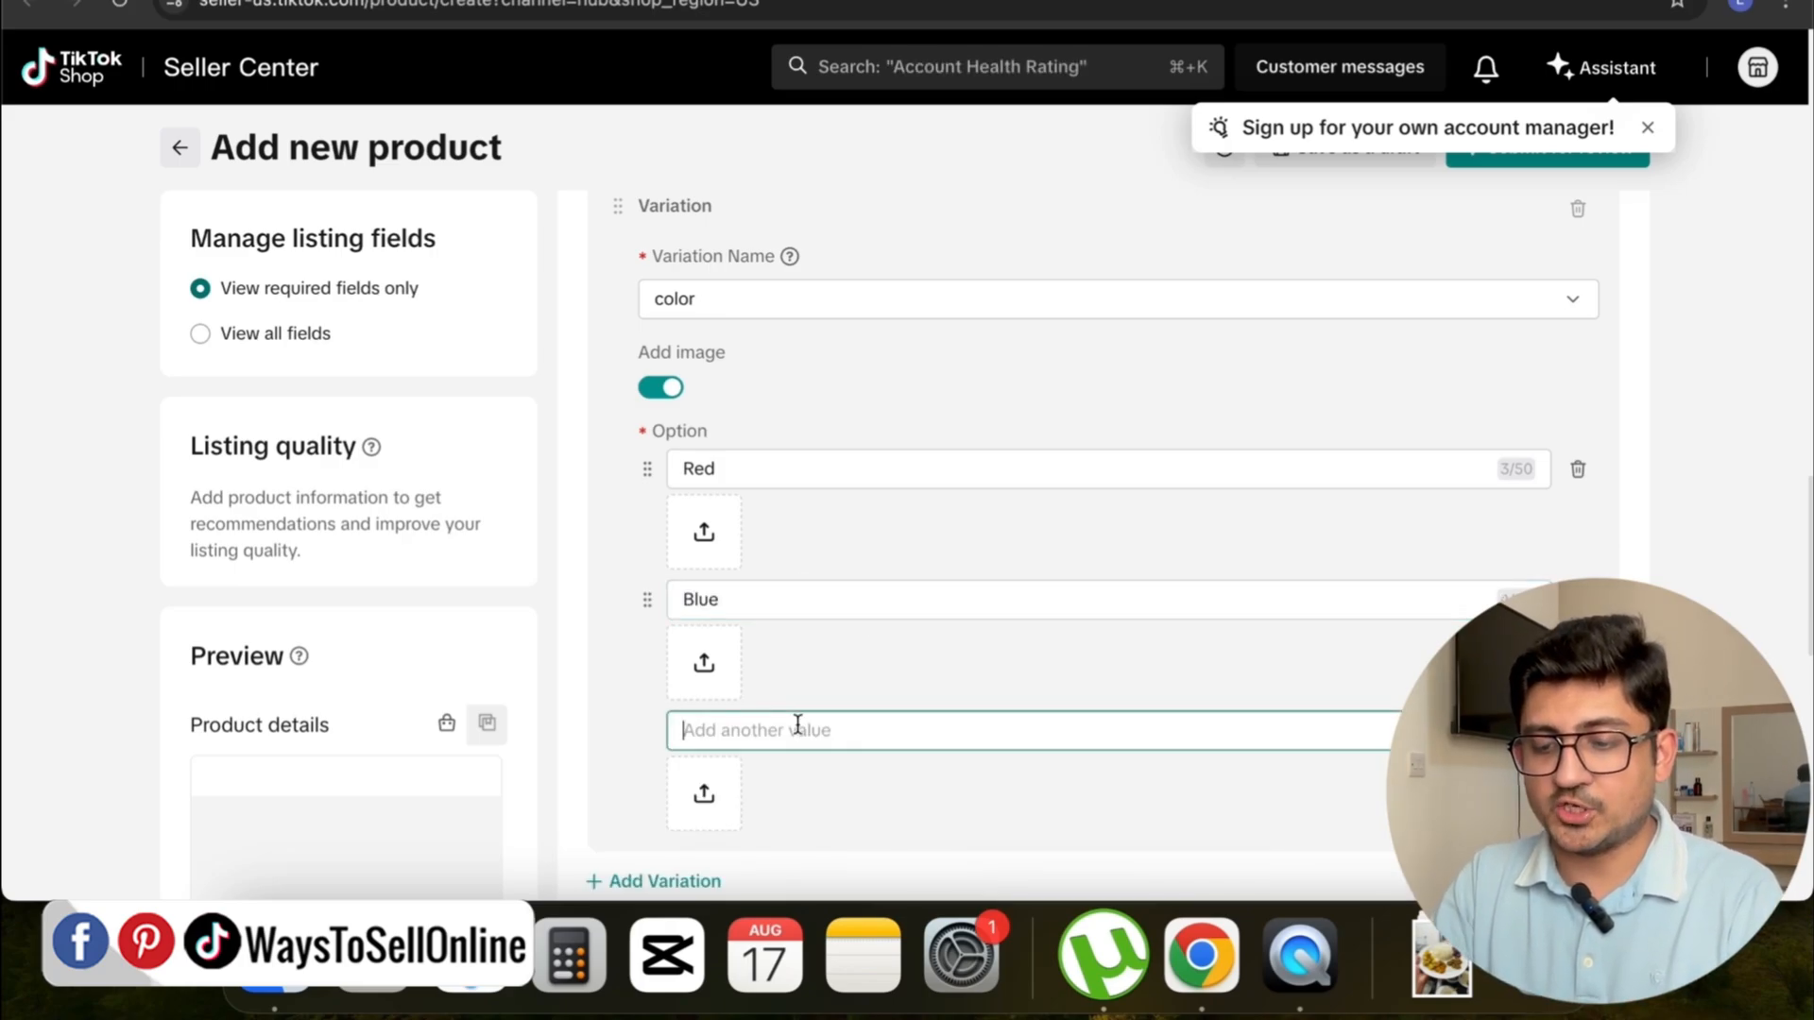
text(Yellow)
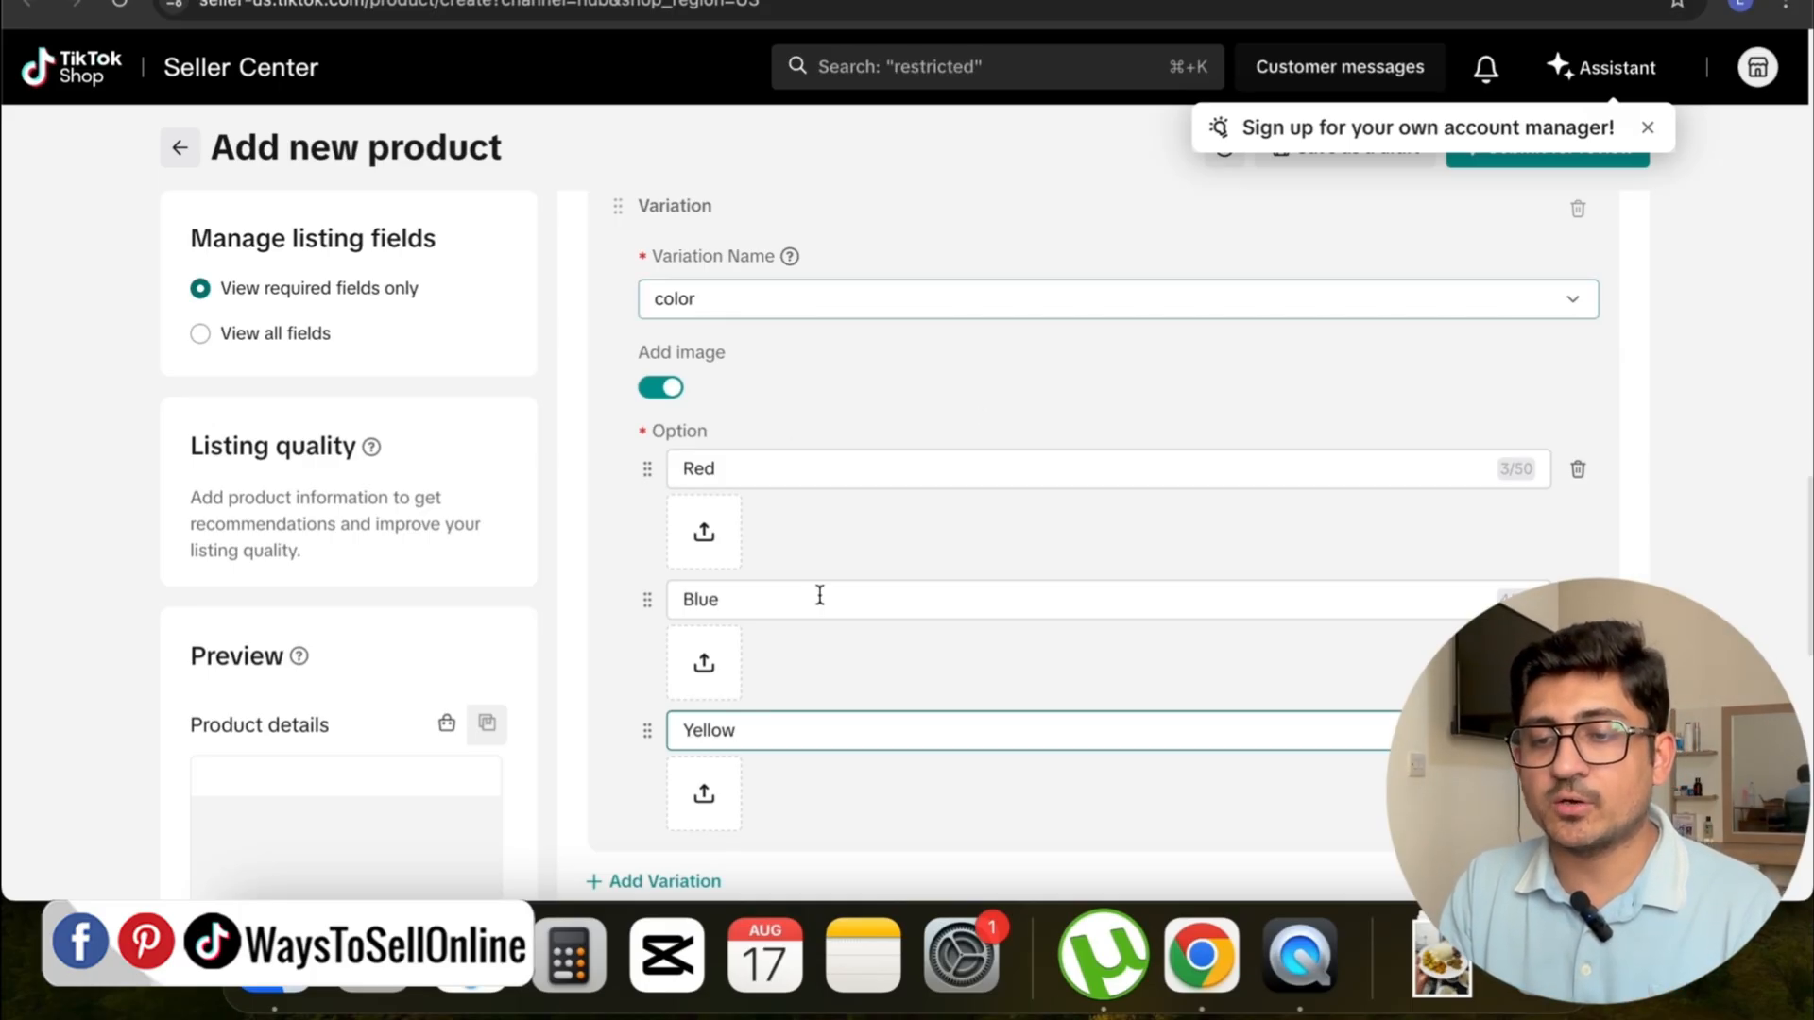
scroll(down, 3)
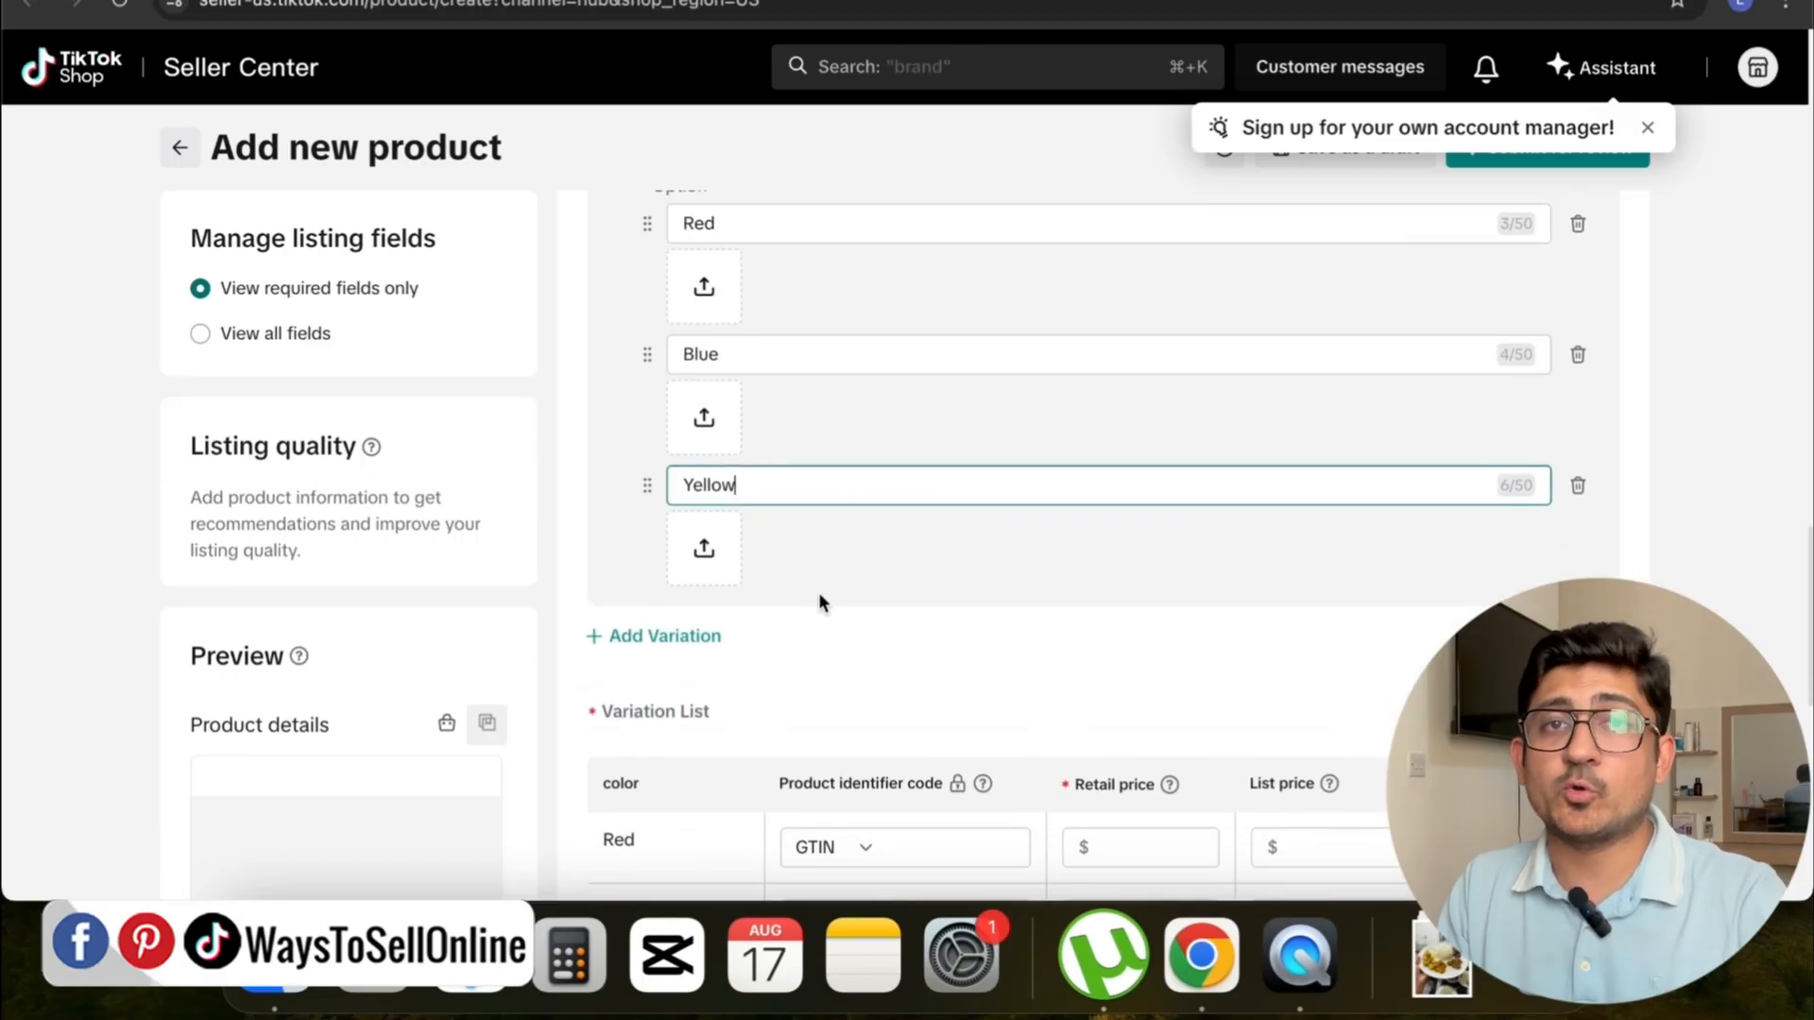
mouse_move(669, 636)
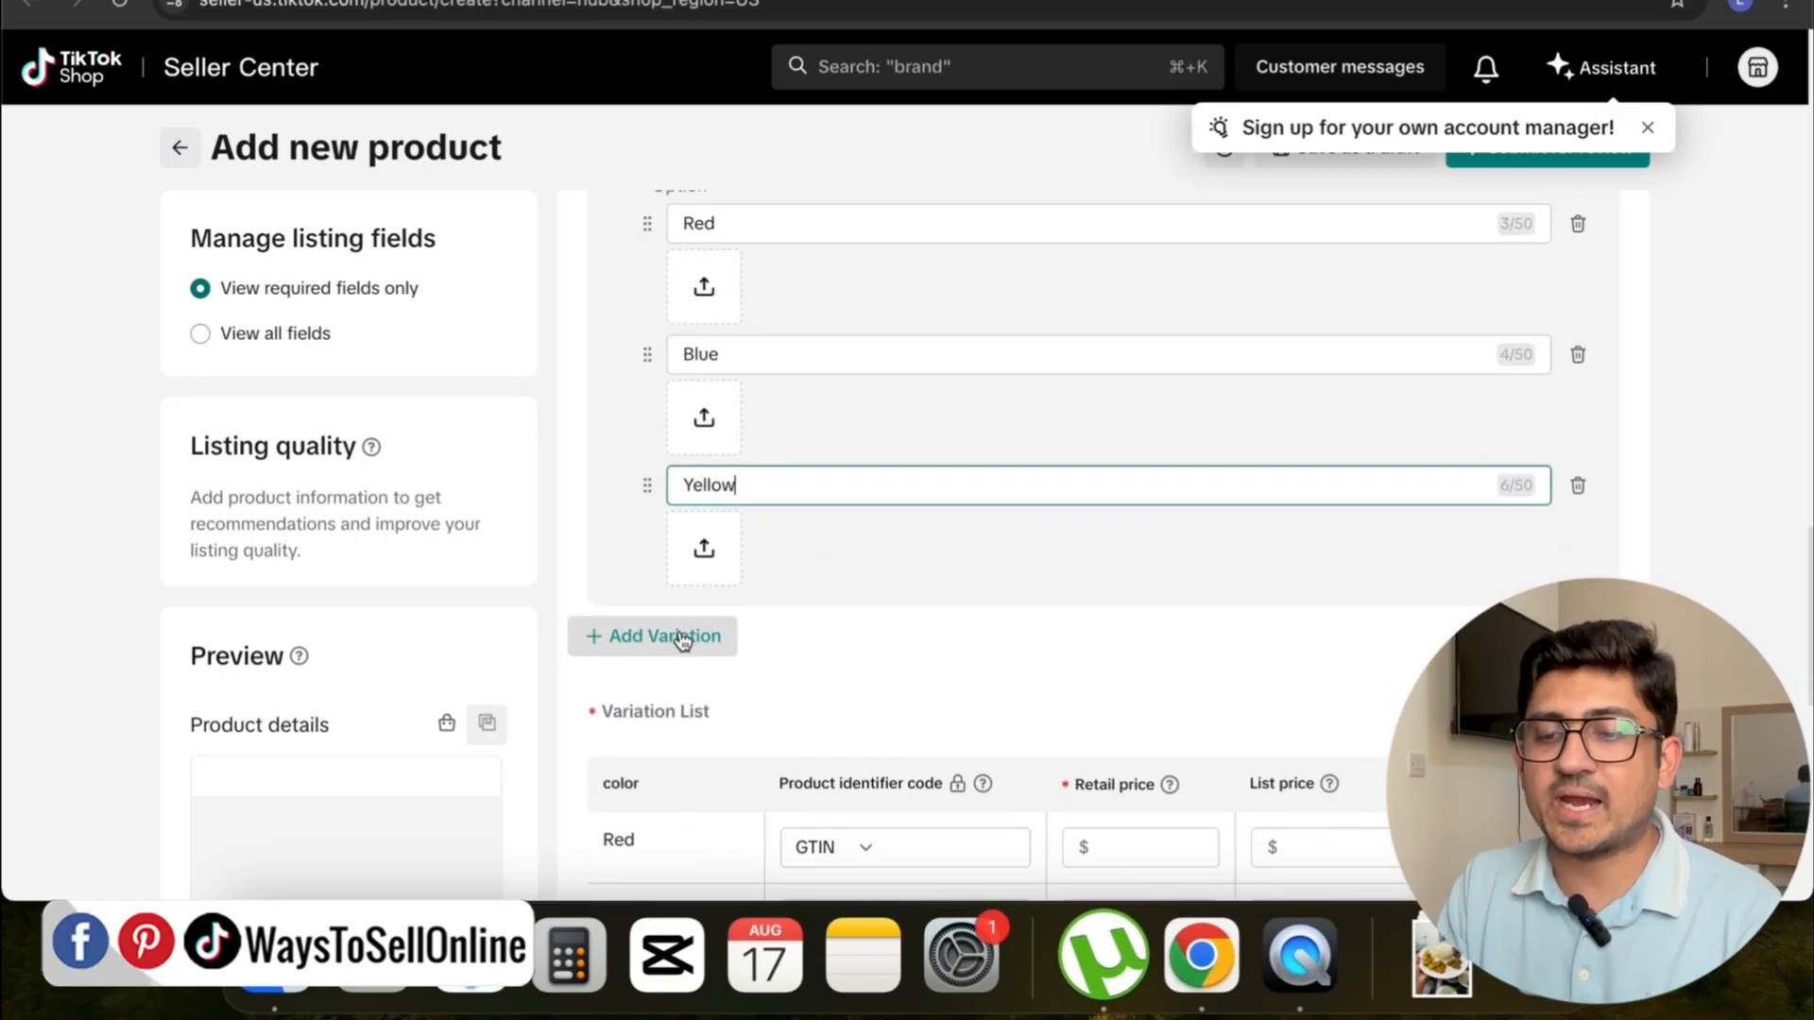
Add a second variation named Size with Small, Medium and Large options
click(664, 636)
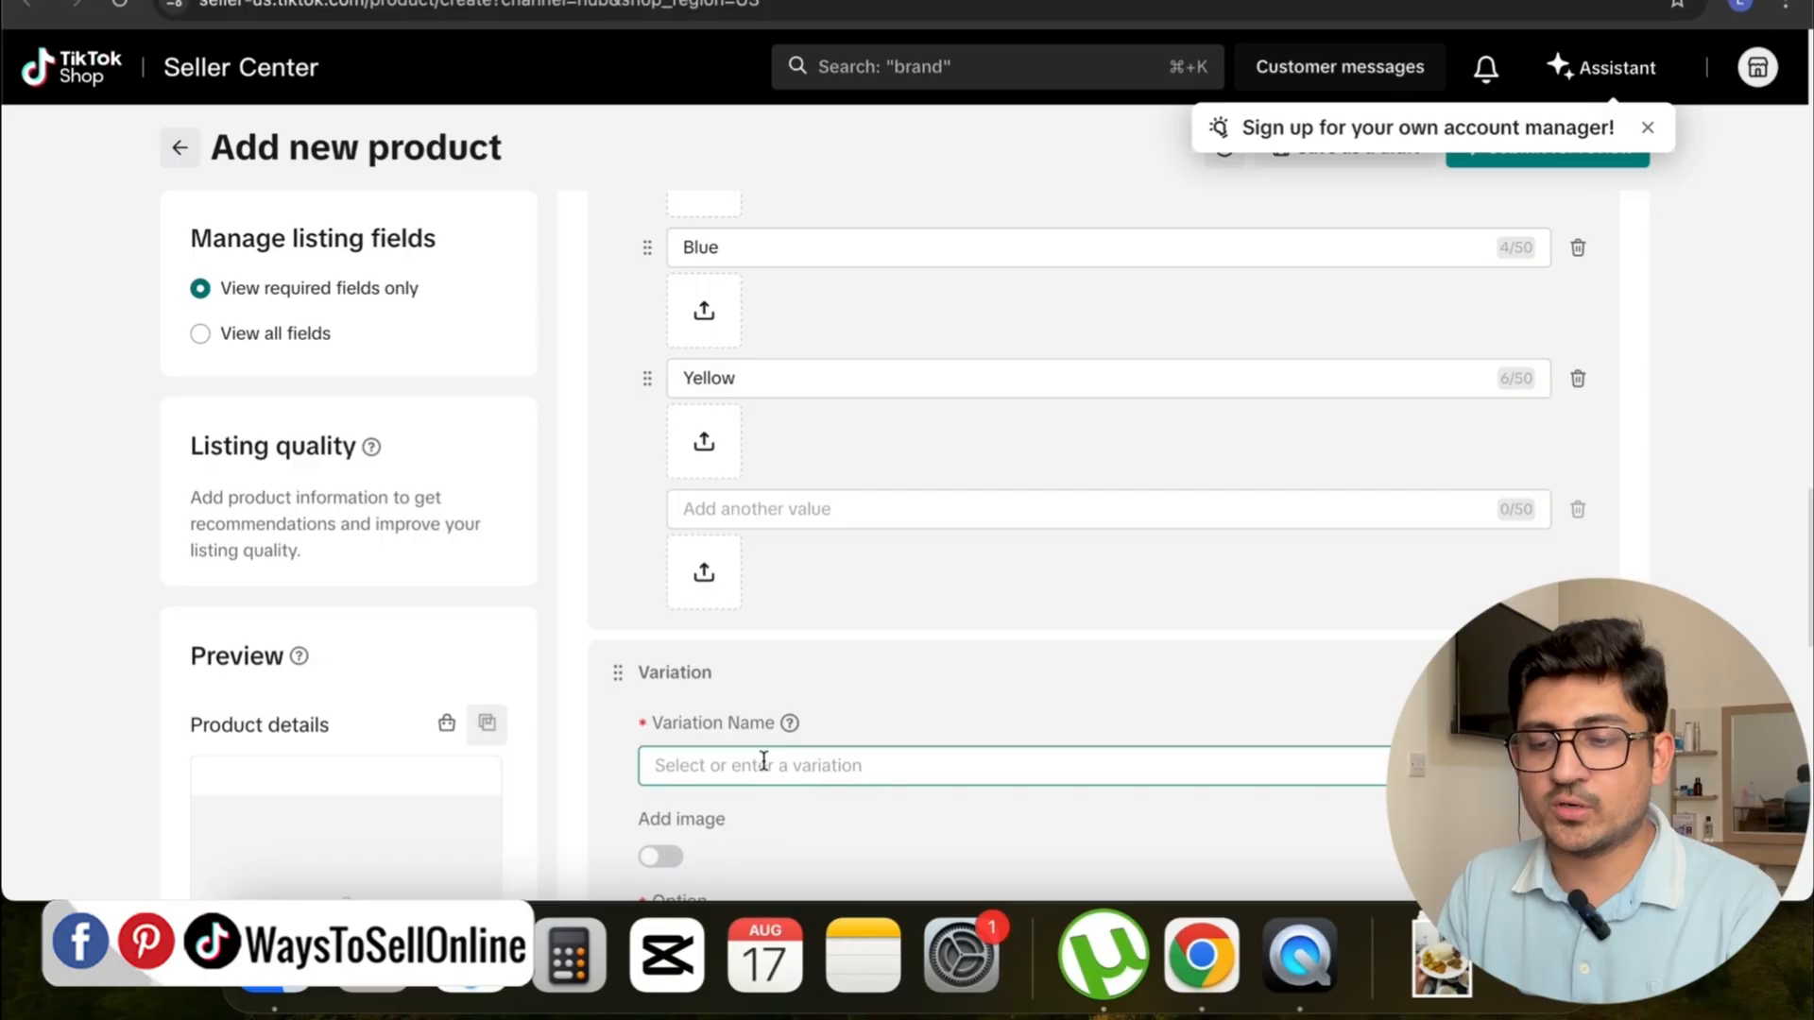
text(Size)
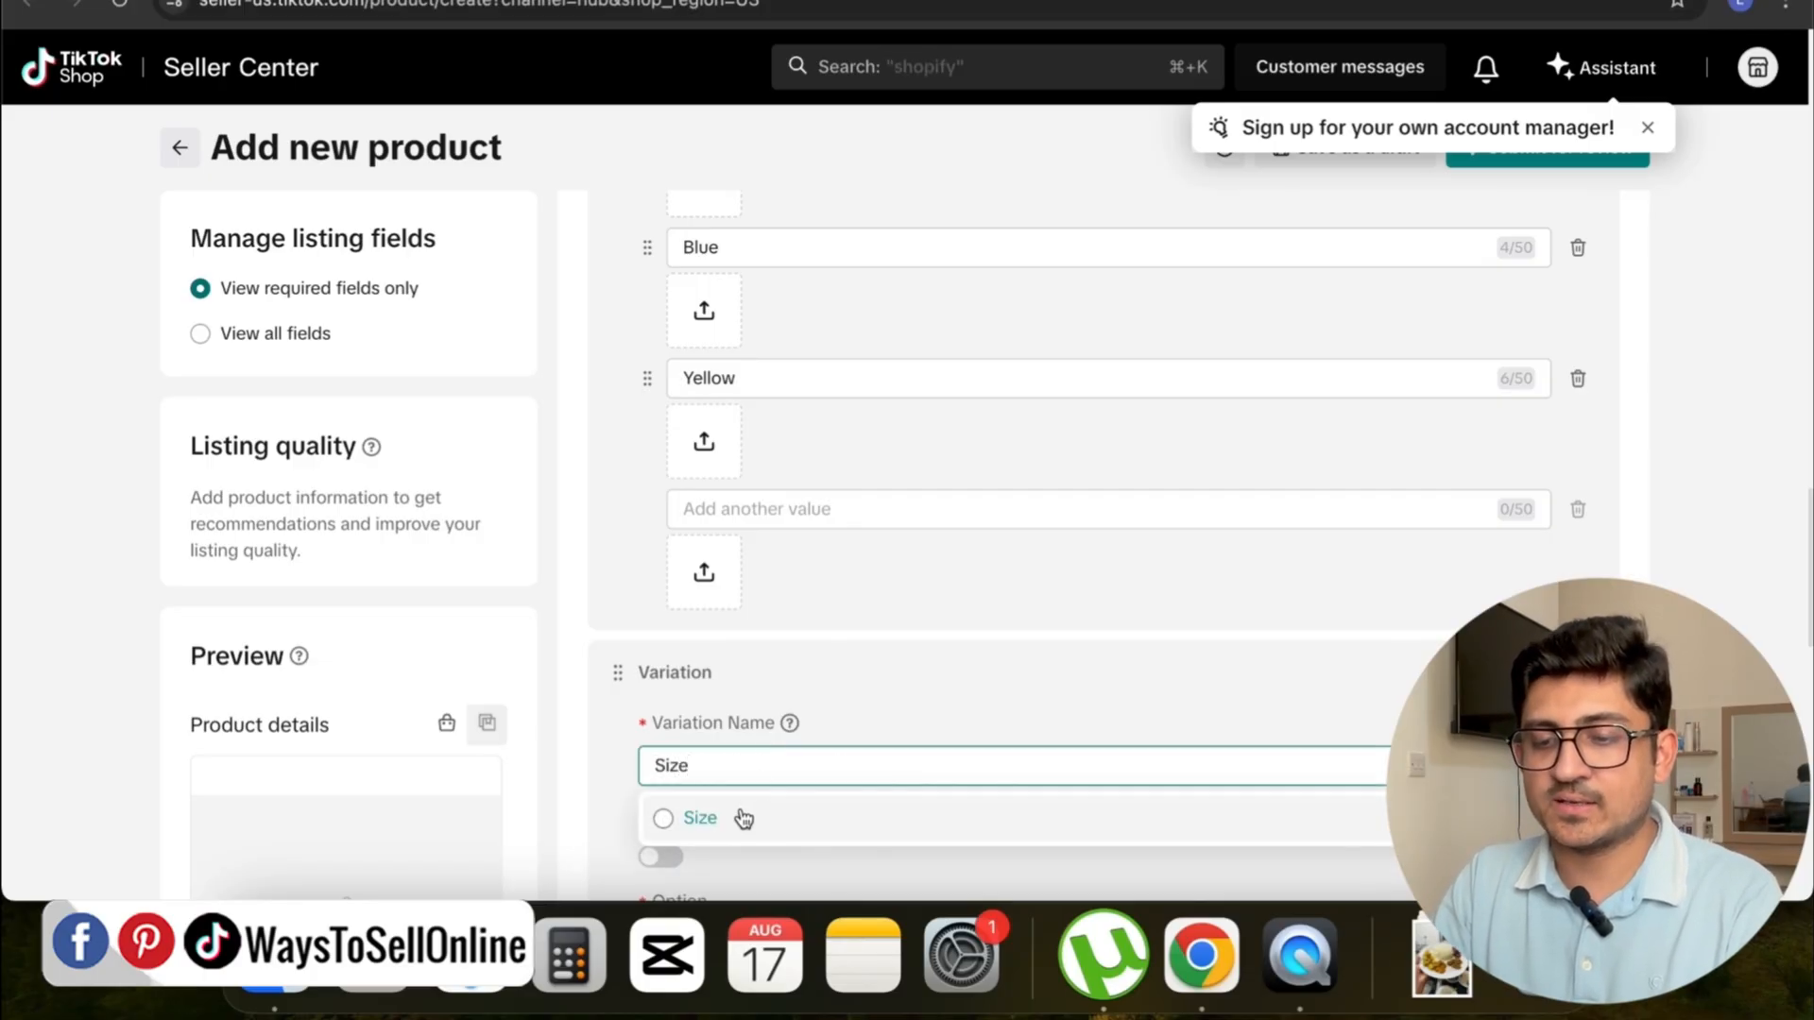
click(700, 818)
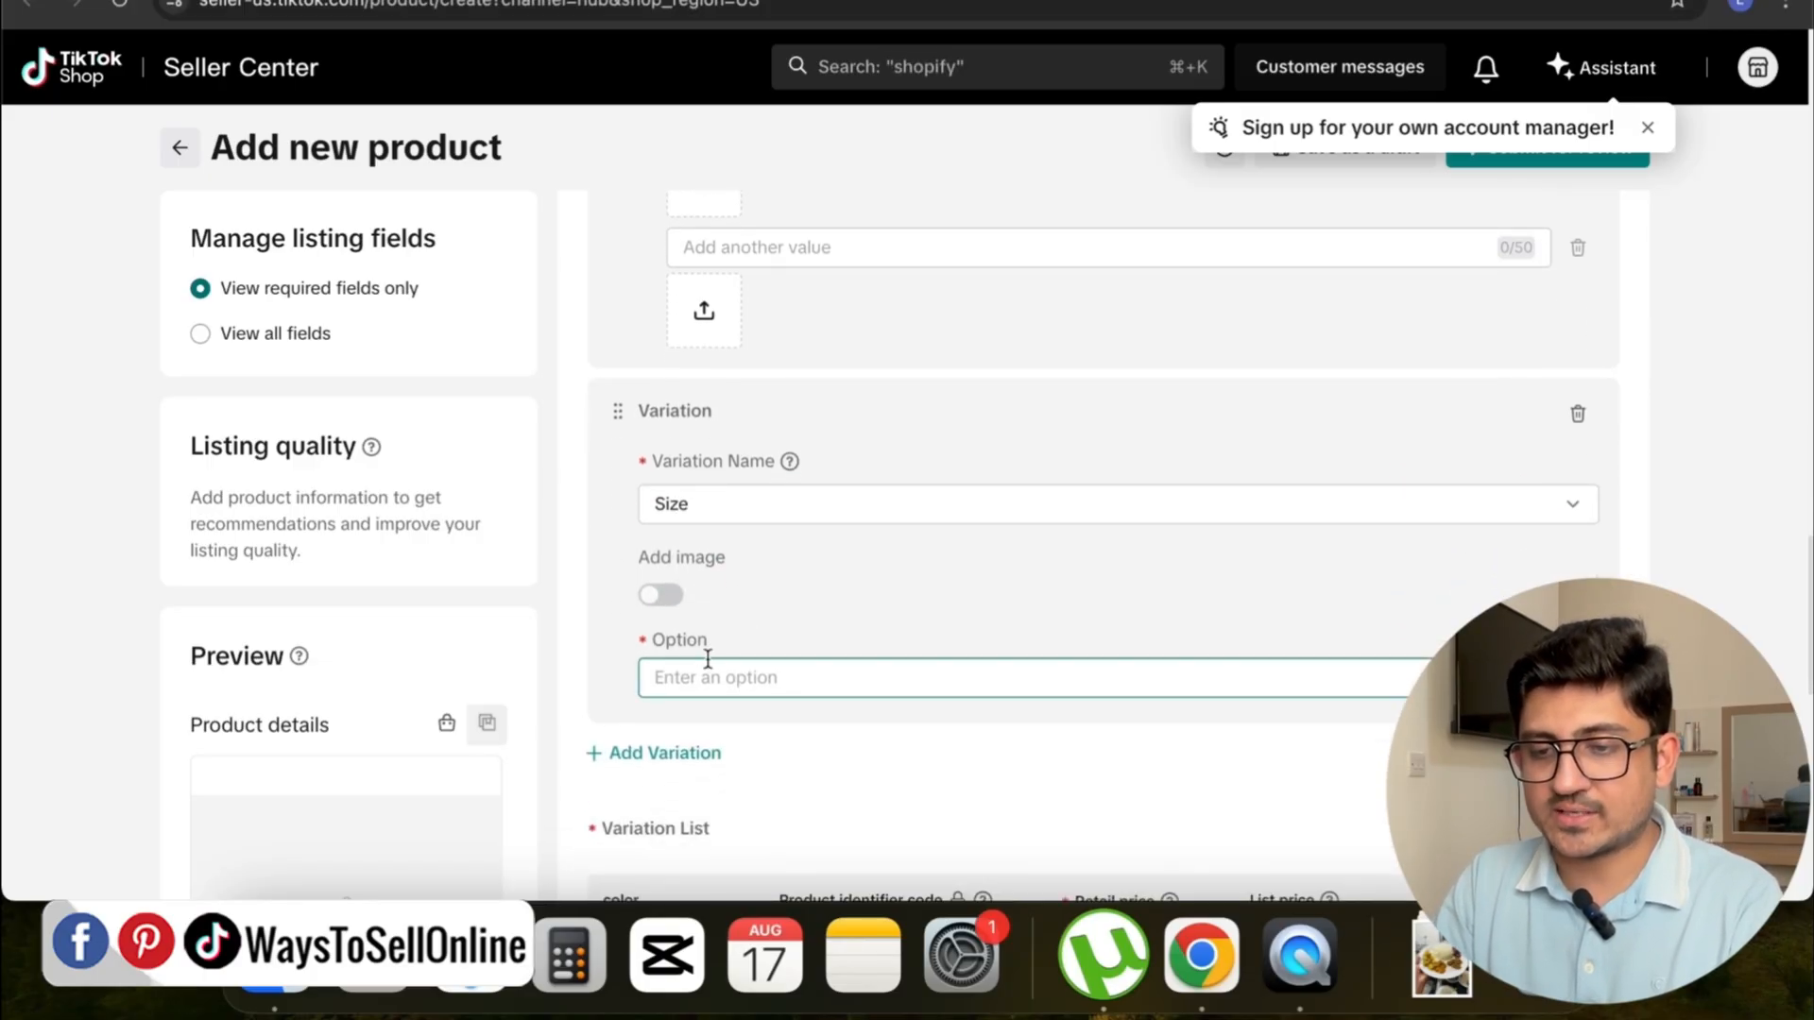
text(Small)
text(Medium)
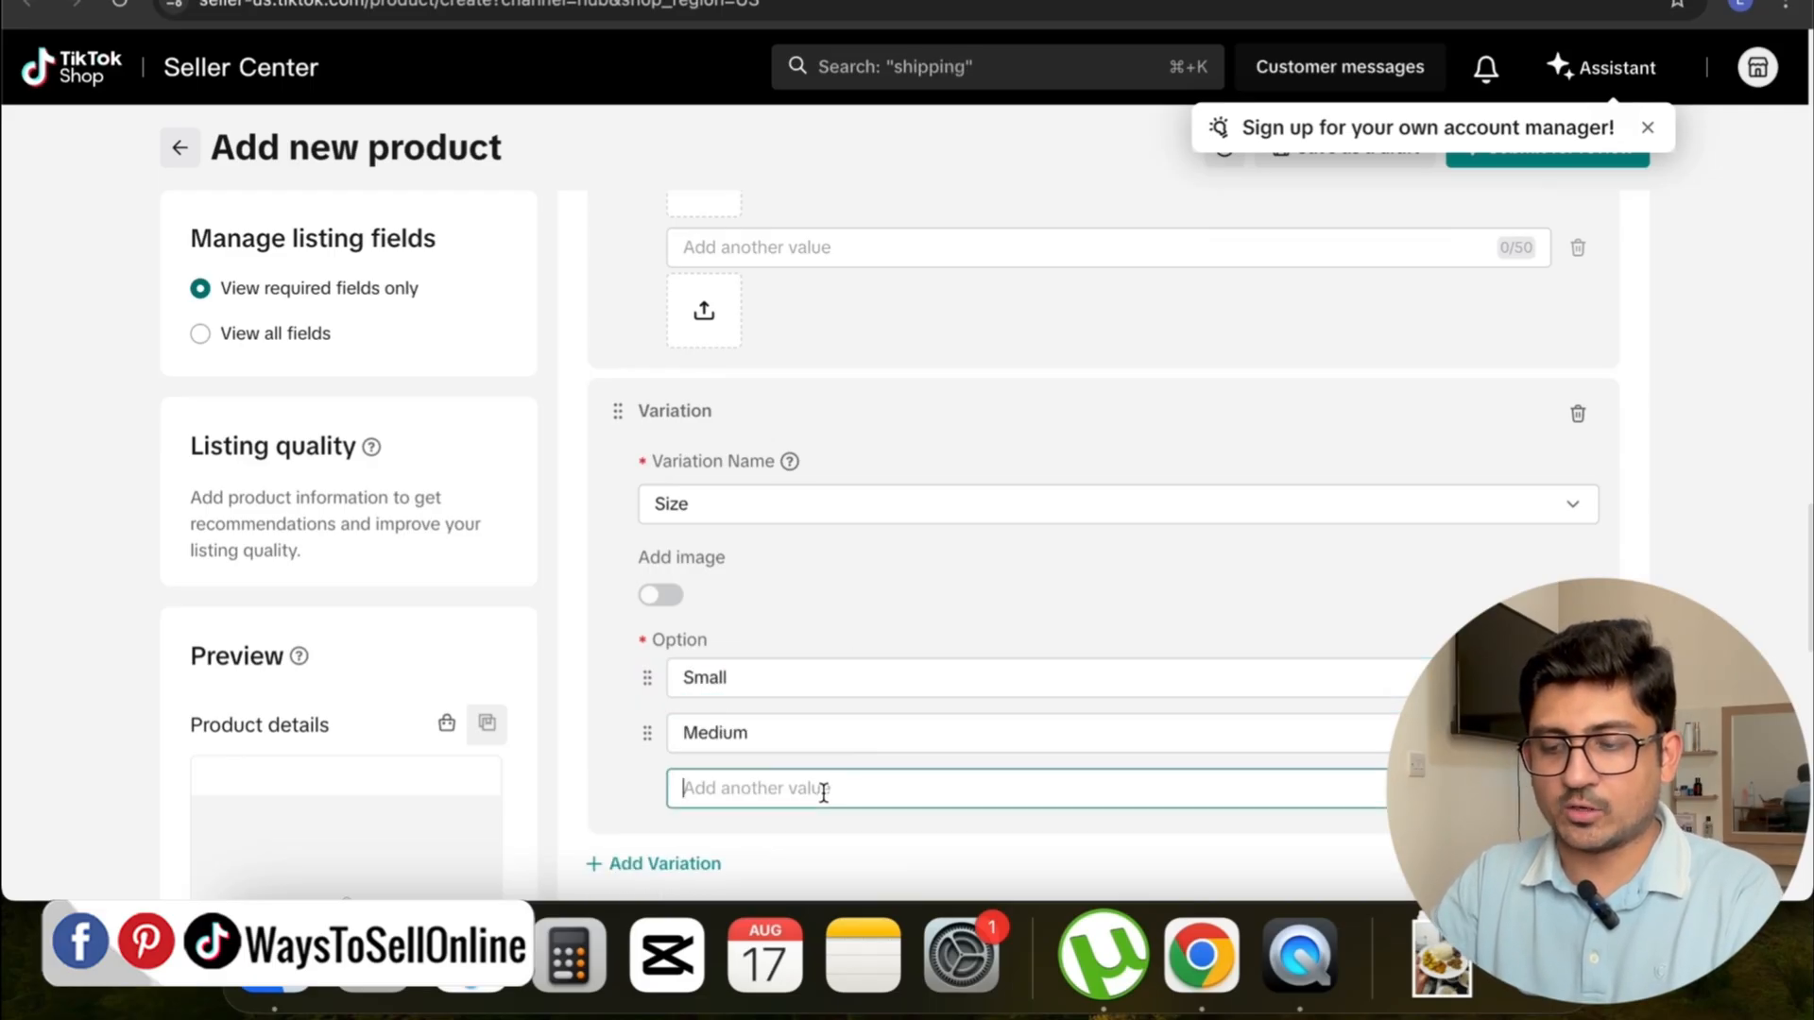
text(Large)
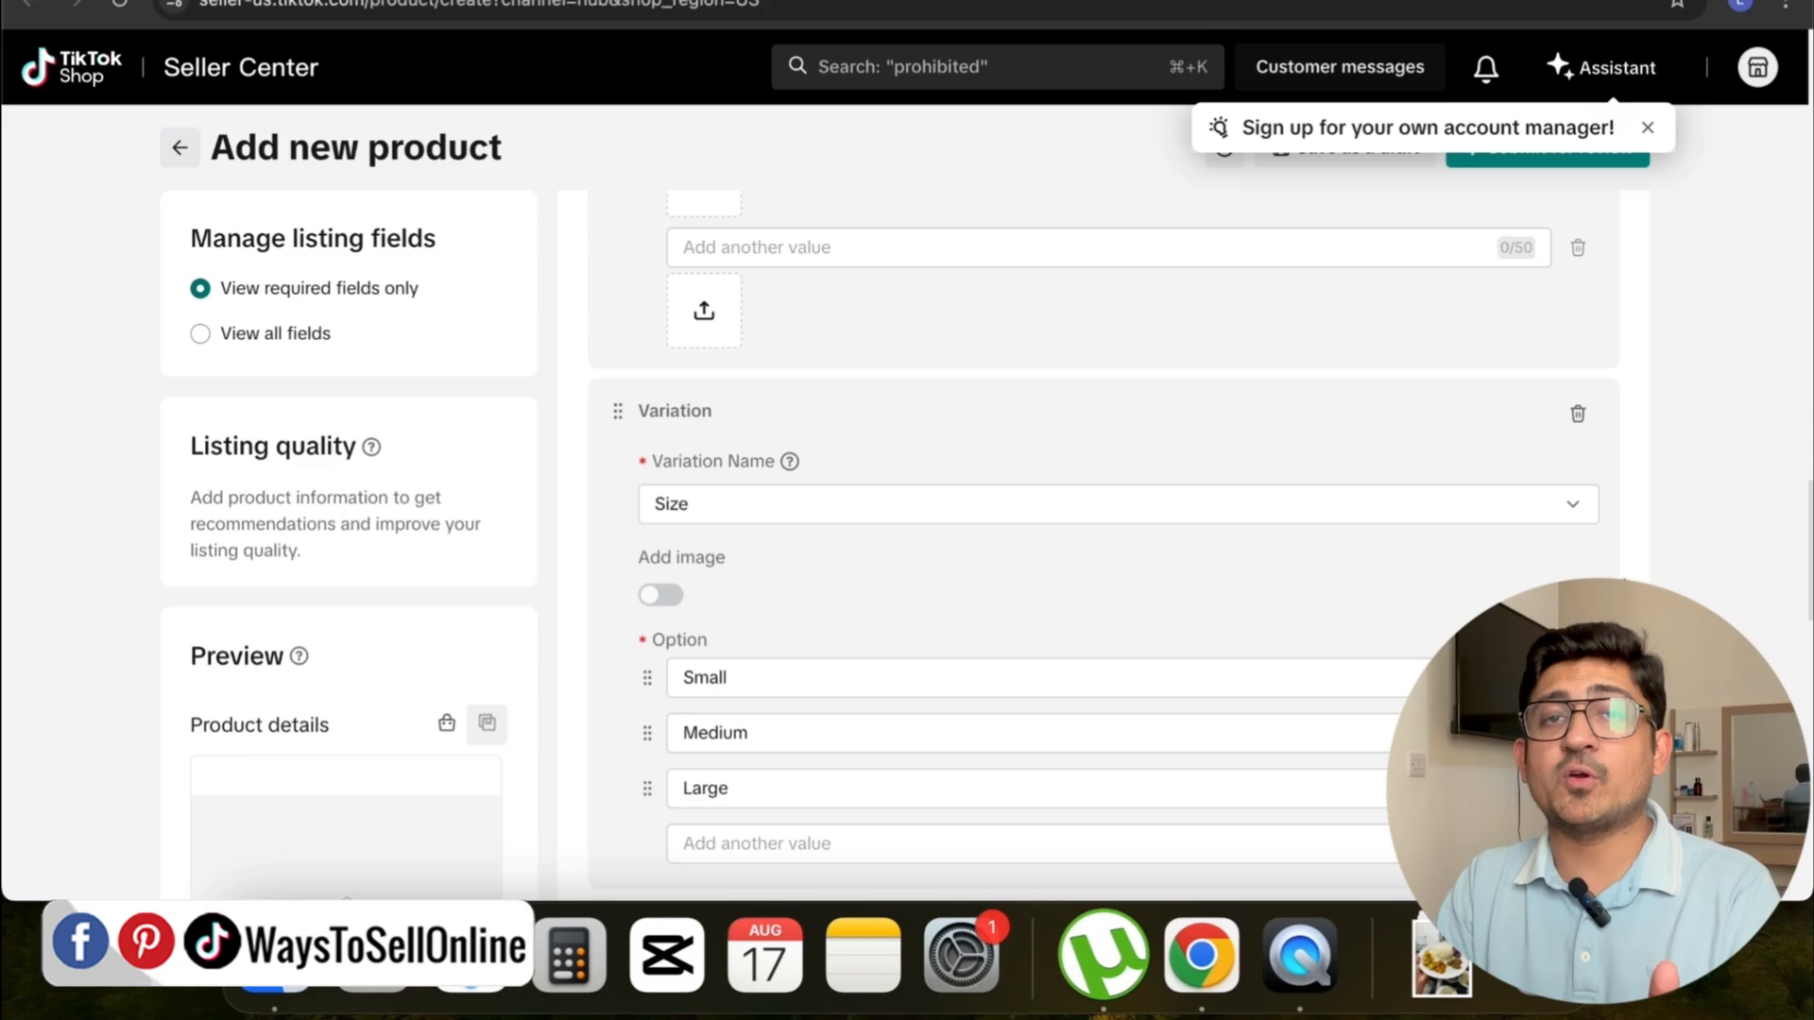
scroll(down, 3)
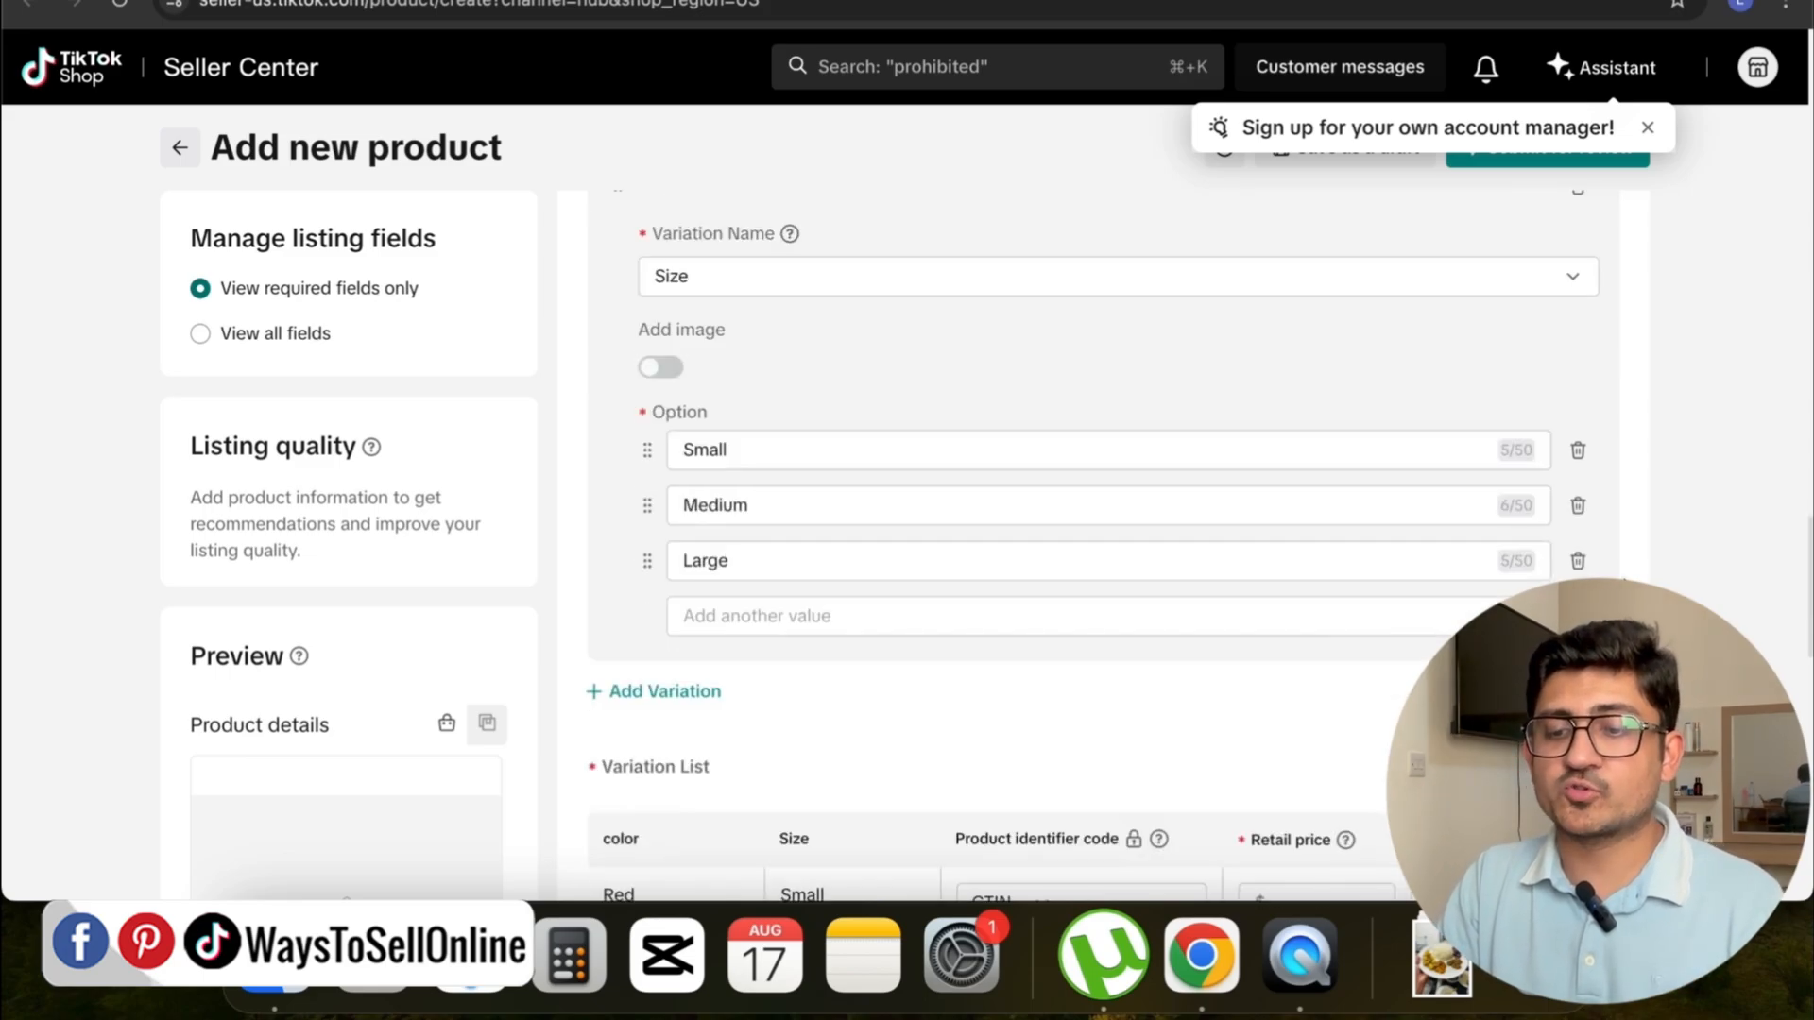
scroll(down, 3)
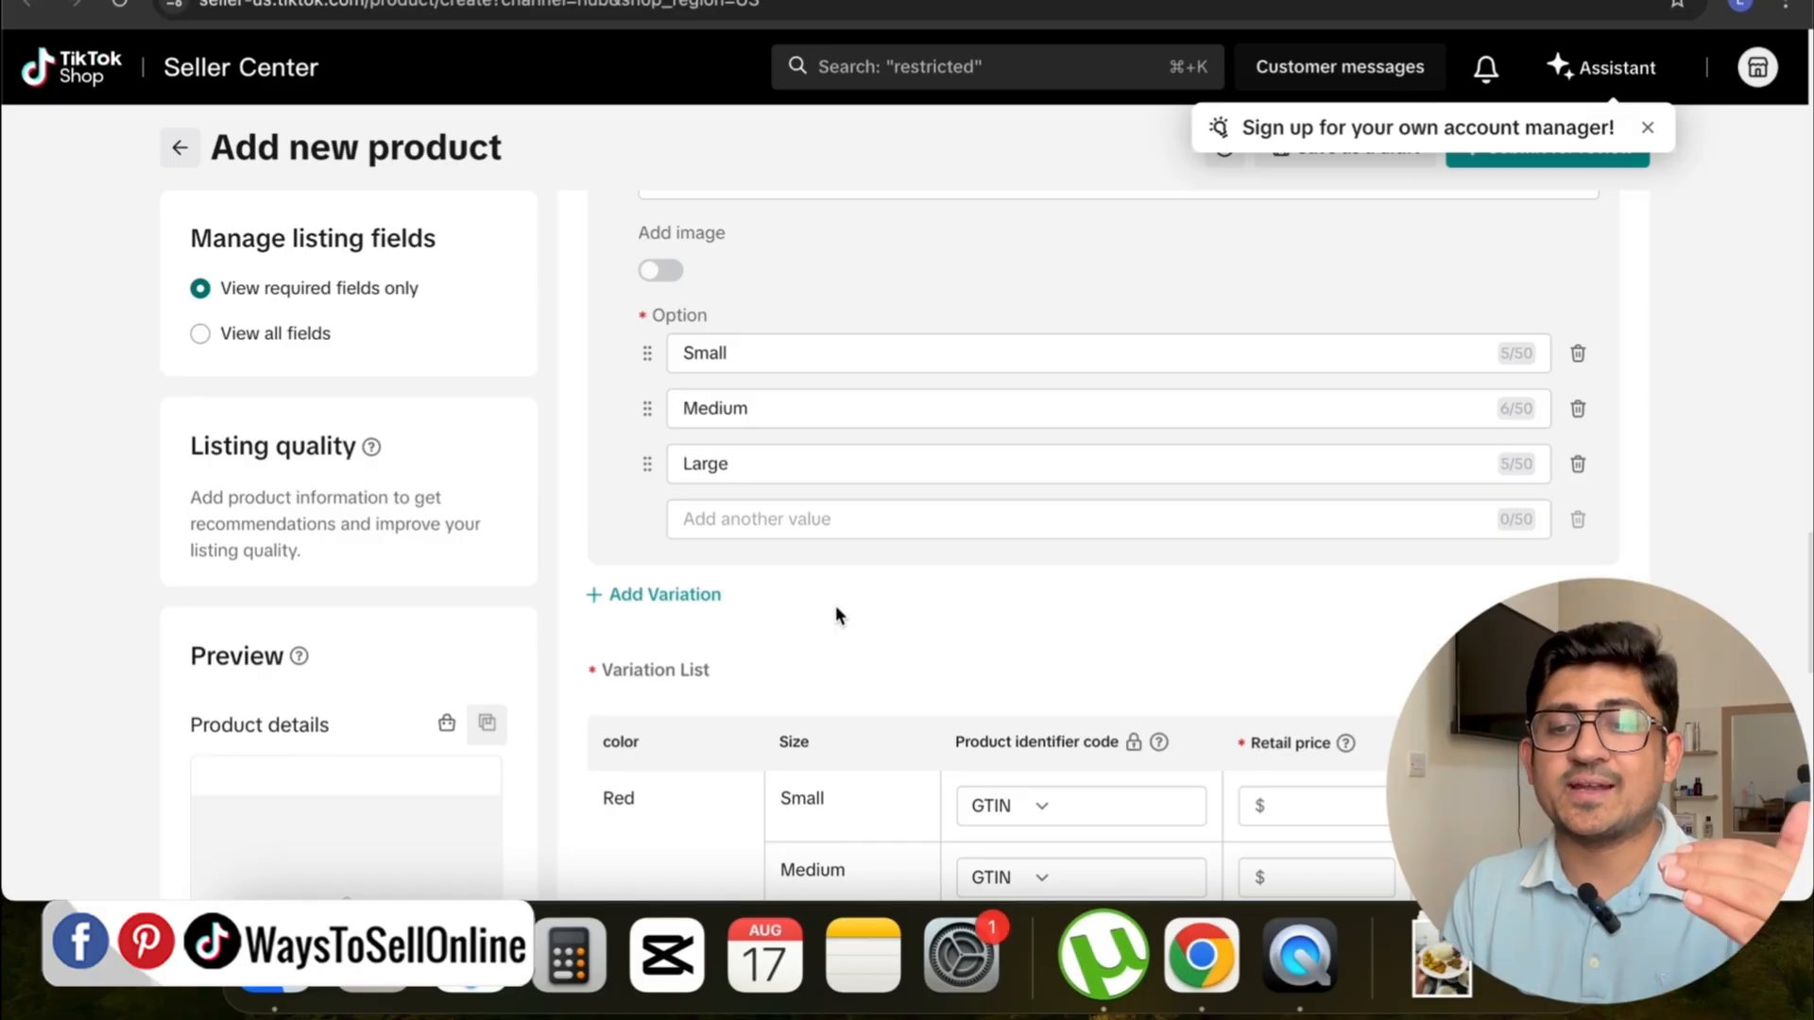
scroll(down, 3)
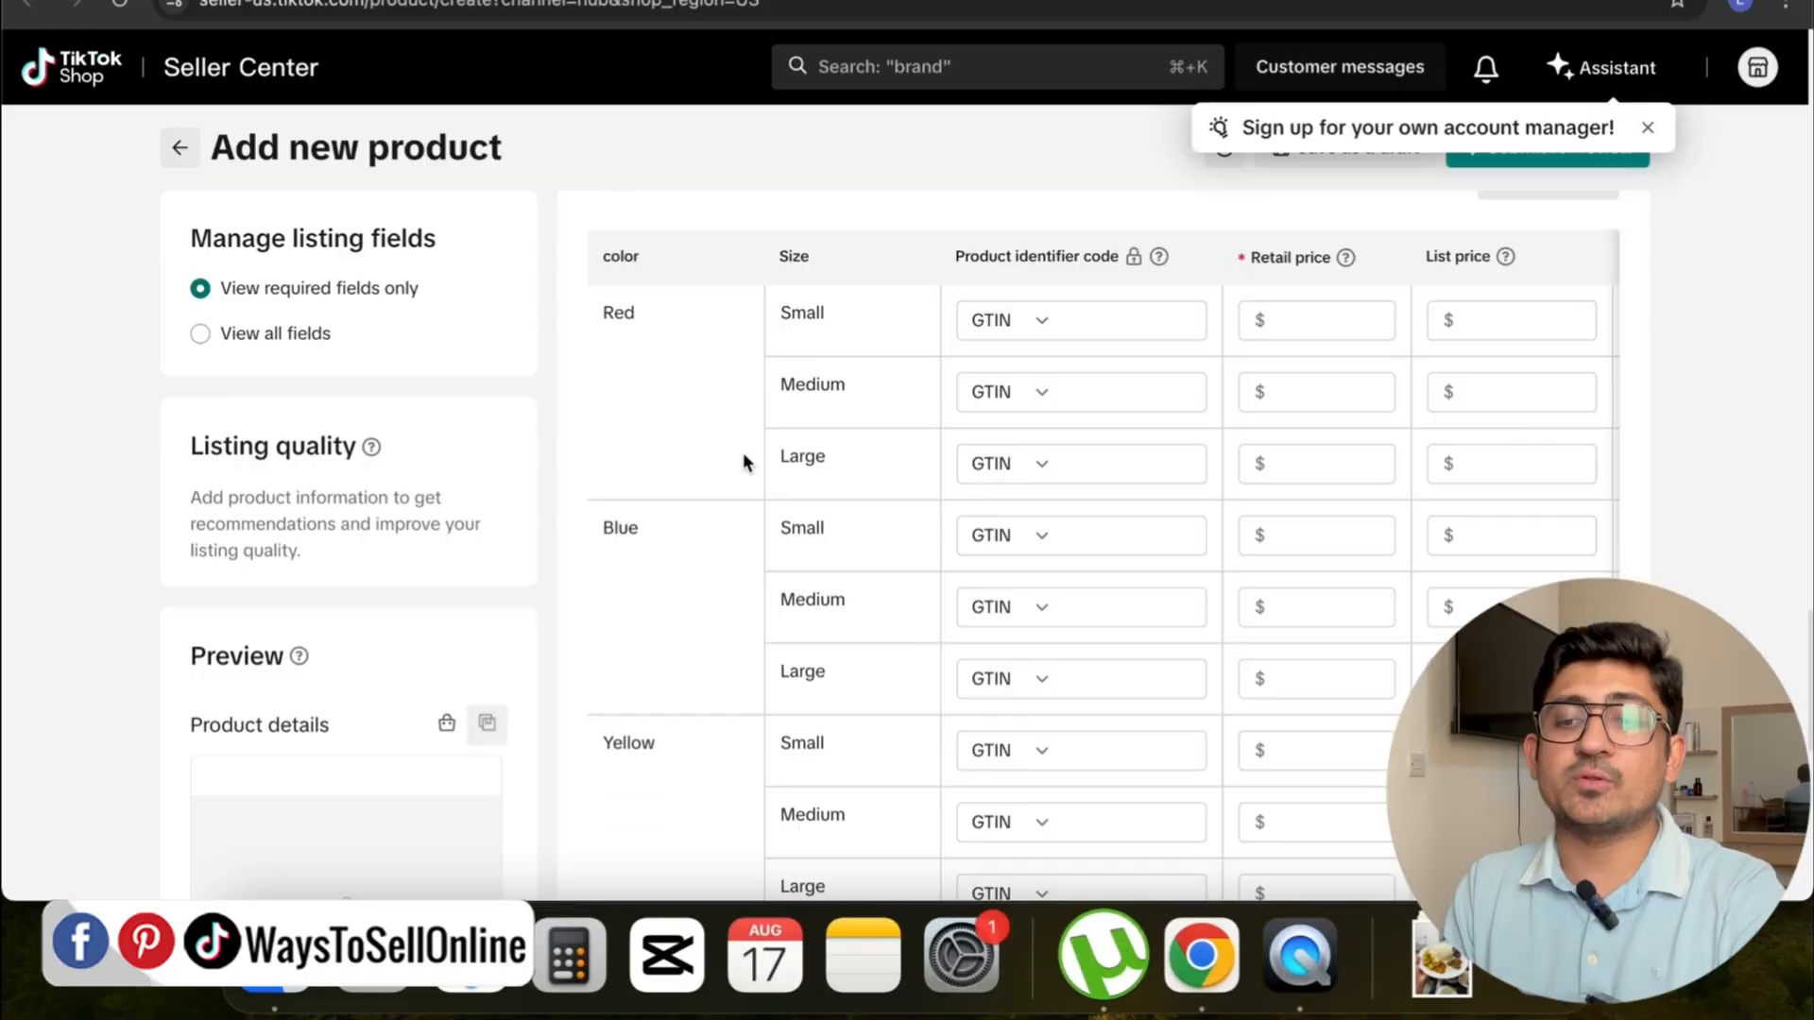
mouse_move(632, 320)
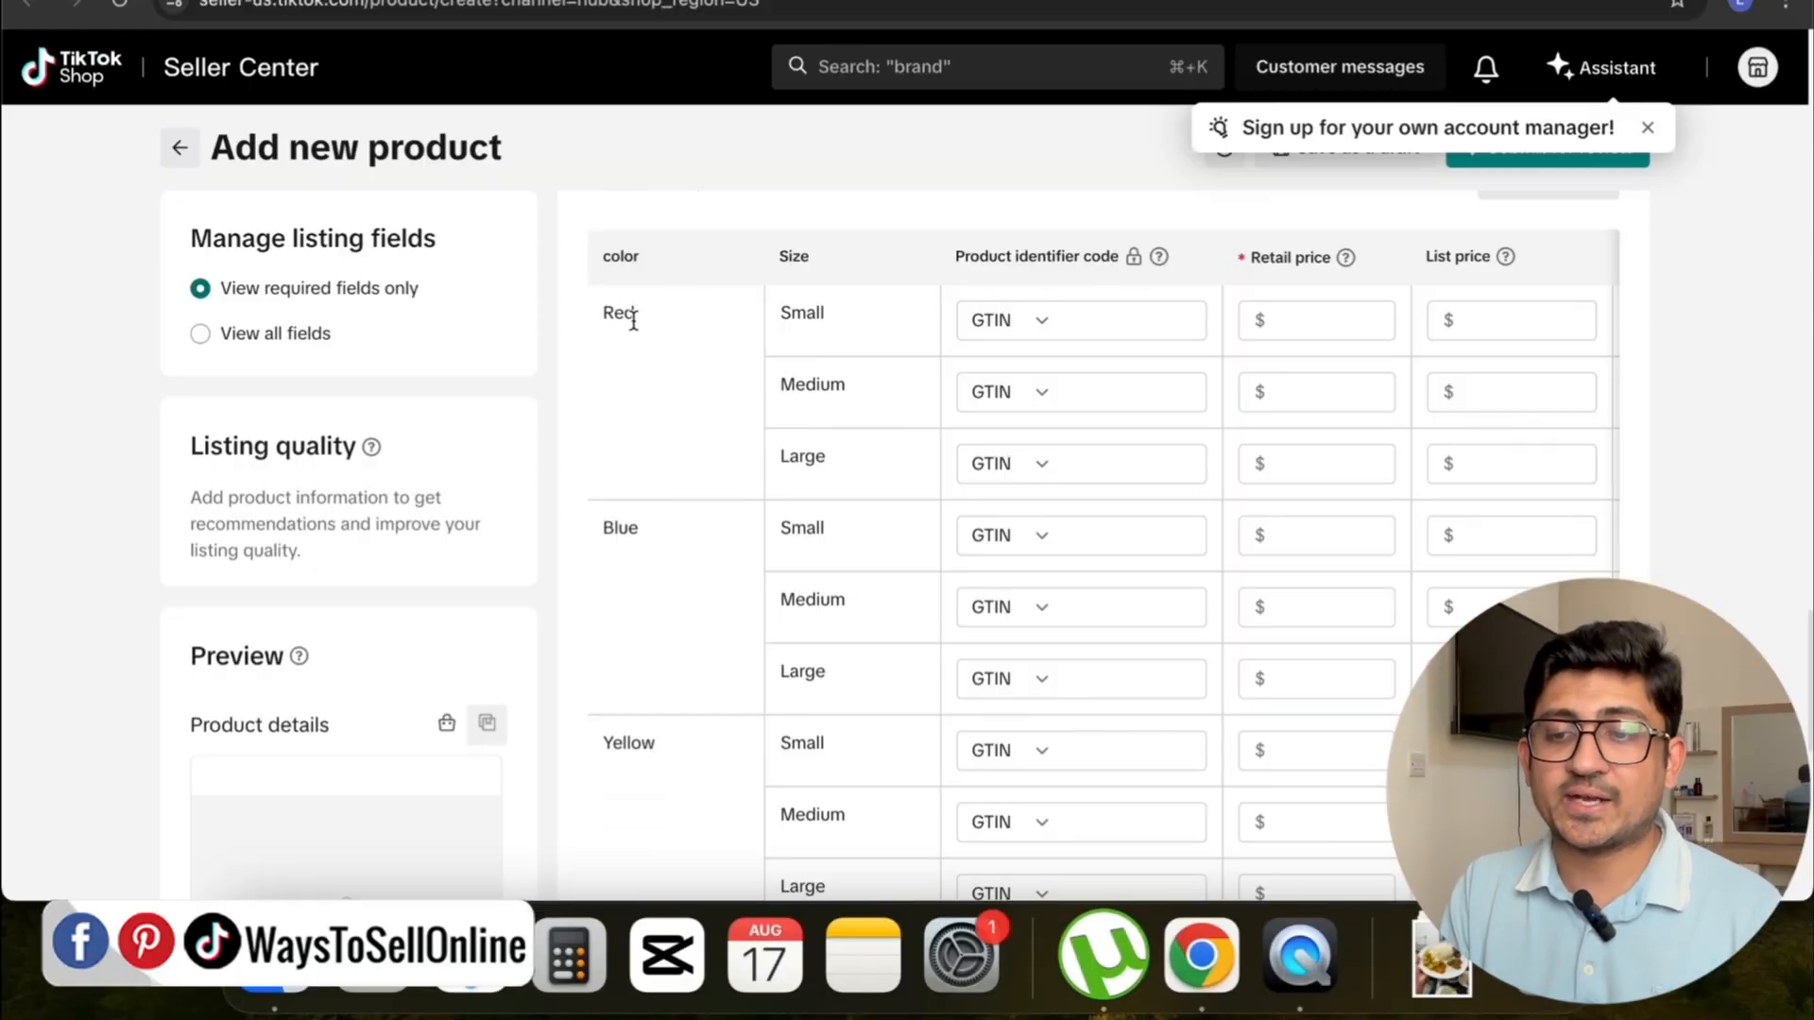
mouse_move(772, 561)
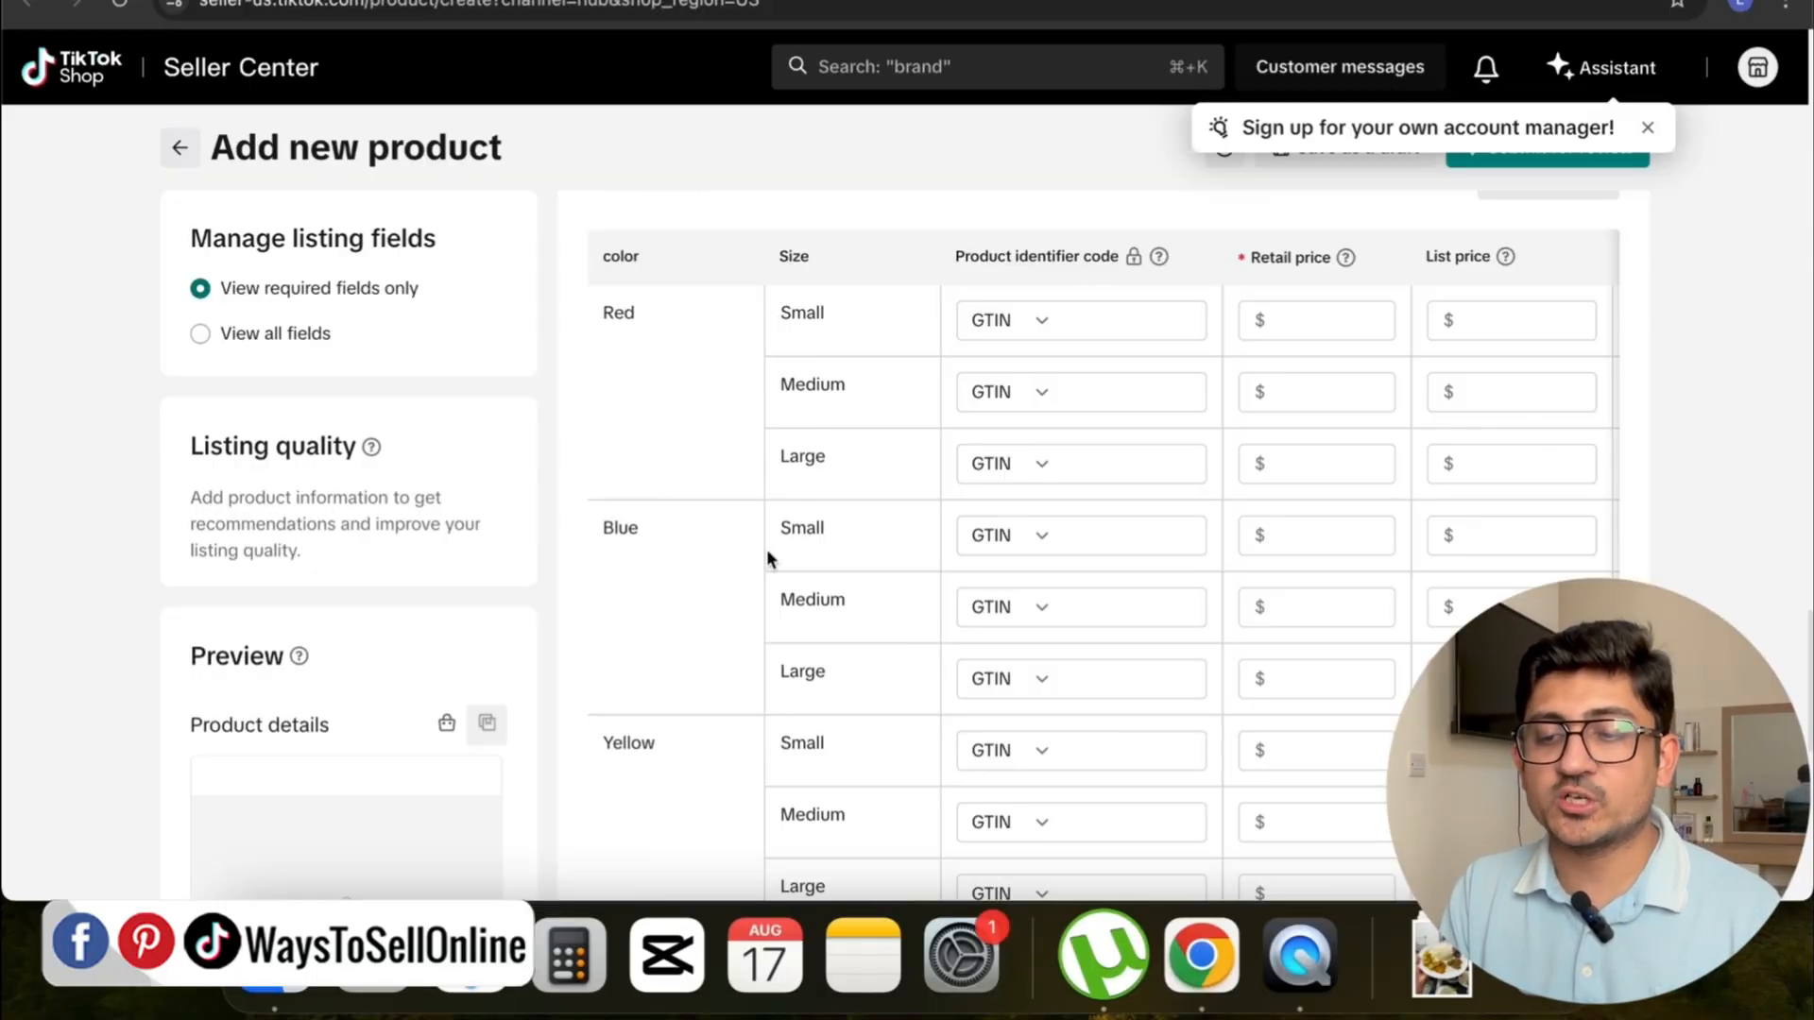
scroll(up, 3)
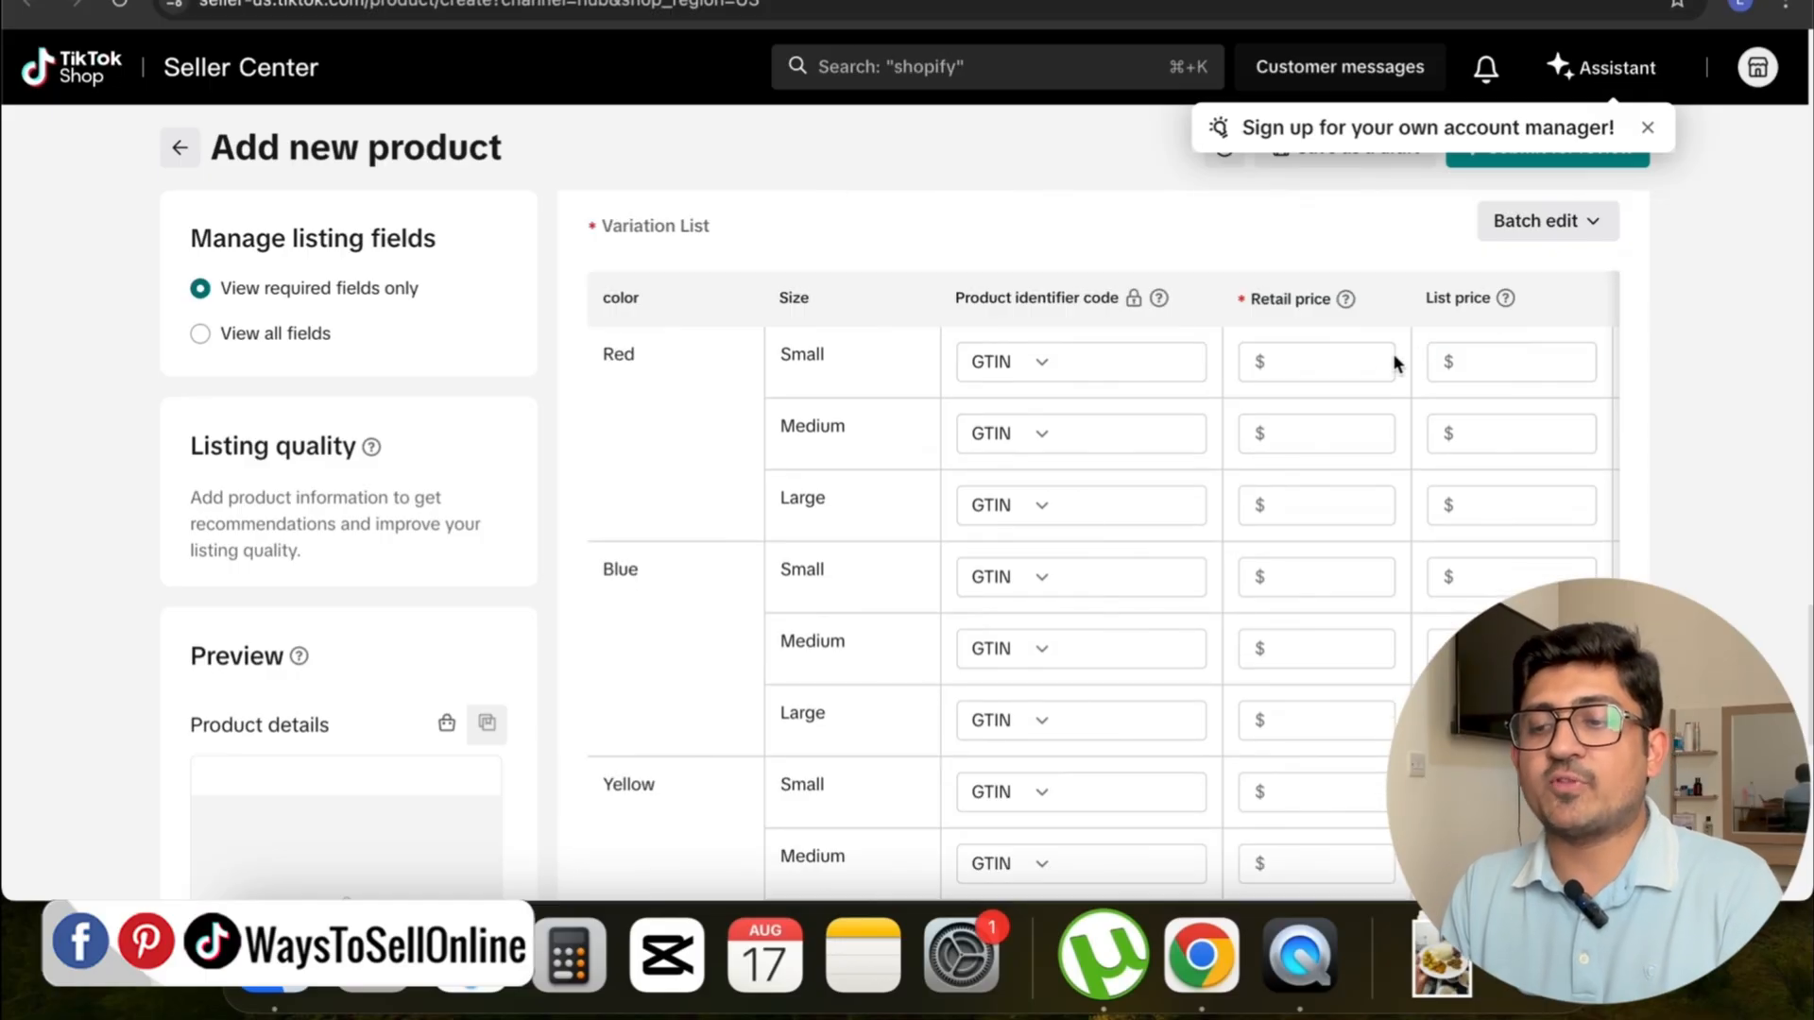
click(1315, 361)
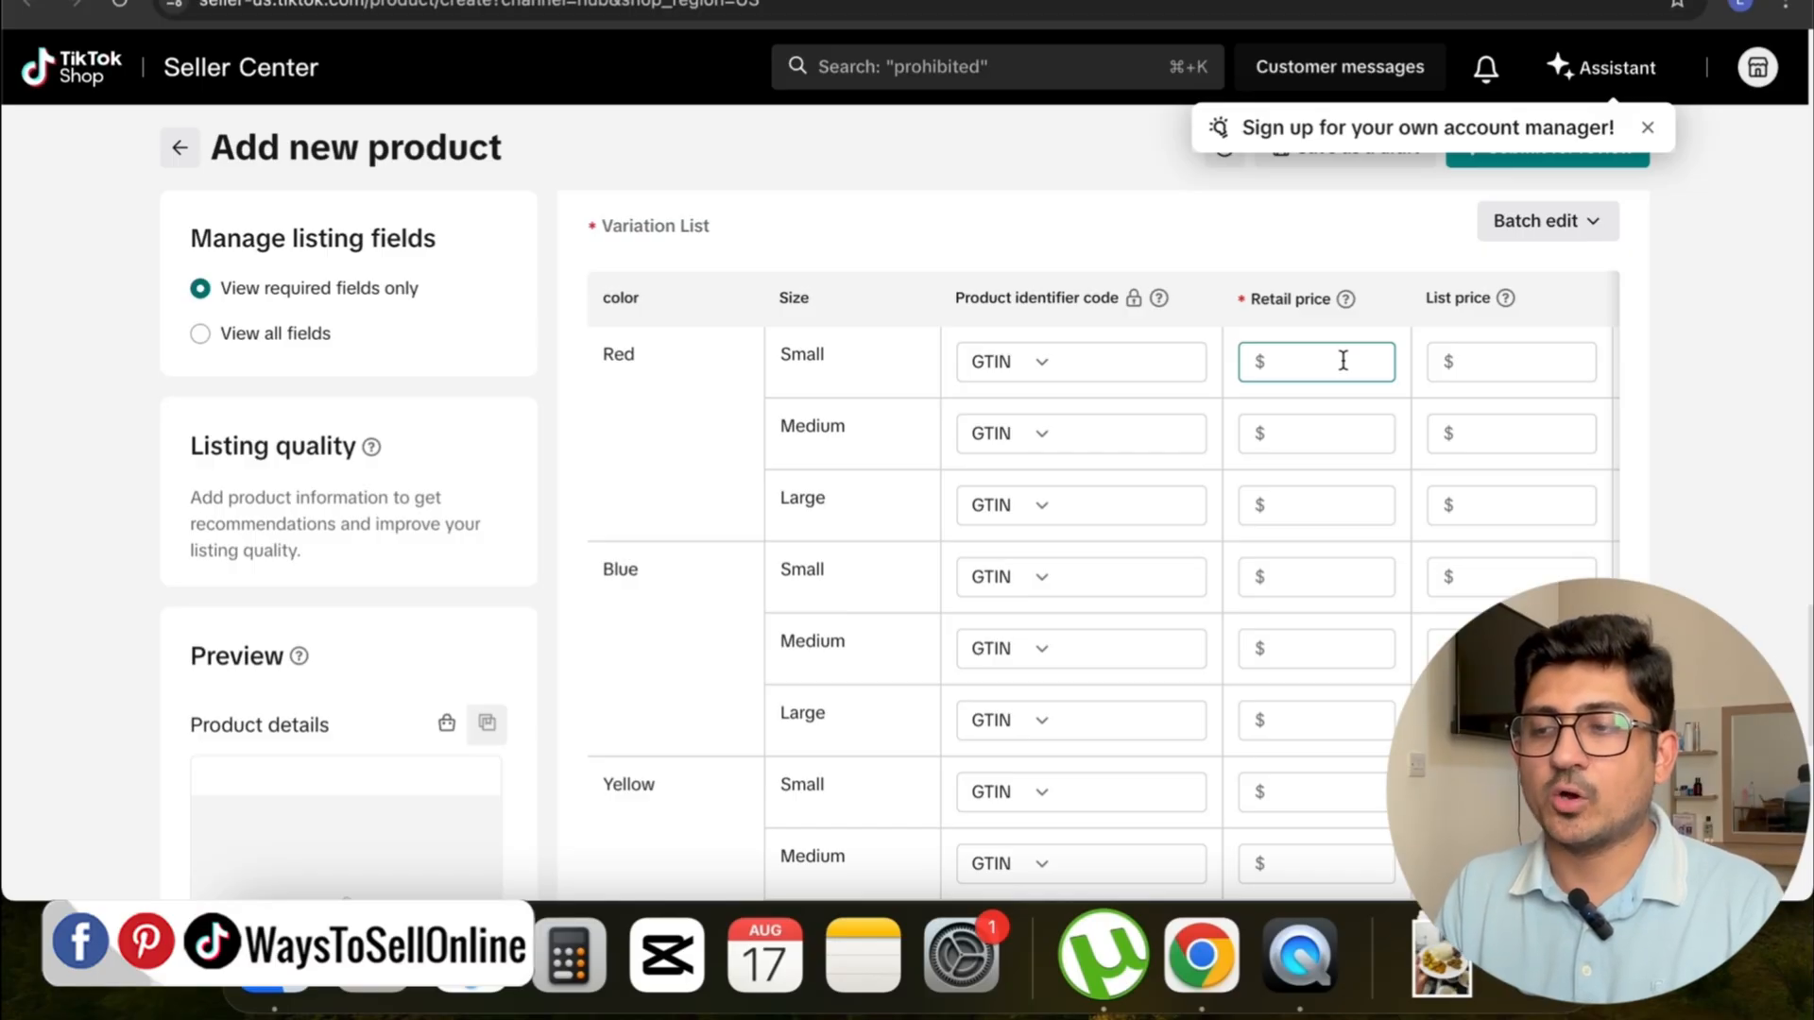
click(1646, 127)
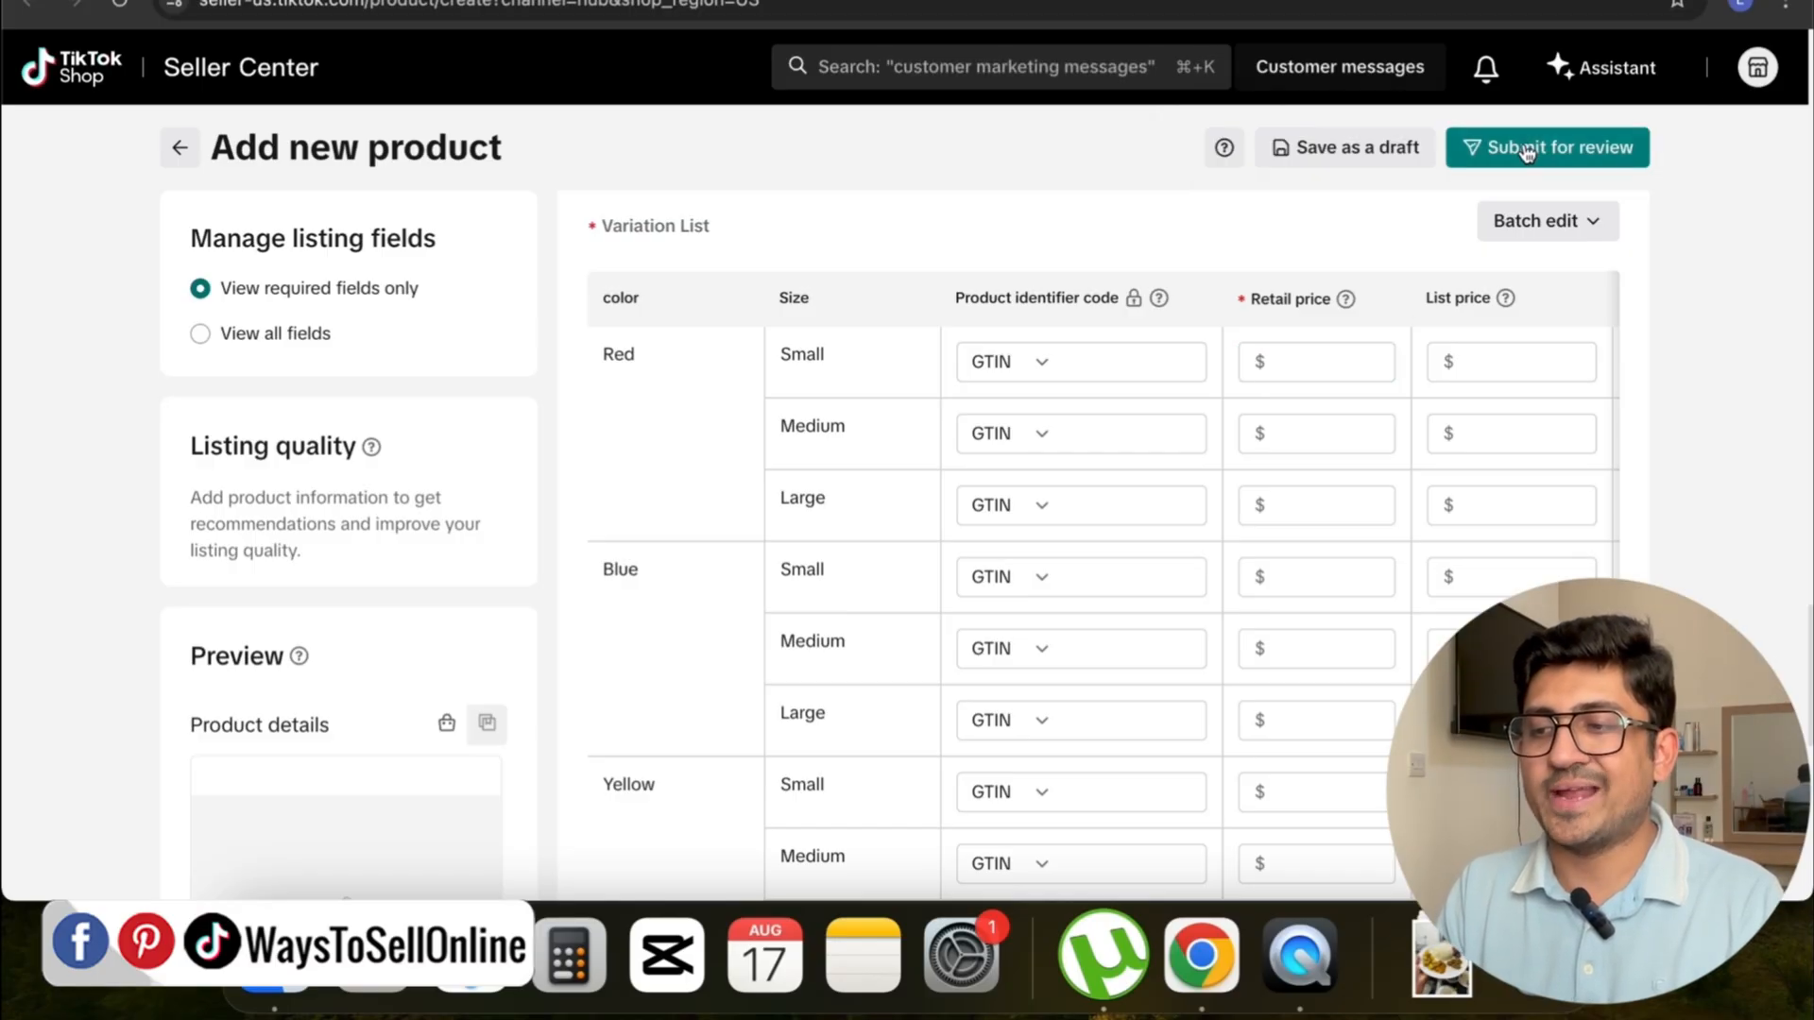
mouse_move(1629, 176)
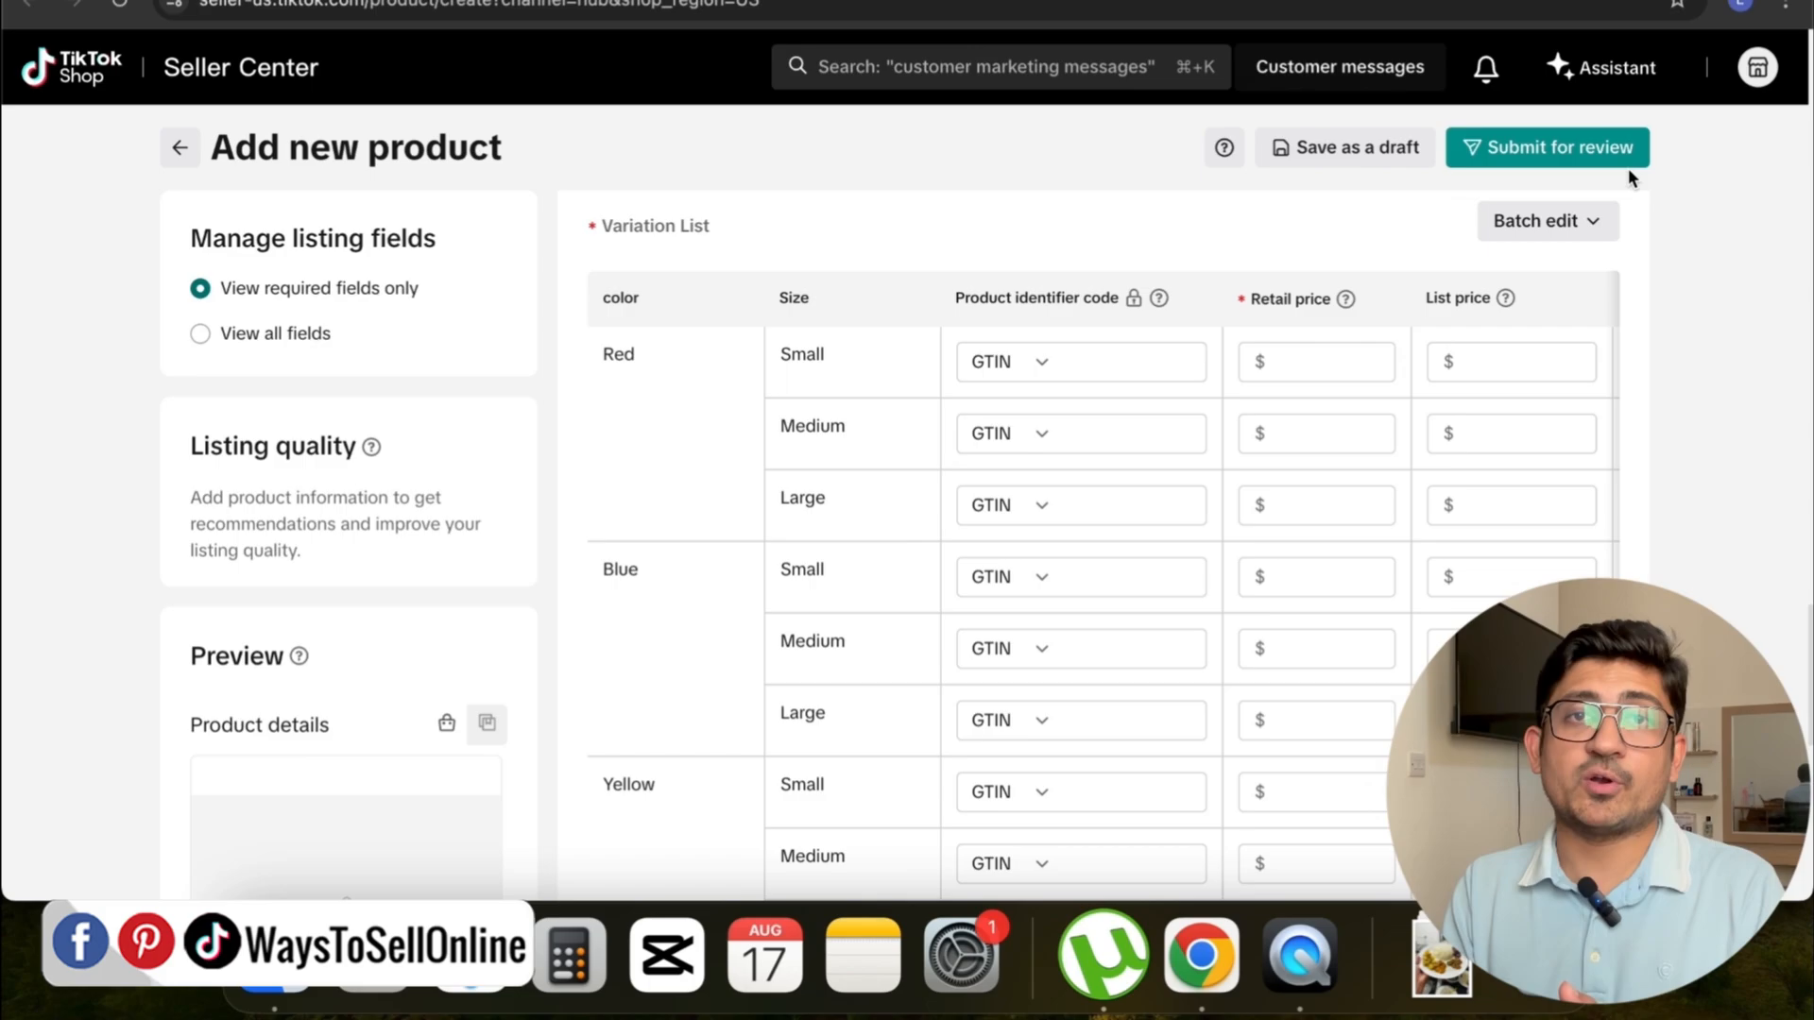